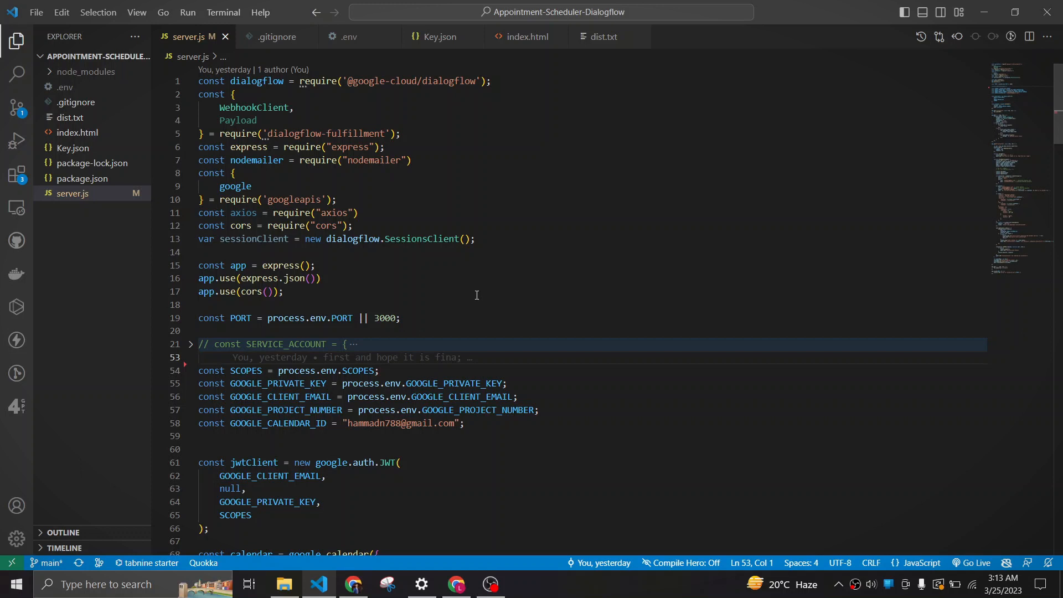
pyautogui.moveTo(406, 548)
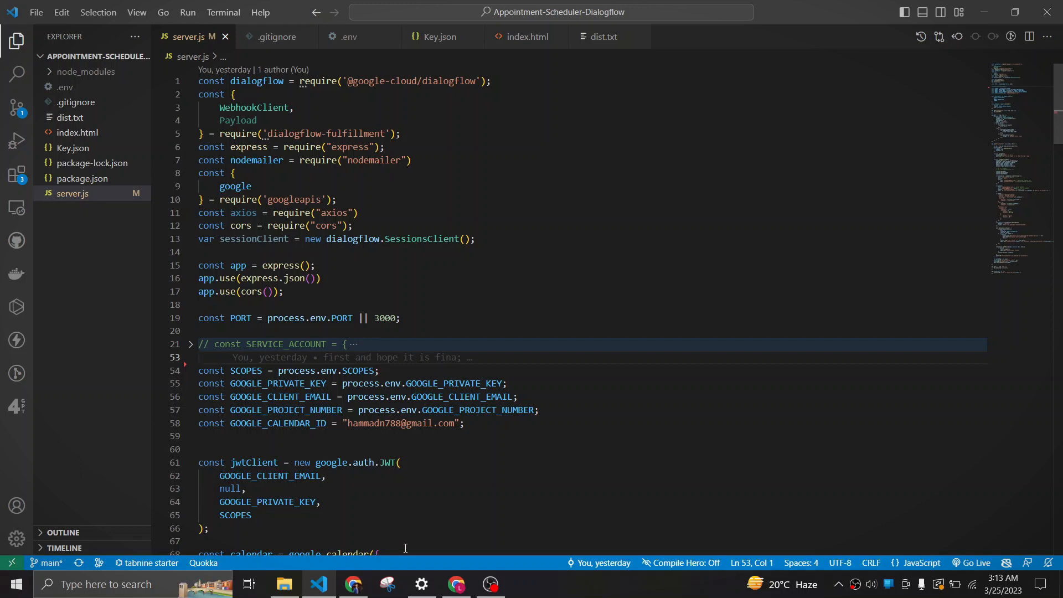
pyautogui.moveTo(287, 178)
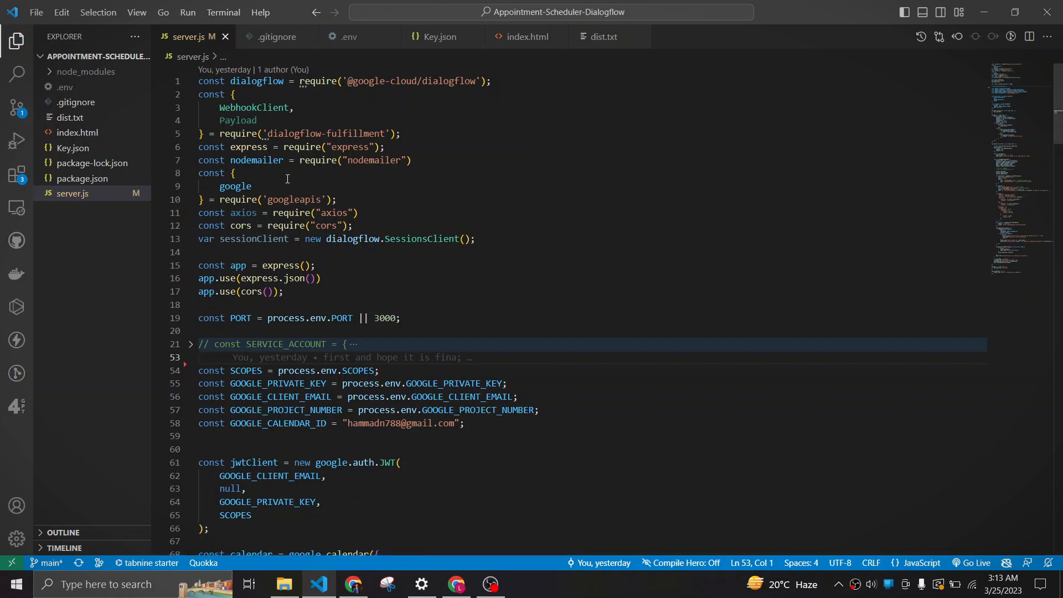
# Bring up the node terminal and stop the running nodemon server with Ctrl+C
pyautogui.click(223, 12)
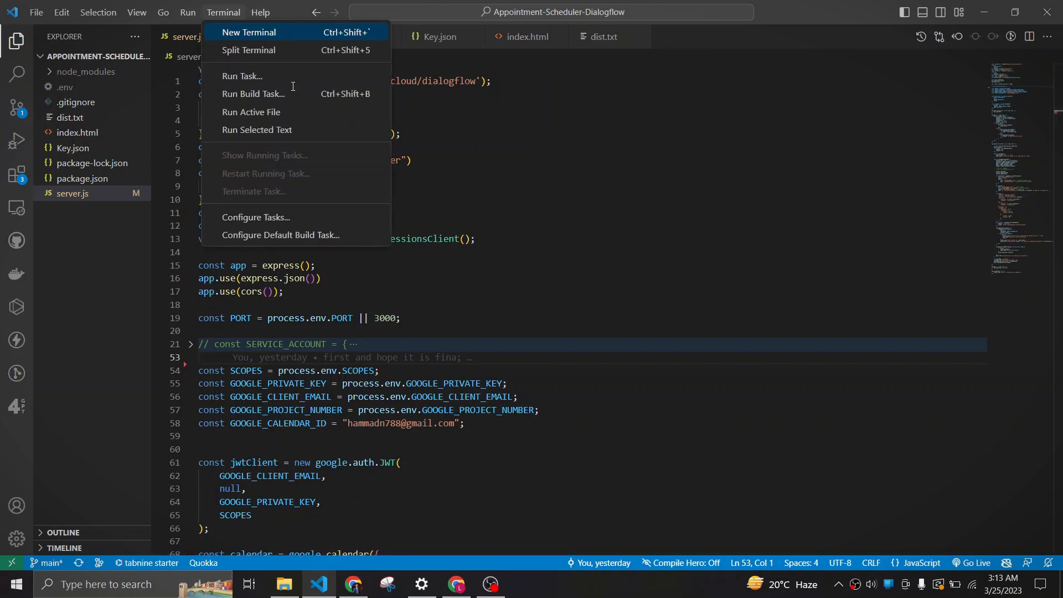
pyautogui.click(248, 32)
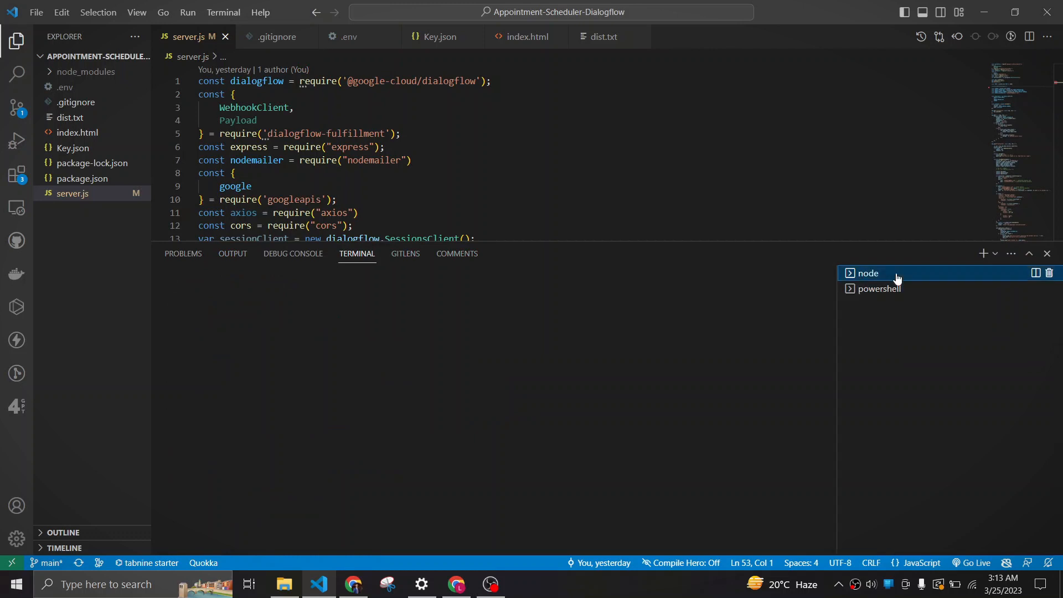
pyautogui.click(868, 272)
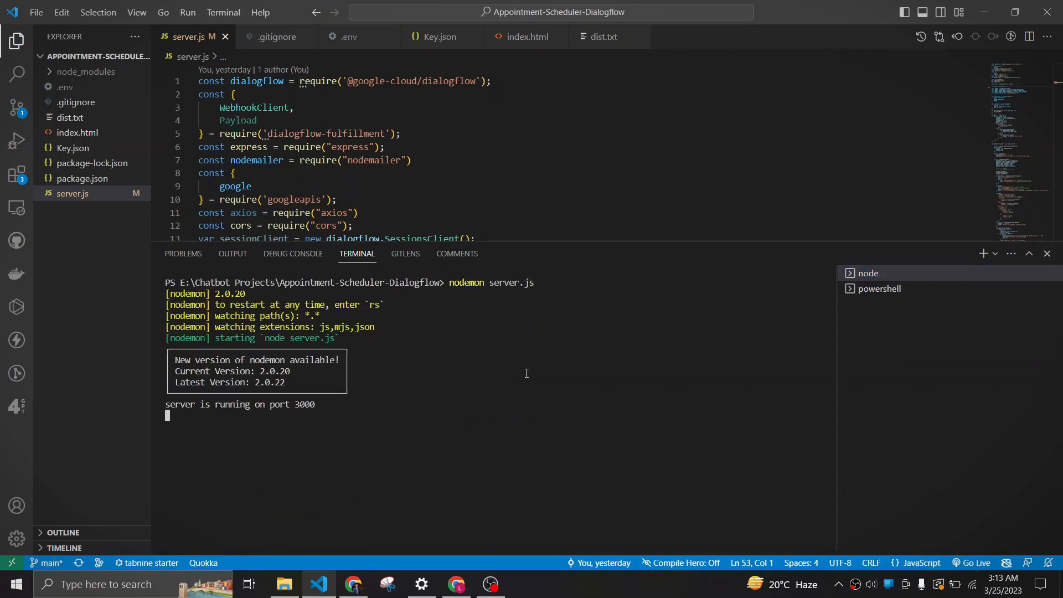
pyautogui.press('ctrl+c')
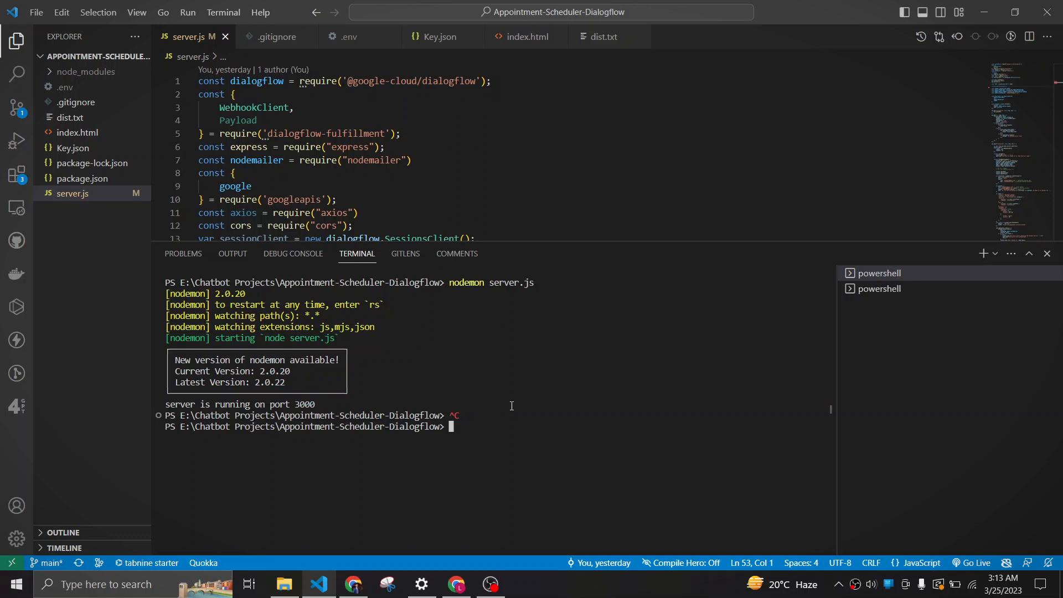
# Run node server.js so the server reports running on port 3000
pyautogui.write('n')
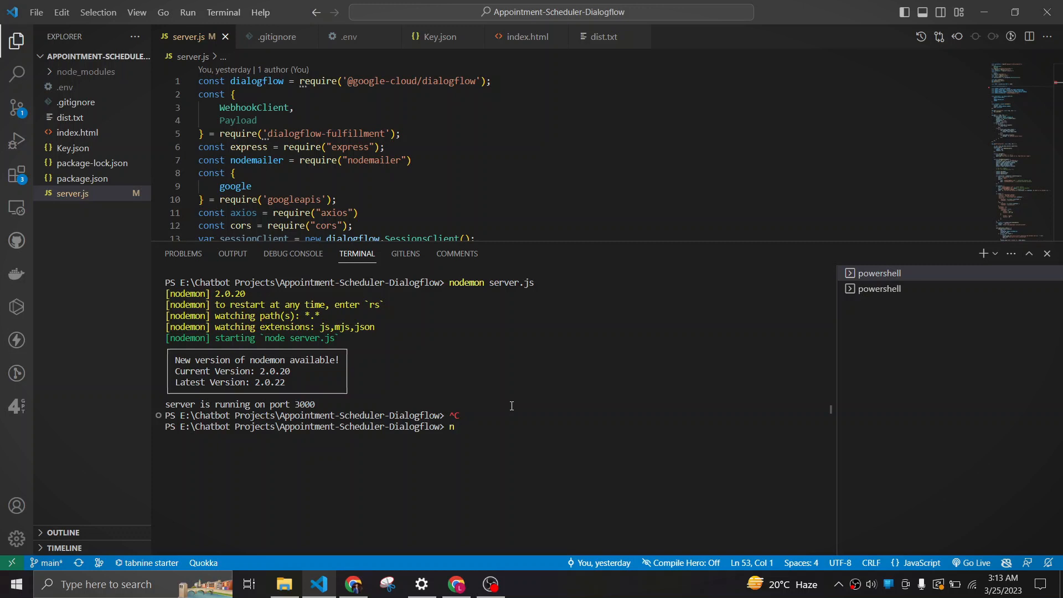
pyautogui.write('ode')
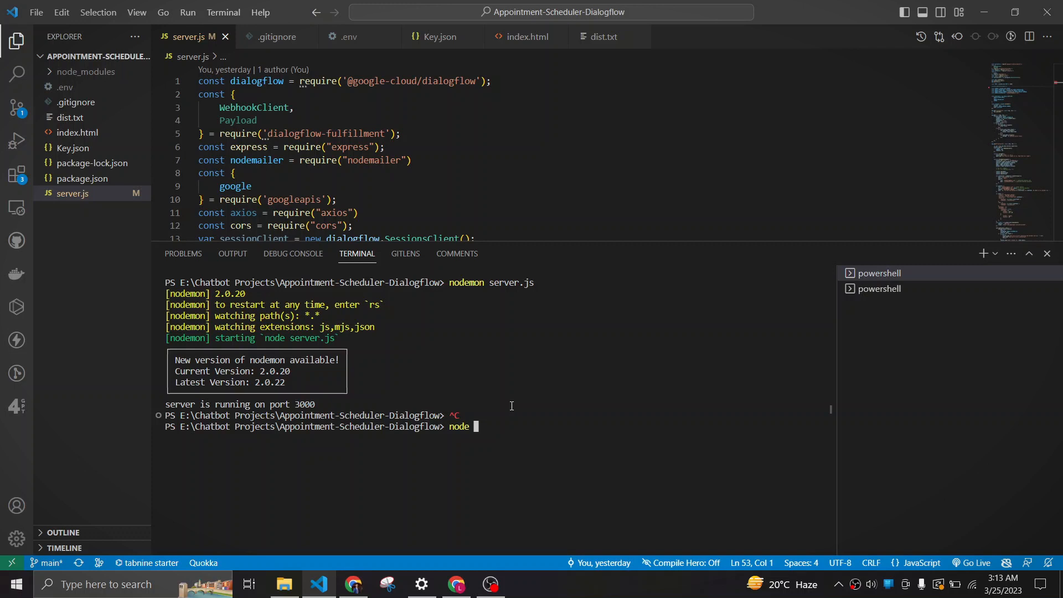
pyautogui.write('server.')
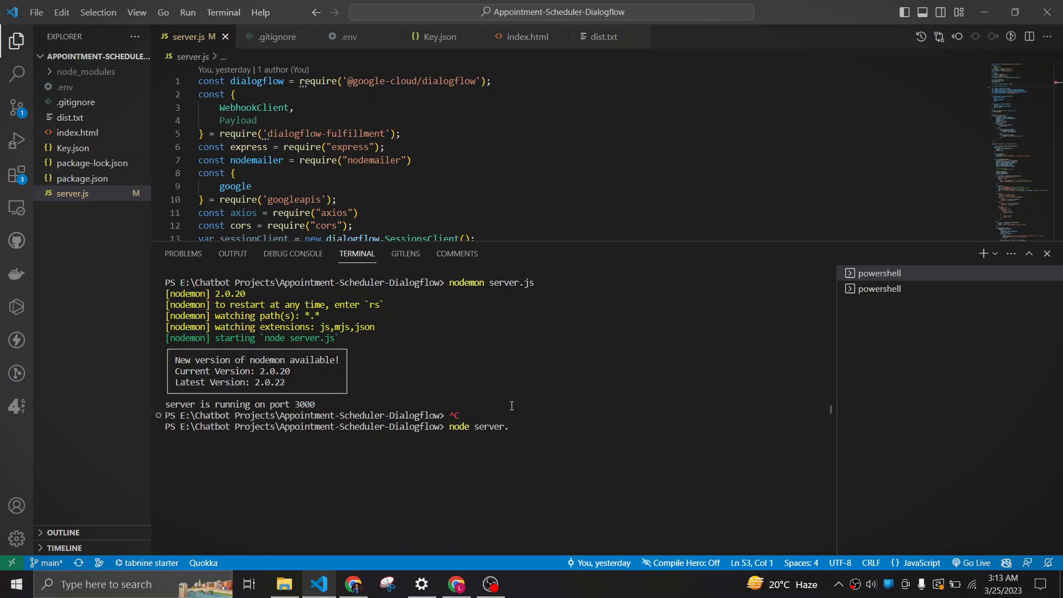
pyautogui.press('Return')
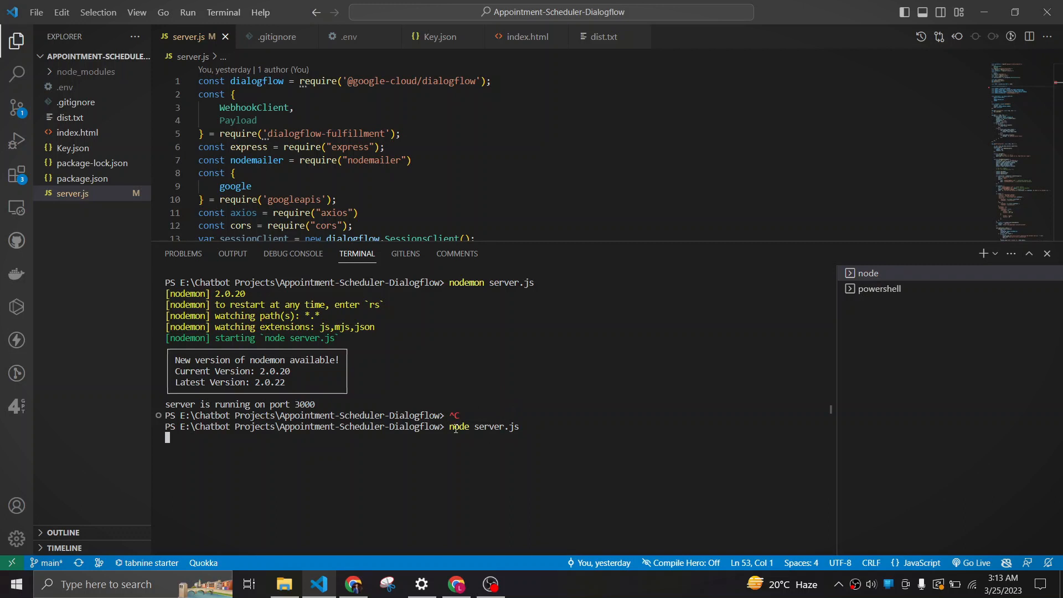
pyautogui.press('Return')
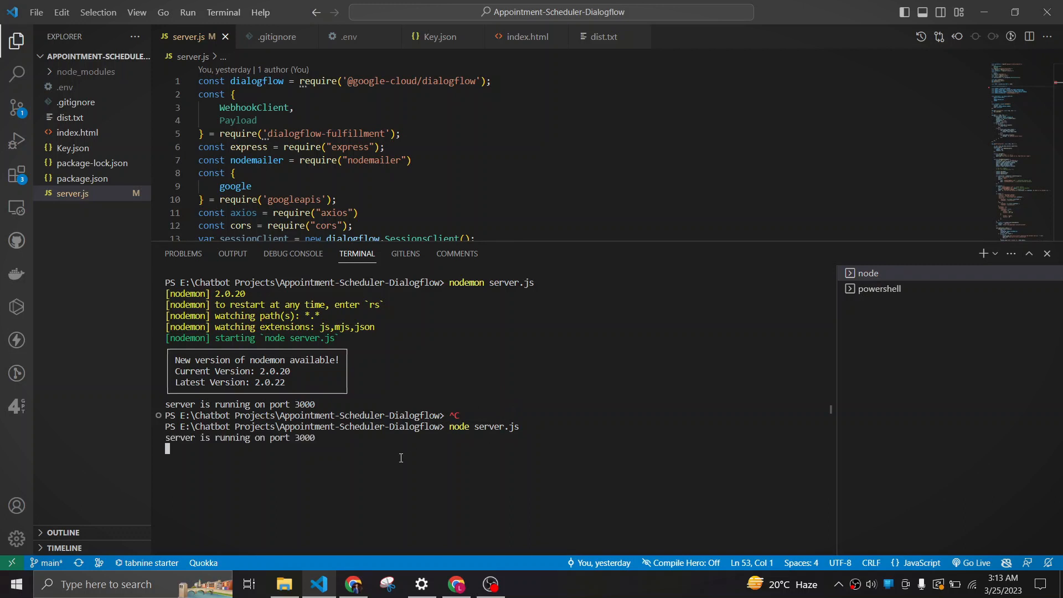
pyautogui.moveTo(673, 408)
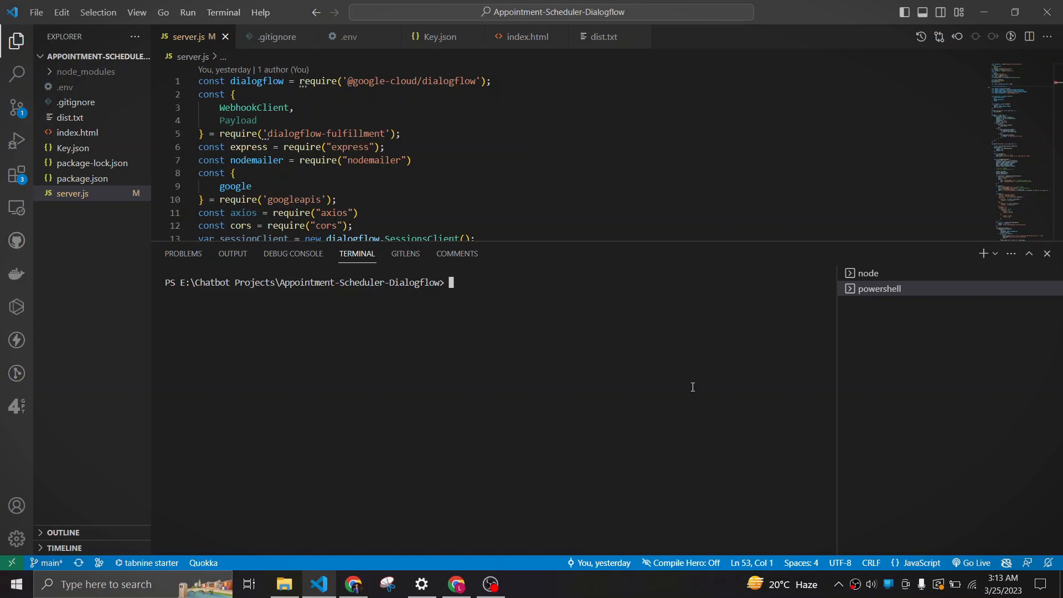
# Run npm install nodemon in the second (powershell) terminal
pyautogui.write('np')
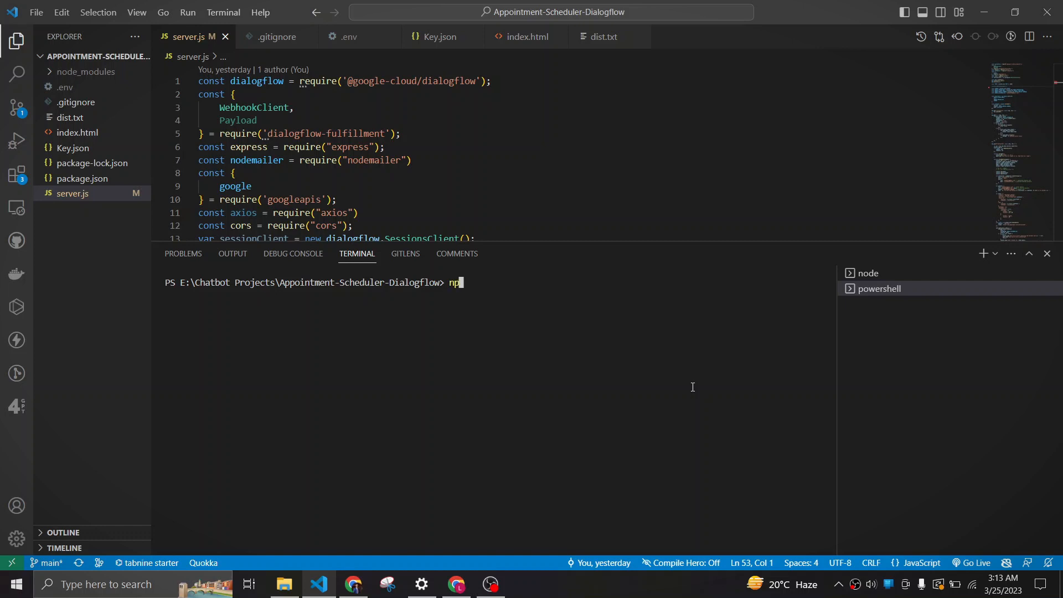
pyautogui.write('m in')
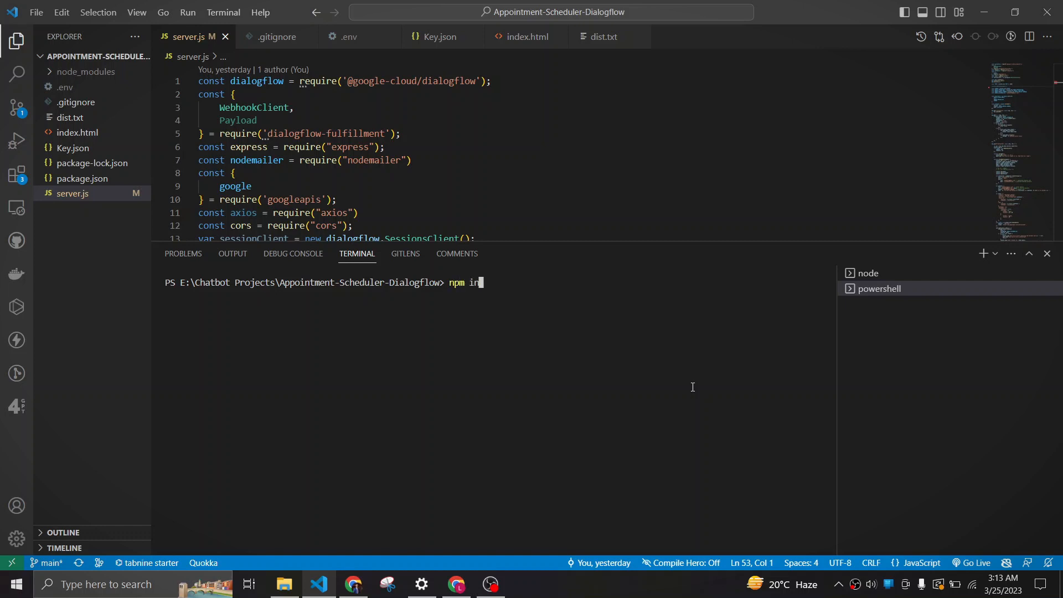
pyautogui.write('stall nodemon')
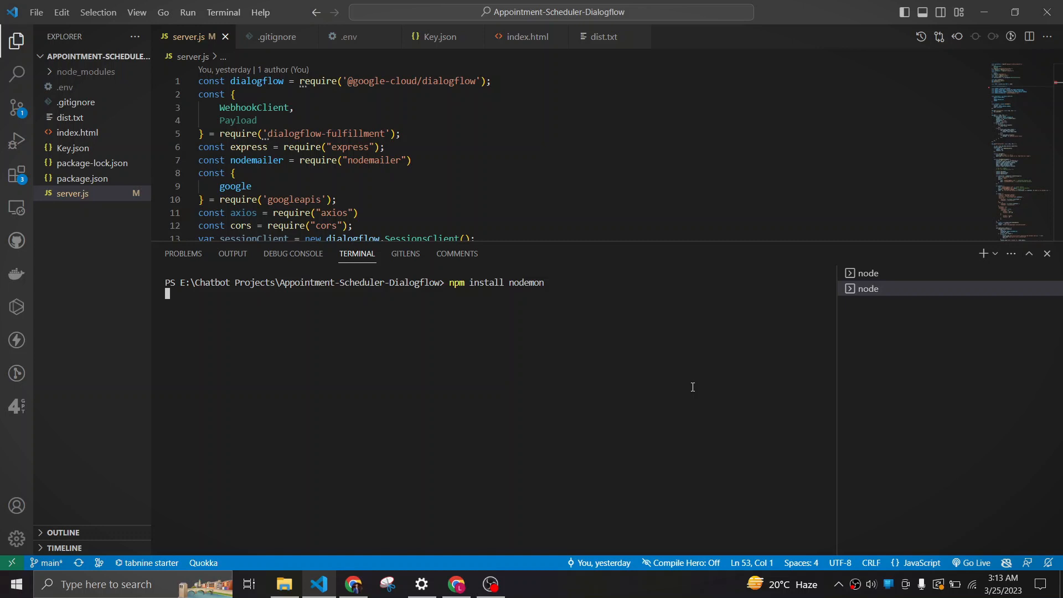
pyautogui.press('Return')
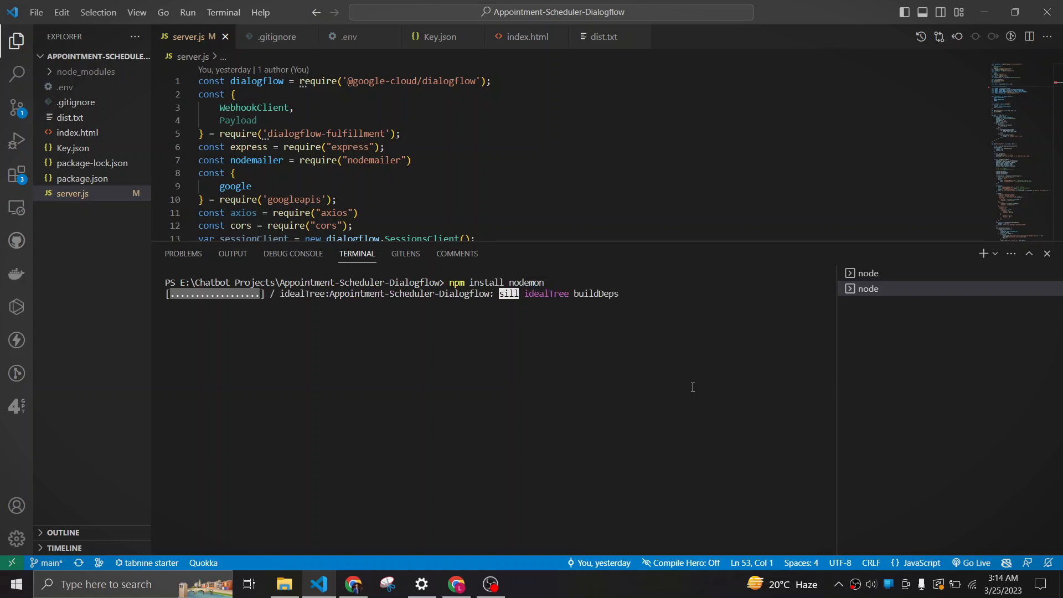
pyautogui.moveTo(763, 319)
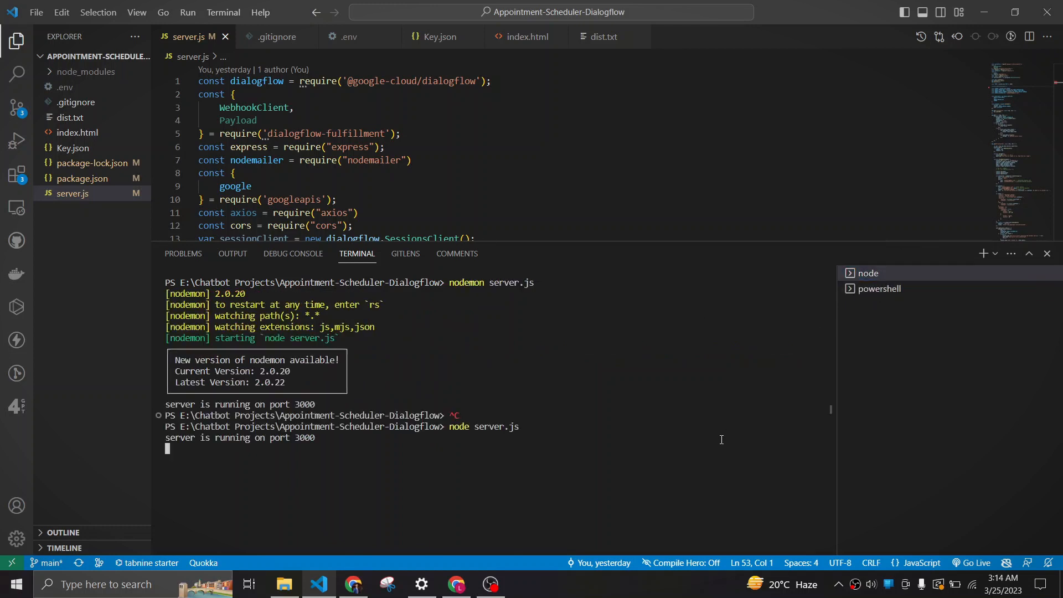
# Run nodemon server.js so the server reports port 3000 again, then skim server.js
pyautogui.write('nodemon')
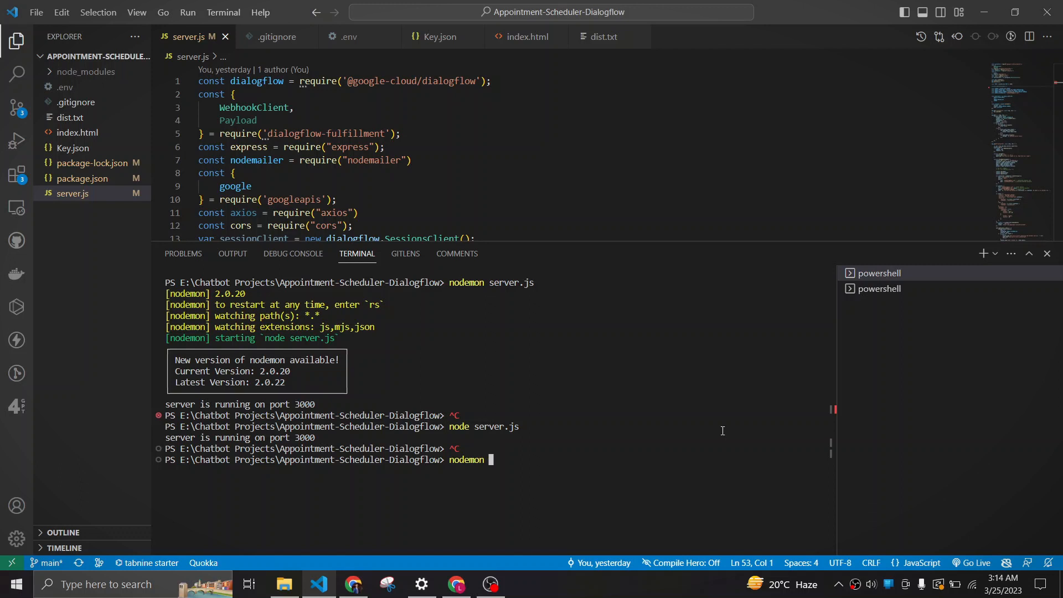
pyautogui.write('server.j')
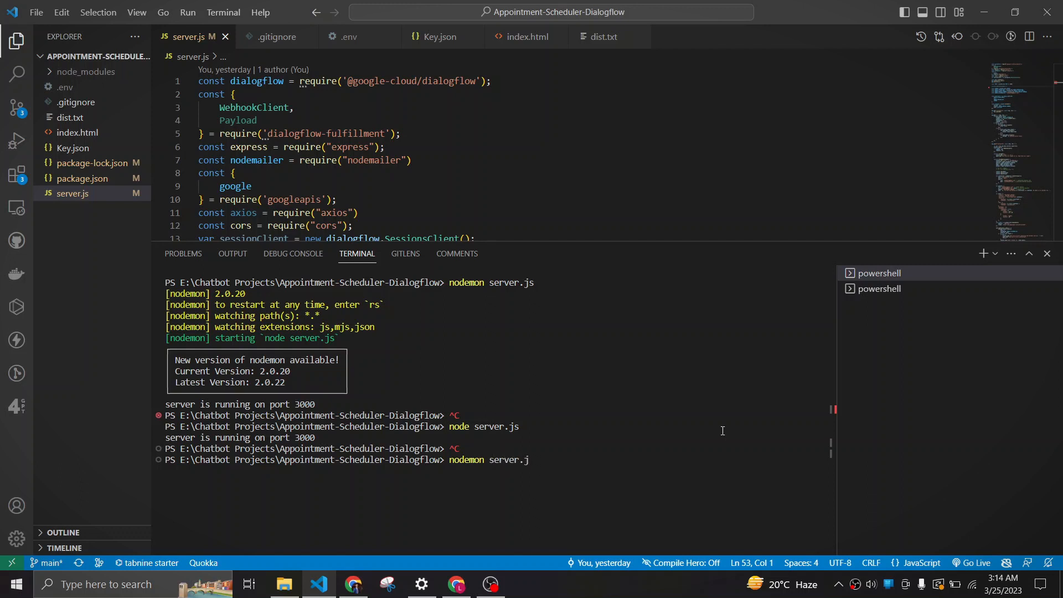
pyautogui.press('Return')
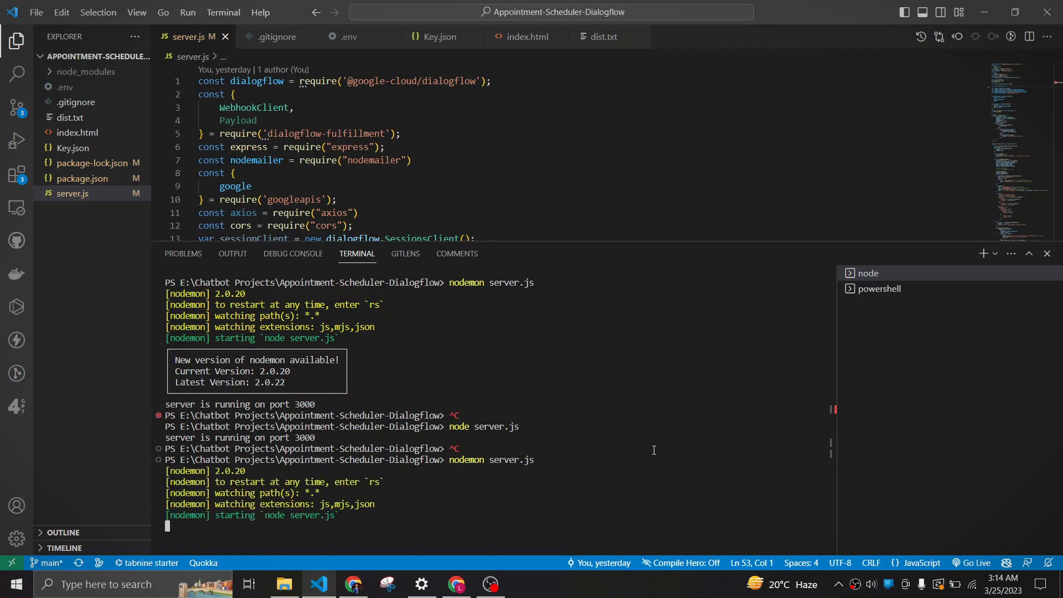
pyautogui.moveTo(606, 329)
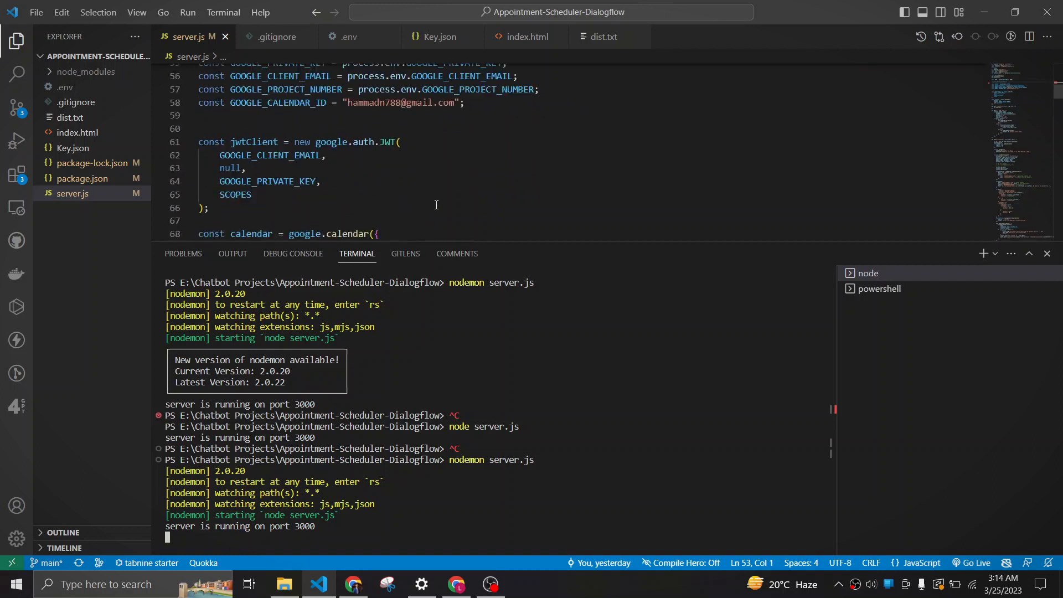
pyautogui.scroll(-3)
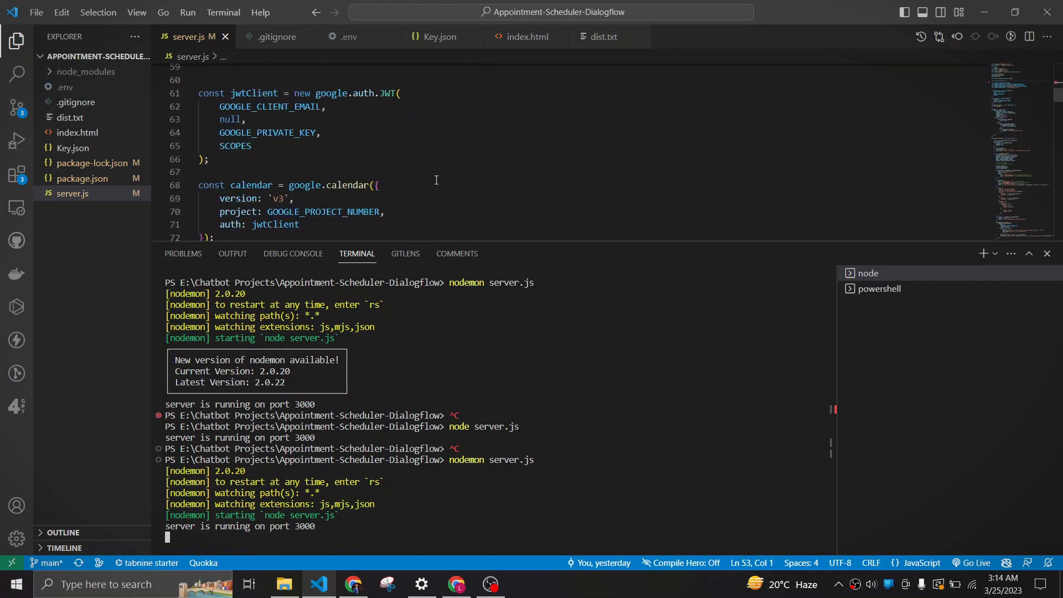
pyautogui.scroll(3)
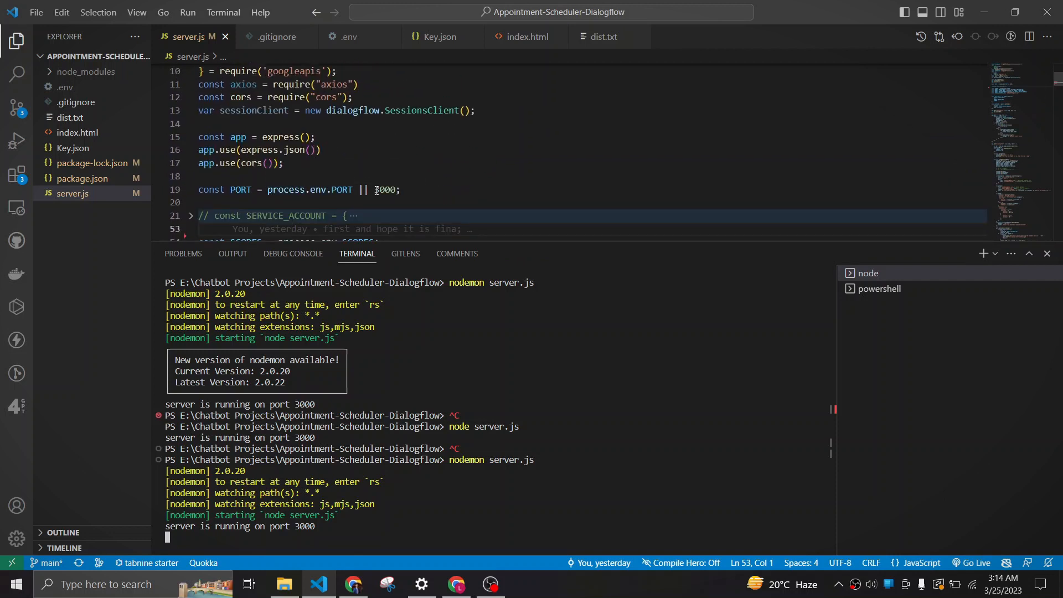
pyautogui.moveTo(601, 413)
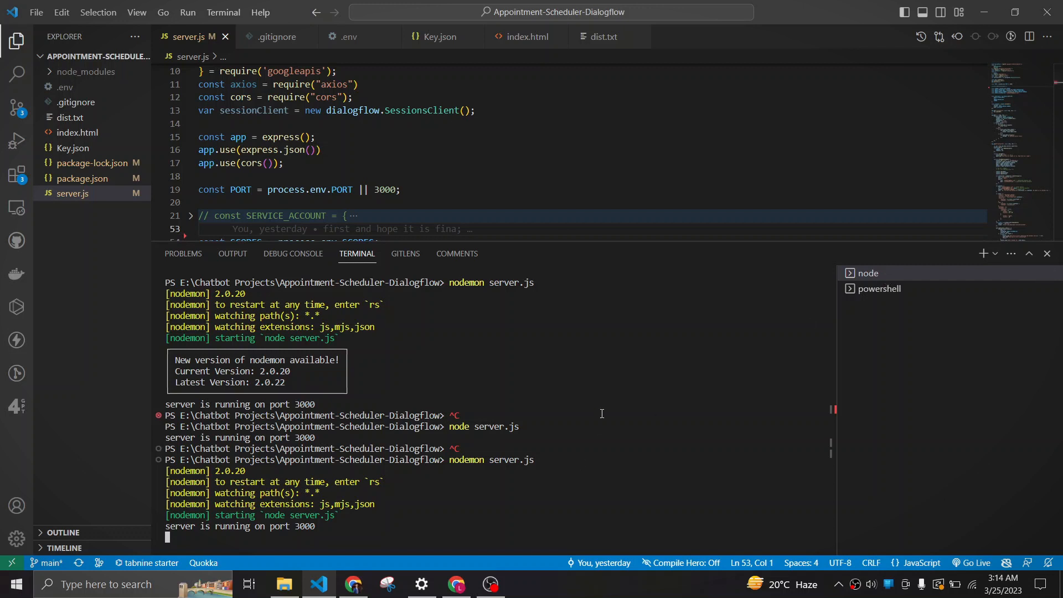
pyautogui.moveTo(670, 277)
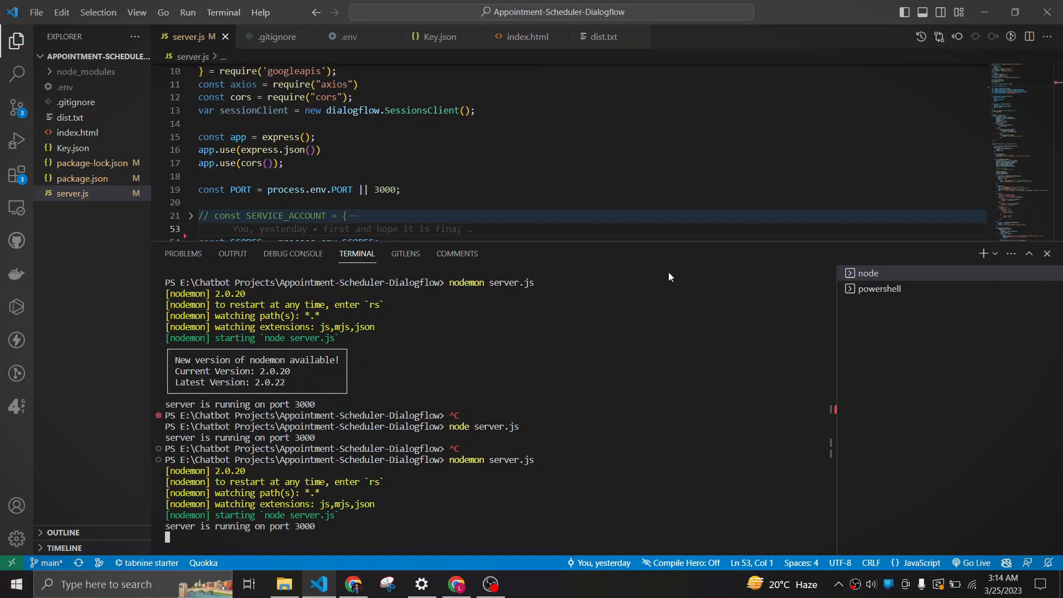
pyautogui.moveTo(878, 288)
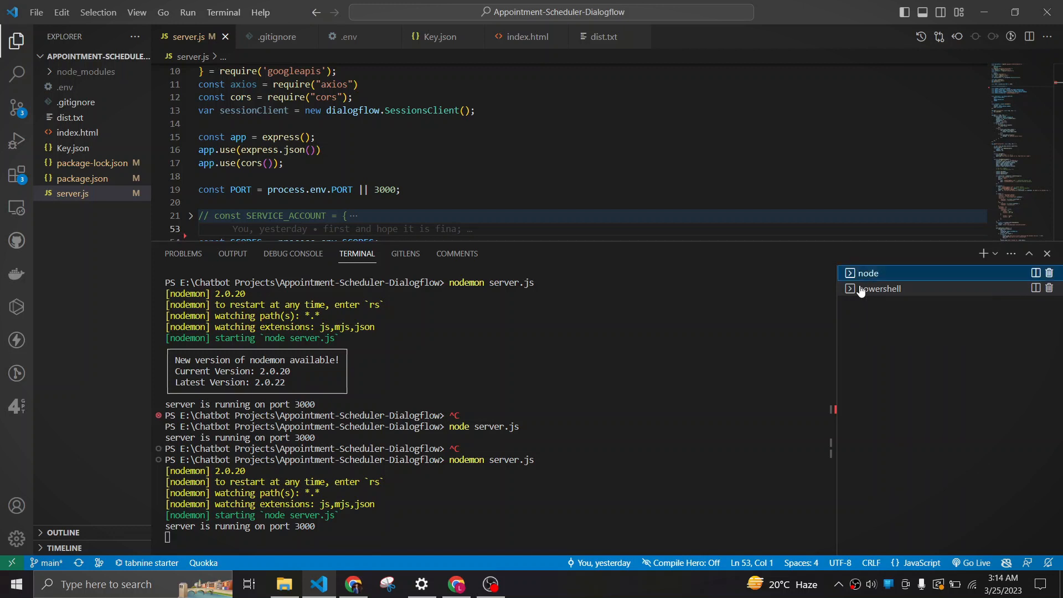
# Run ngrok http 3000 in the install terminal to open a public tunnel
pyautogui.click(880, 288)
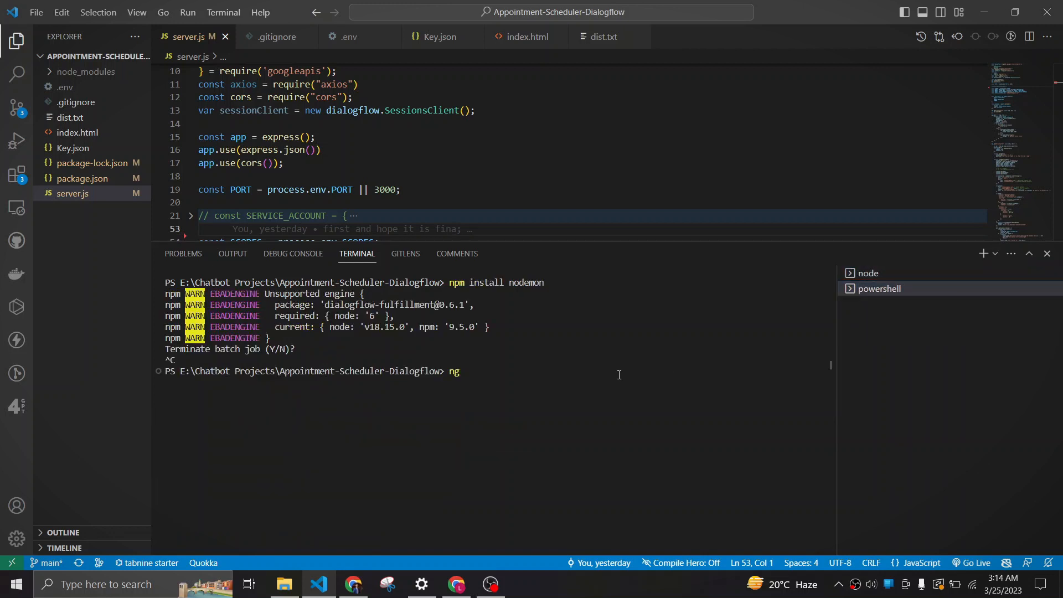
pyautogui.write('rok')
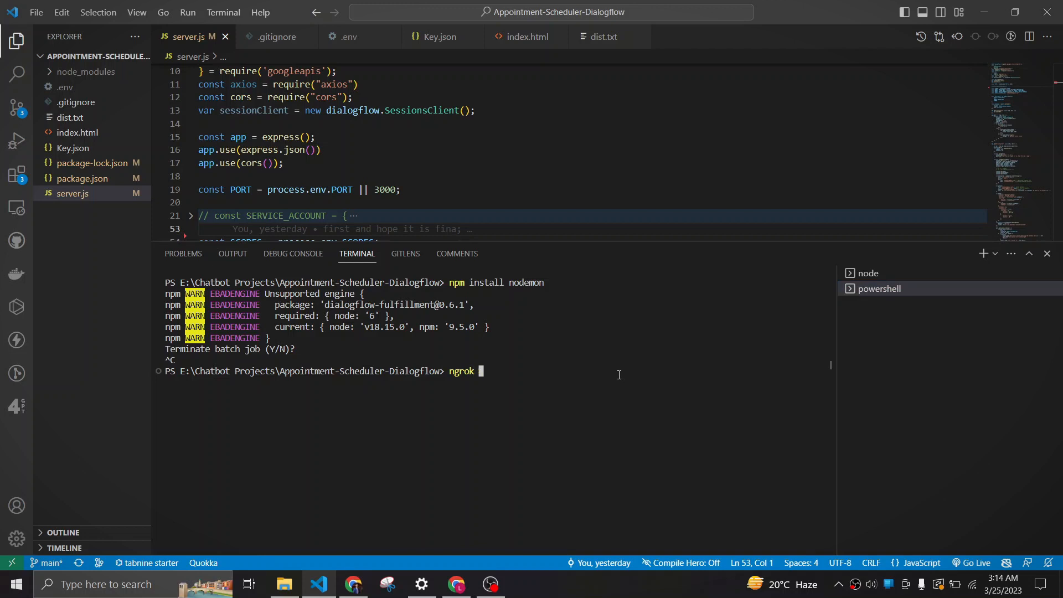
pyautogui.write('http')
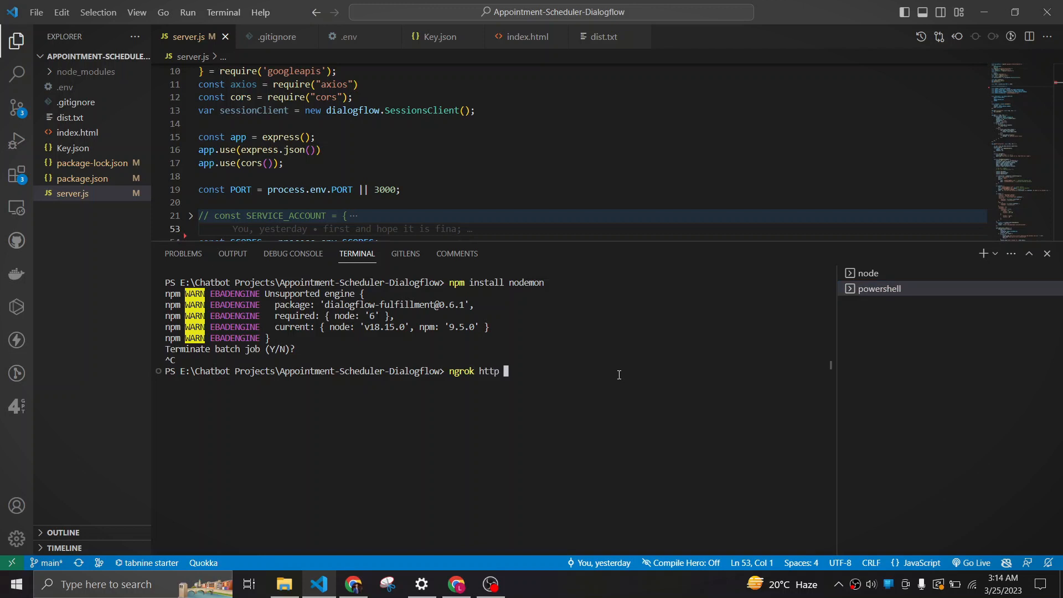
pyautogui.write('3000')
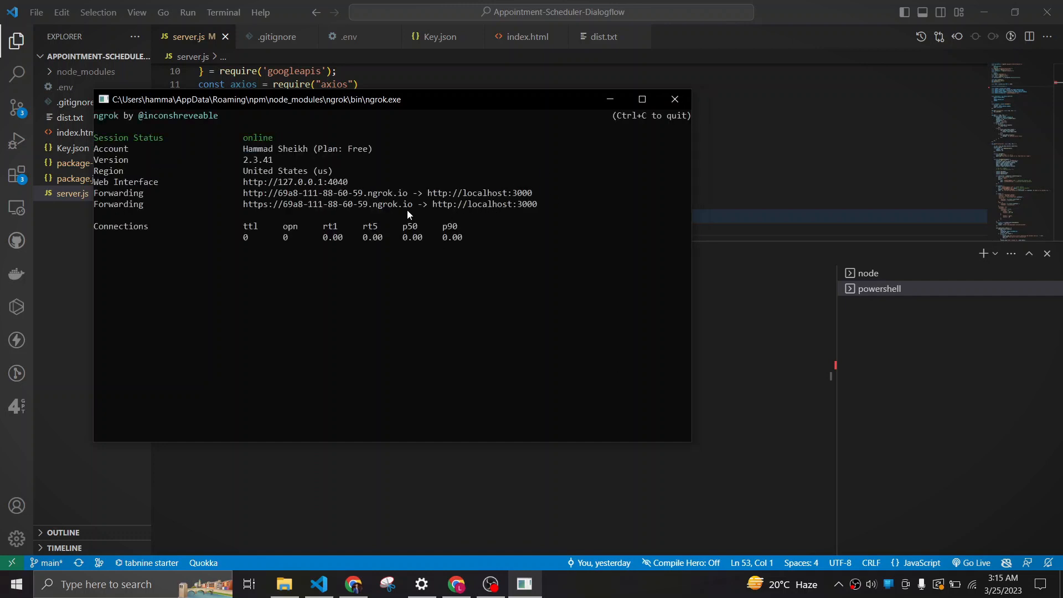
pyautogui.moveTo(244, 201)
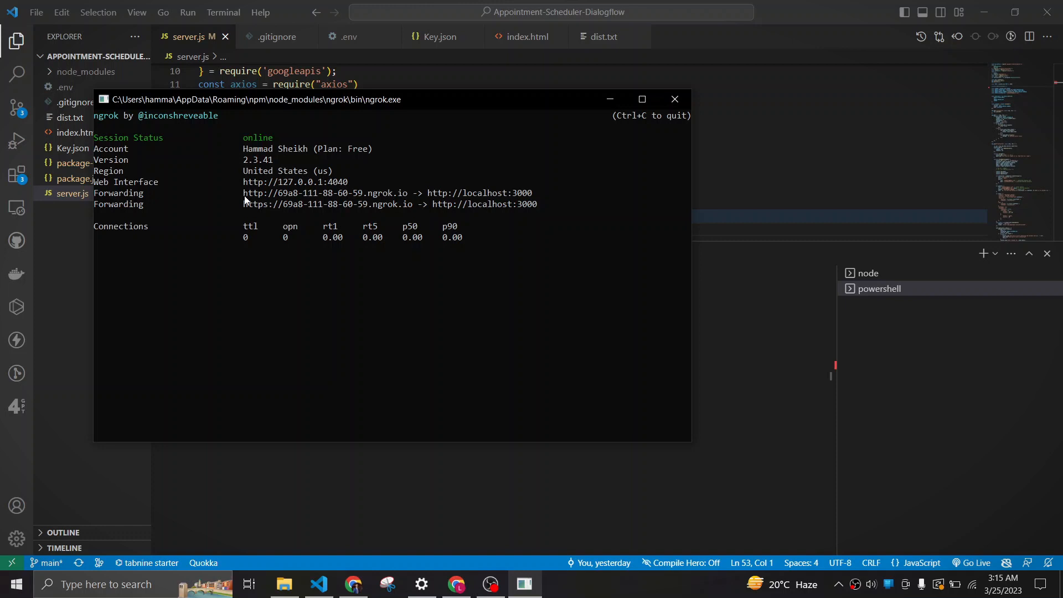
pyautogui.moveTo(379, 206)
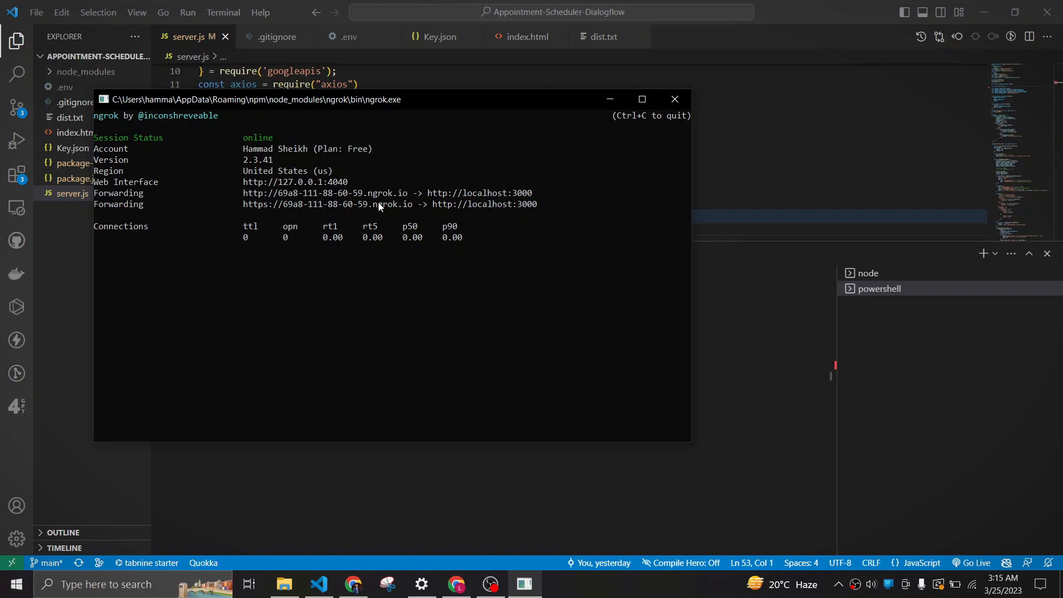
# Select the HTTPS forwarding URL, relaunch ngrok http 3000, and minimize the ngrok window
pyautogui.click(245, 204)
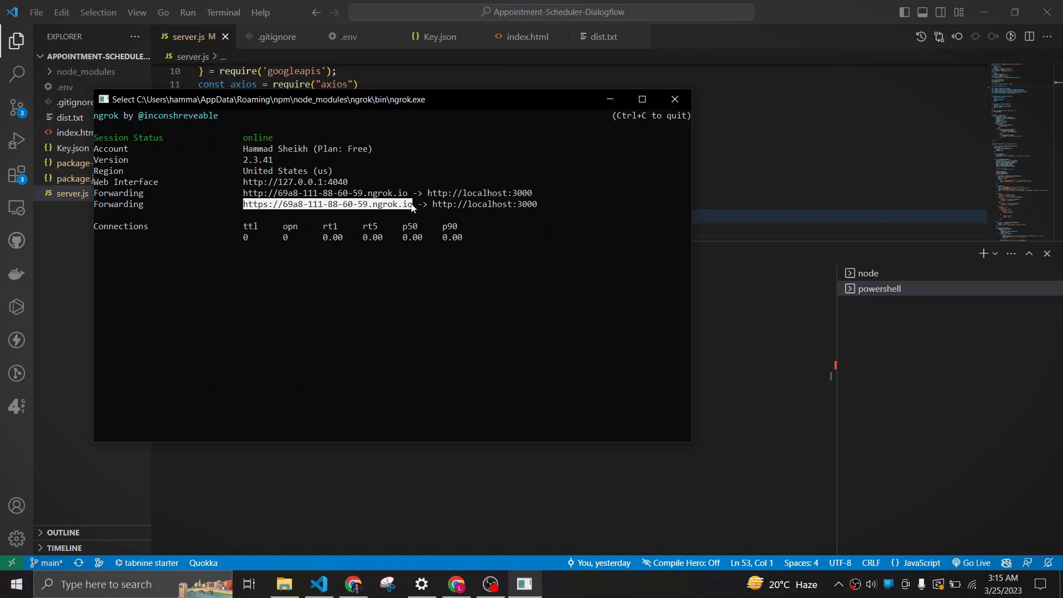
pyautogui.click(673, 99)
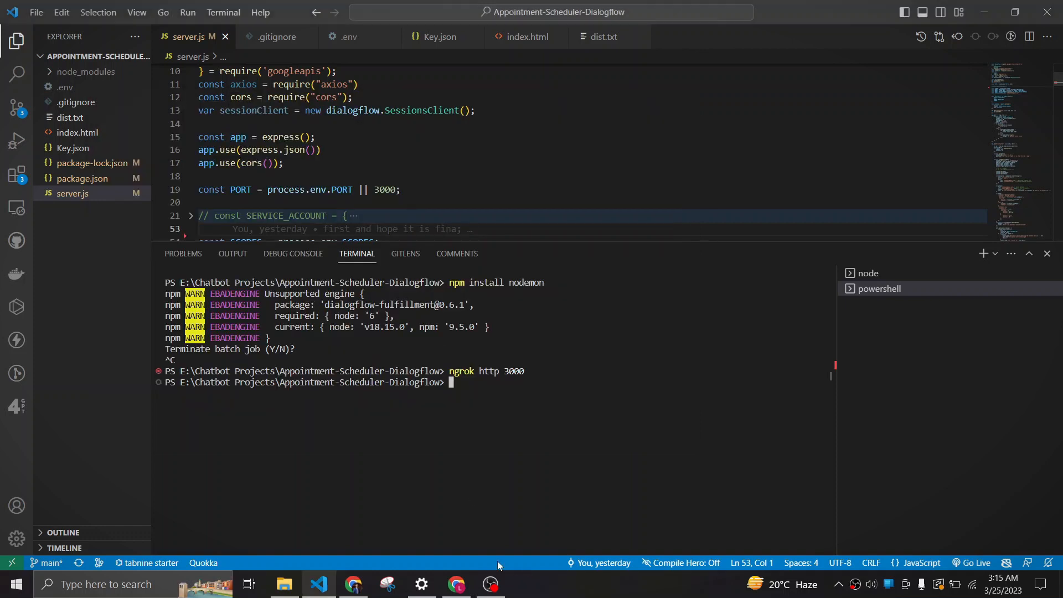
pyautogui.press('Return')
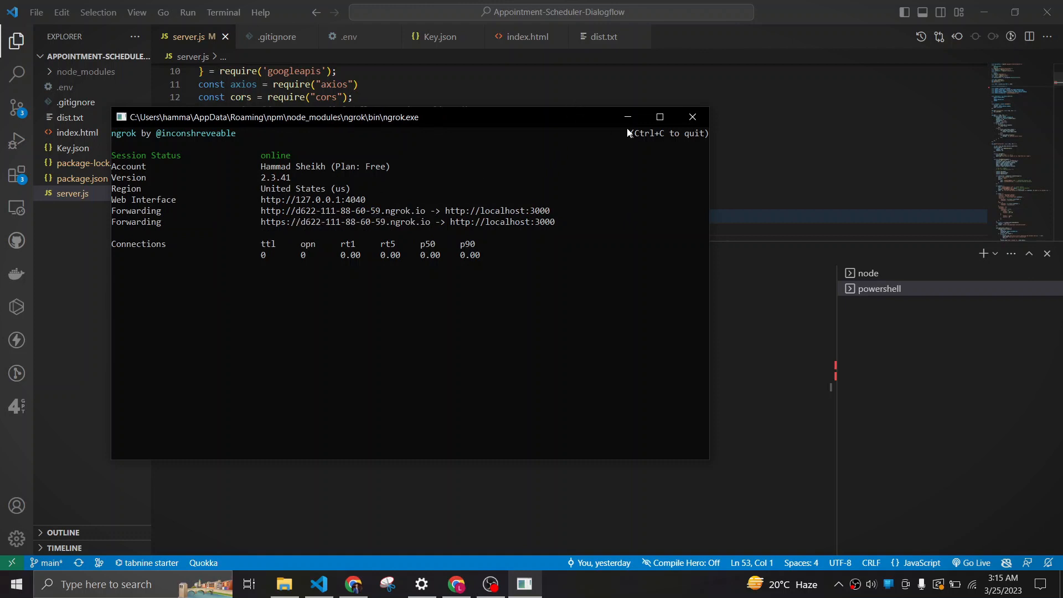
pyautogui.click(692, 117)
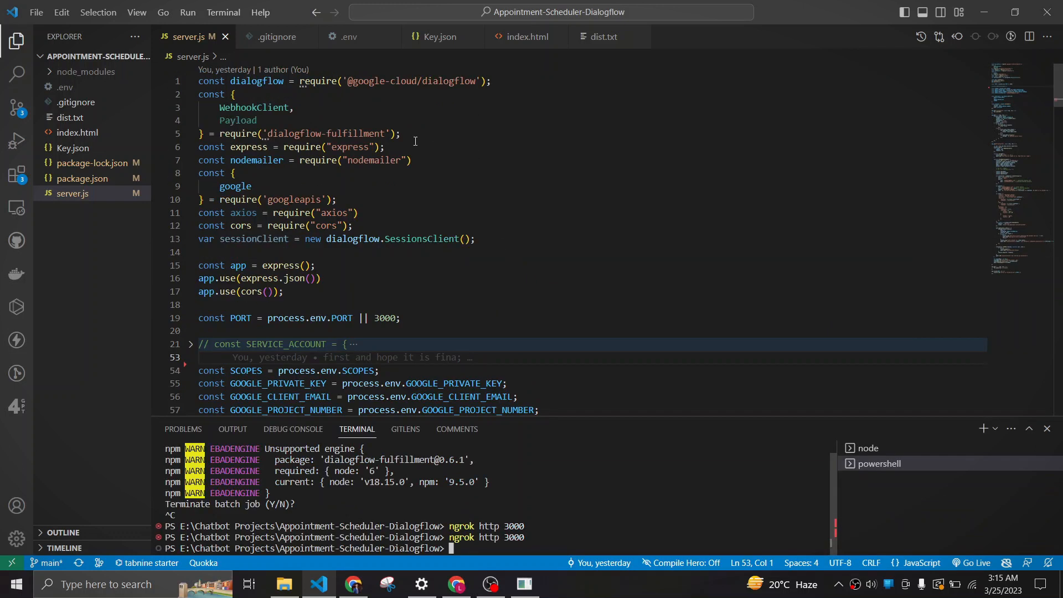
pyautogui.moveTo(476, 86)
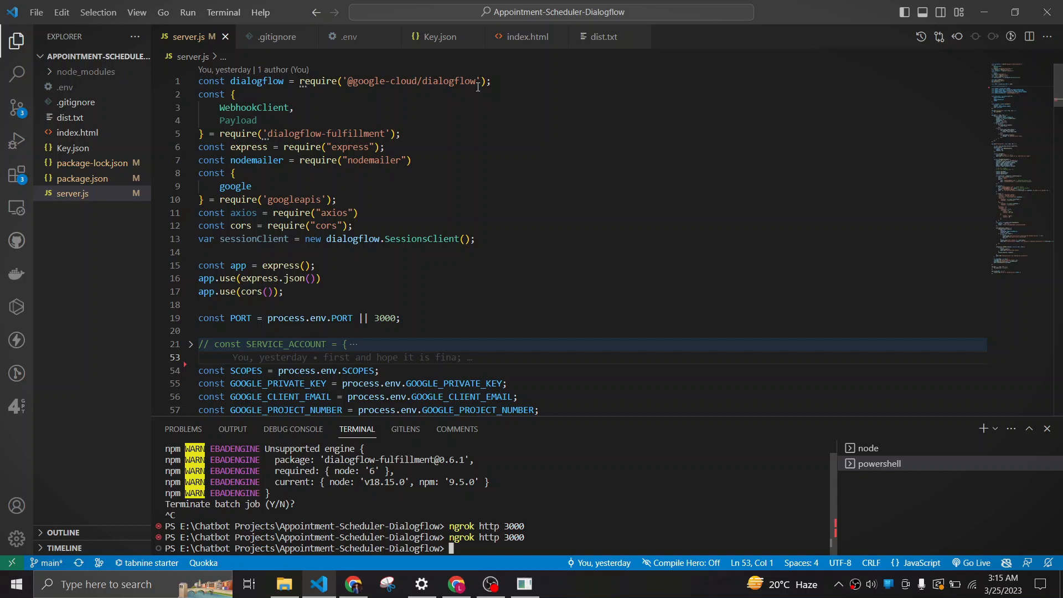
pyautogui.moveTo(260, 126)
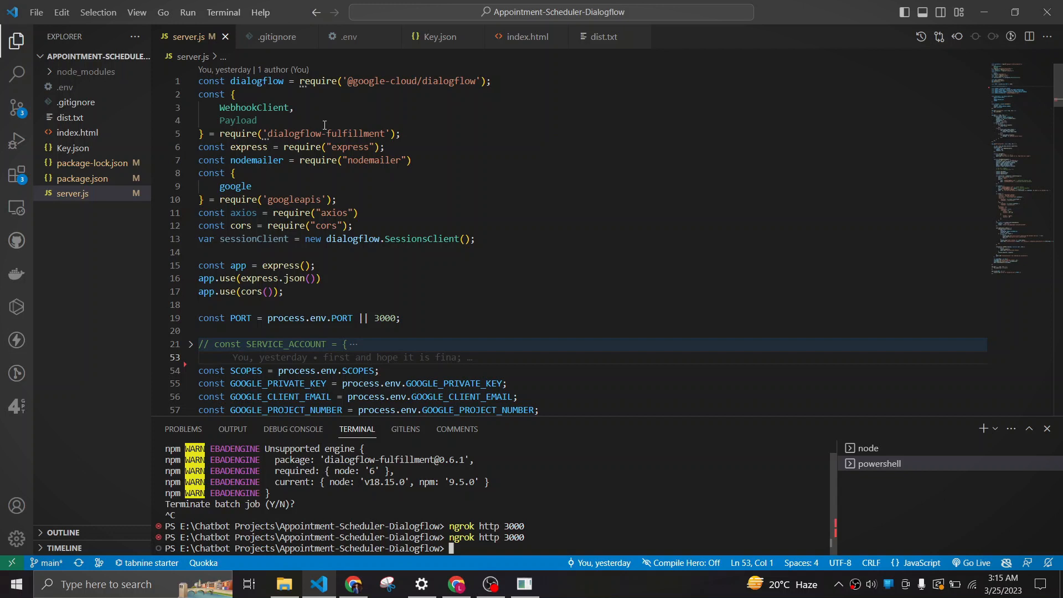
pyautogui.moveTo(311, 140)
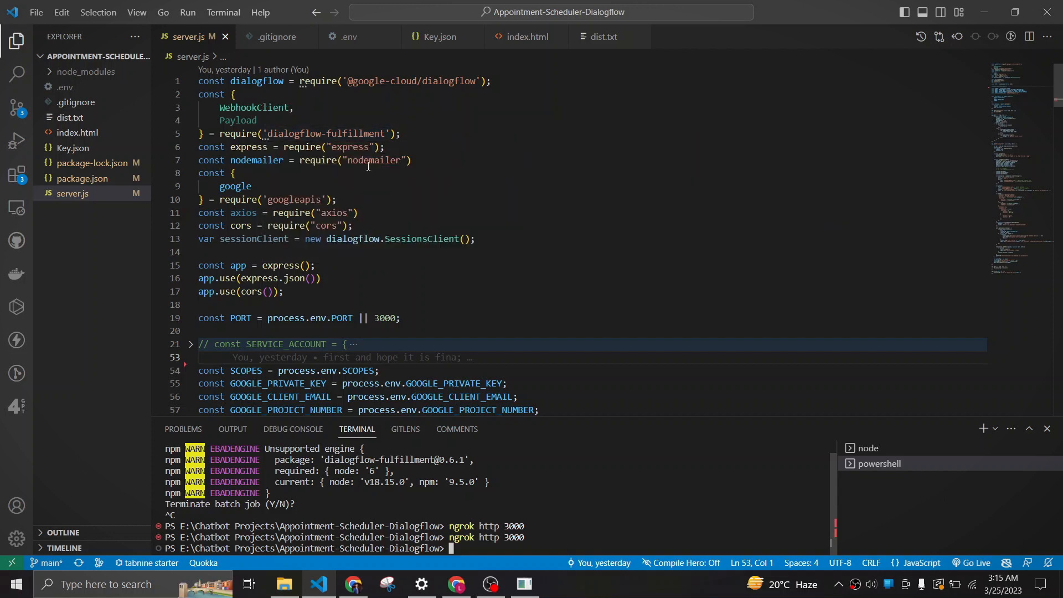
pyautogui.moveTo(351, 148)
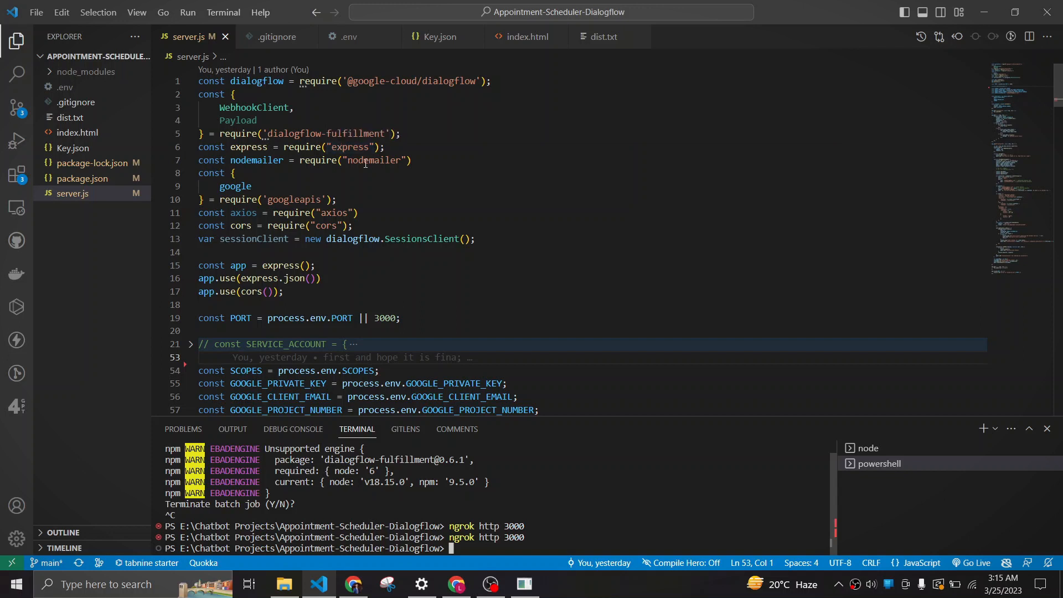
pyautogui.moveTo(336, 212)
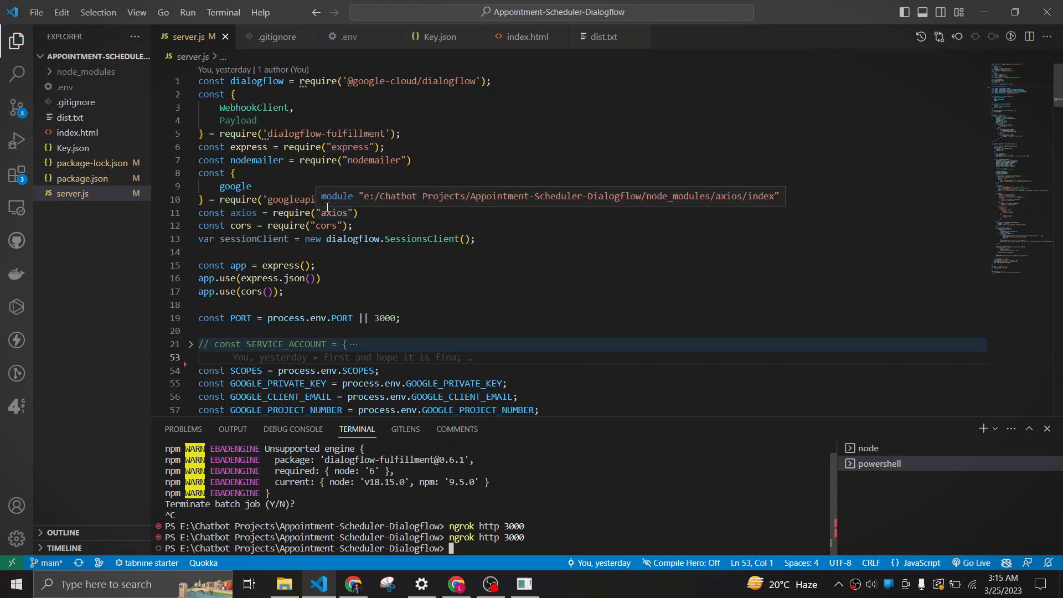
pyautogui.moveTo(293, 207)
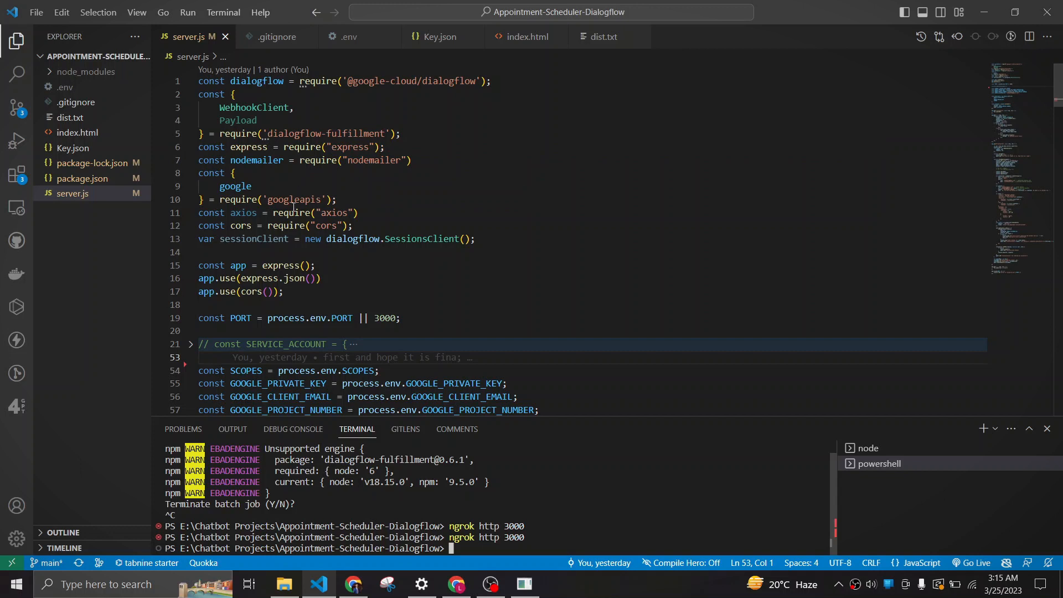
pyautogui.moveTo(291, 199)
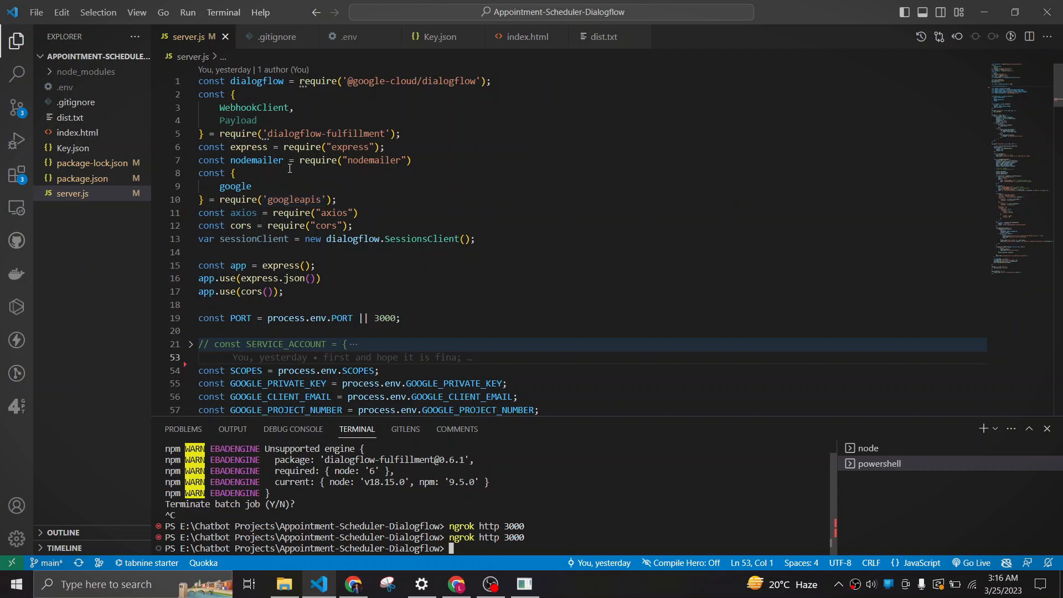
pyautogui.moveTo(311, 212)
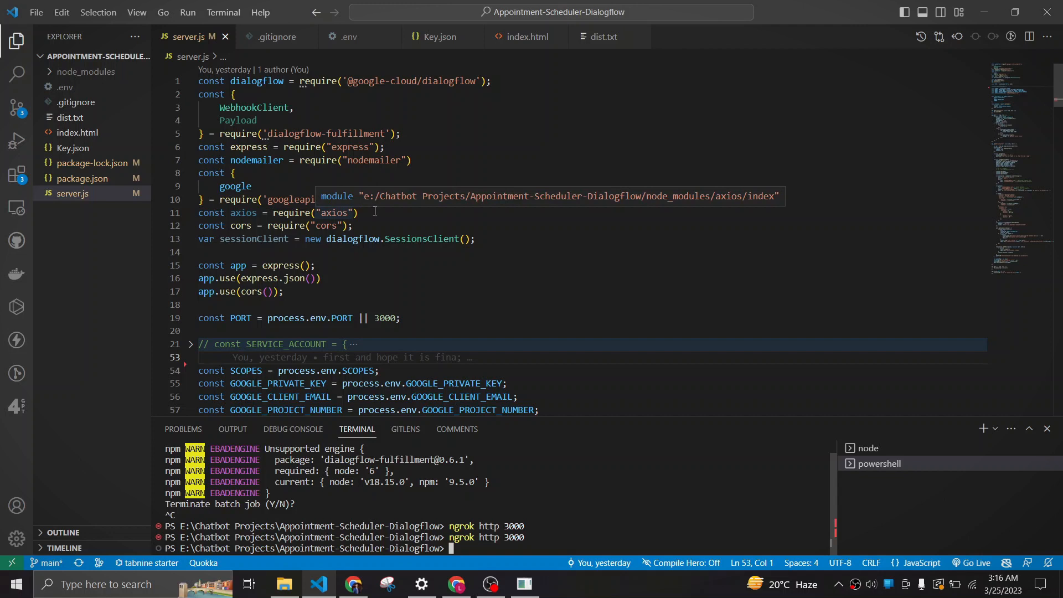
# Comment out the axios require line in server.js
pyautogui.click(358, 212)
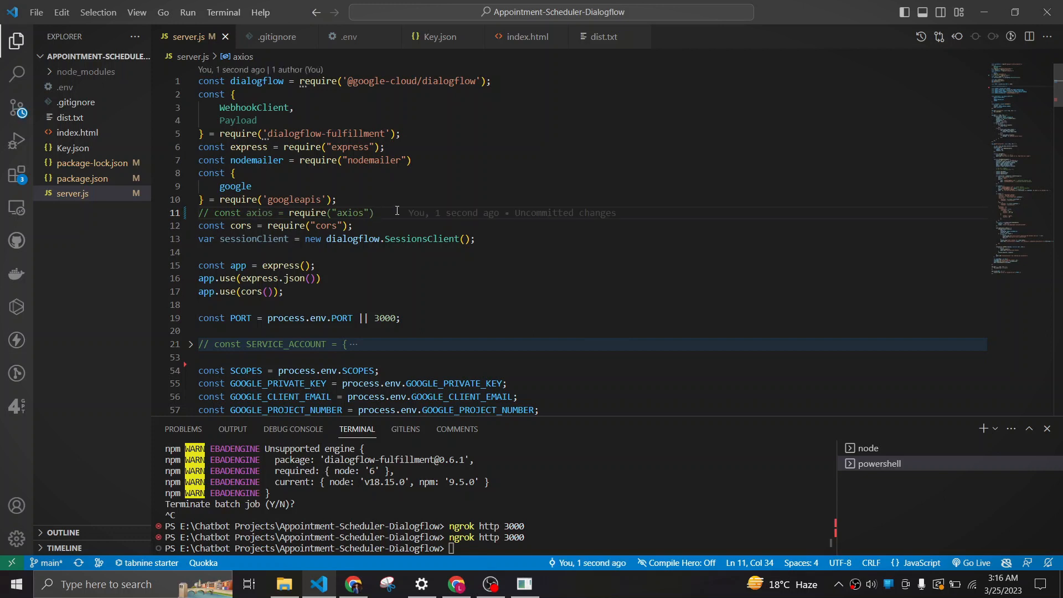
pyautogui.moveTo(292, 211)
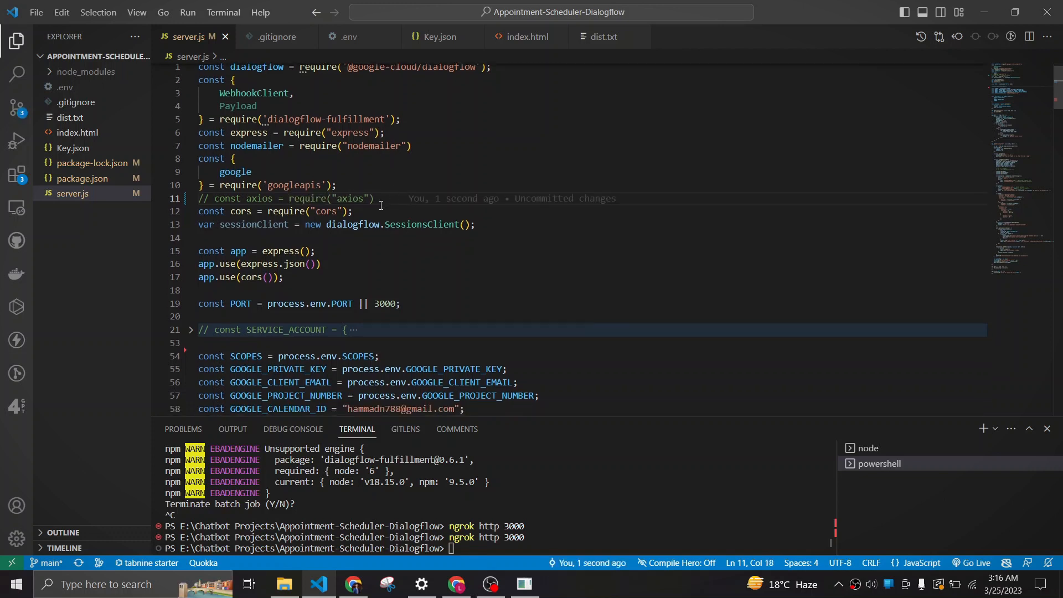
pyautogui.moveTo(353, 223)
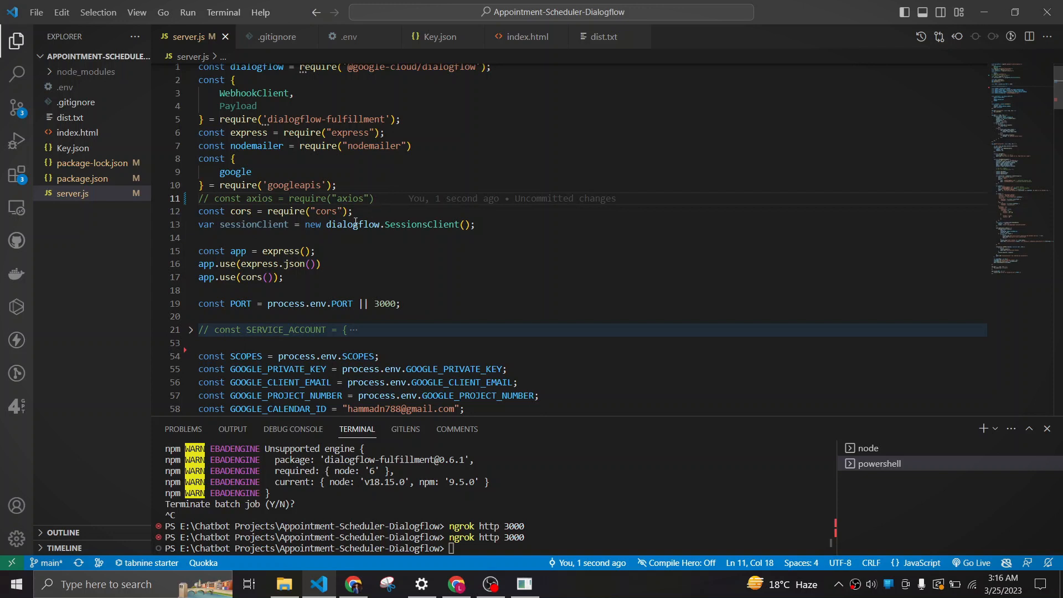
pyautogui.scroll(-3)
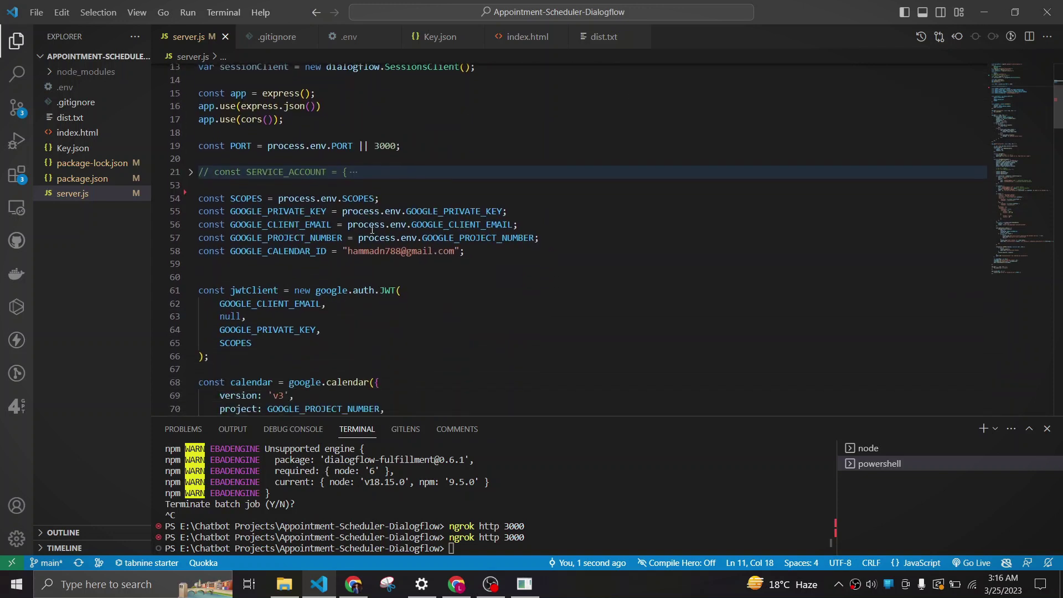
pyautogui.scroll(3)
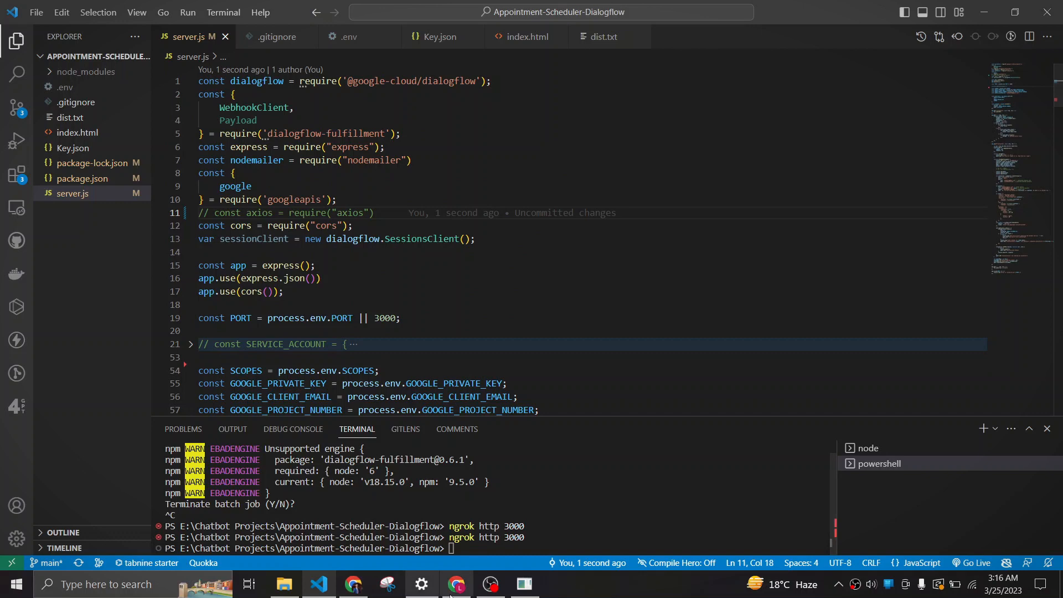
# Switch to Chrome's Dialogflow tab and go to the agent's Intents page
pyautogui.click(455, 583)
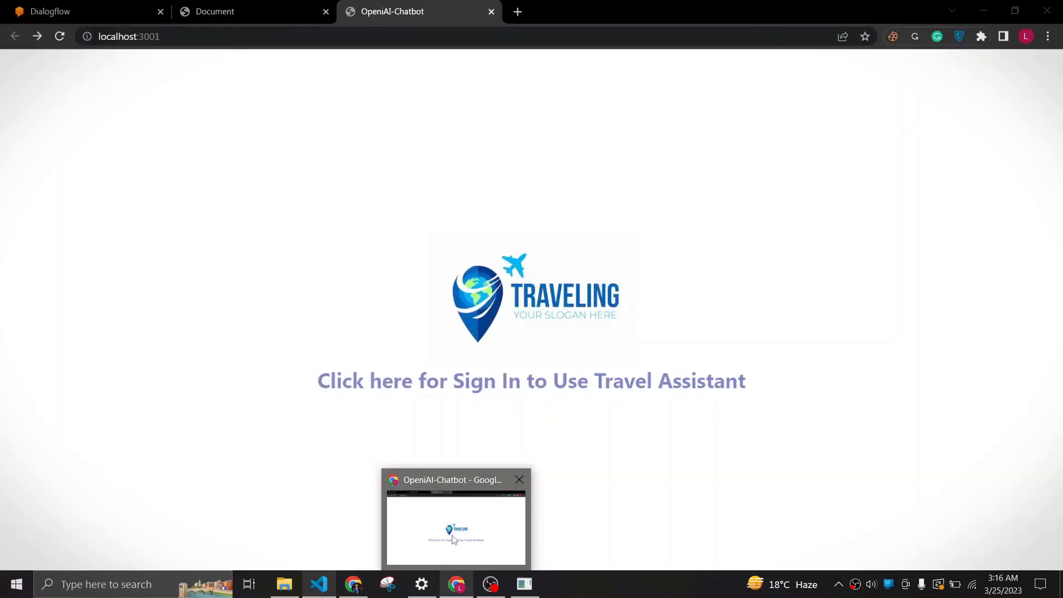
pyautogui.click(78, 12)
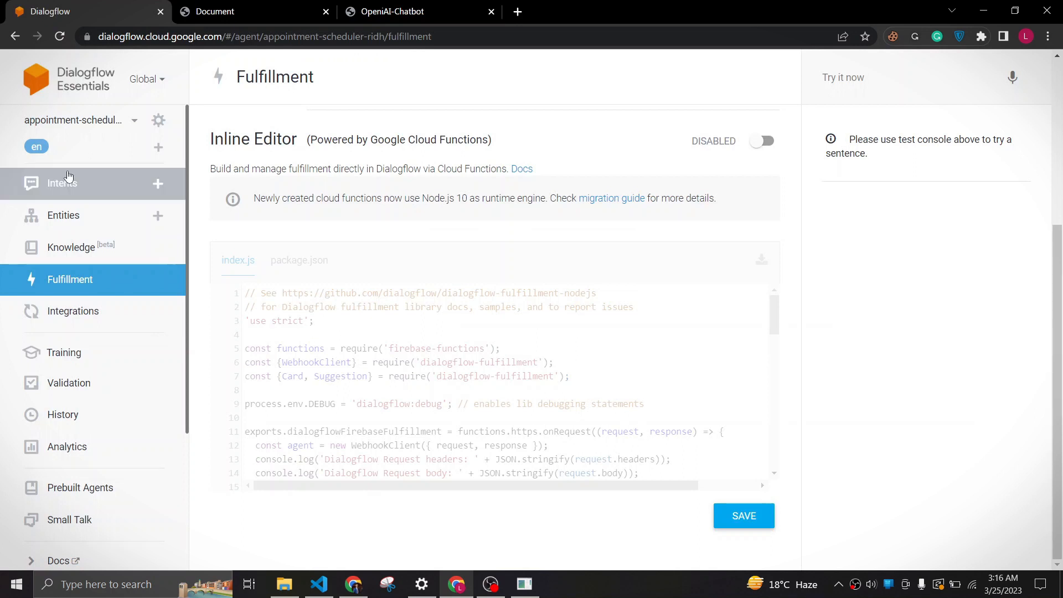
pyautogui.moveTo(92, 134)
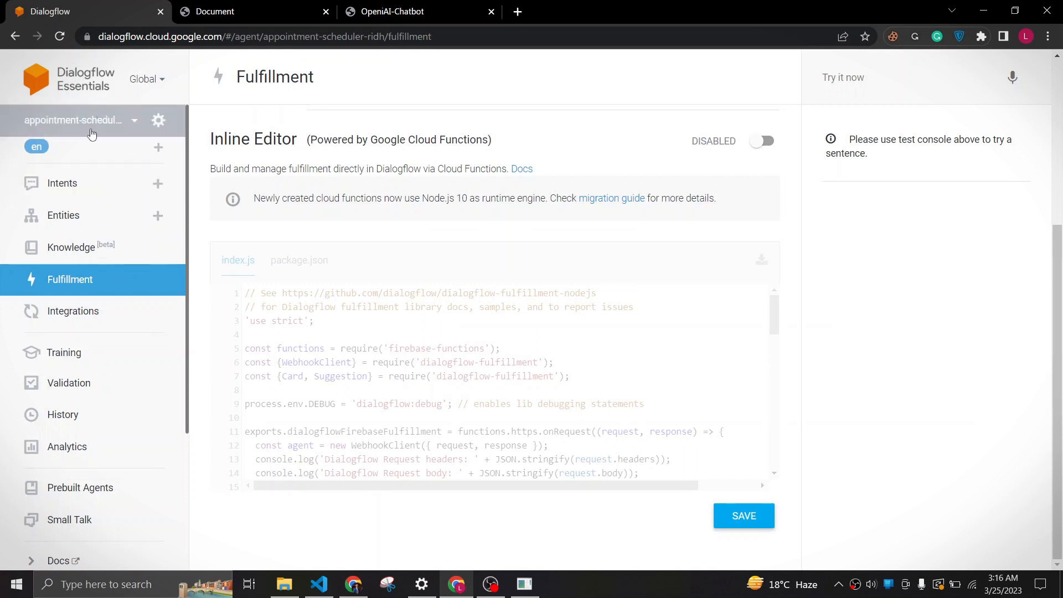
pyautogui.moveTo(102, 131)
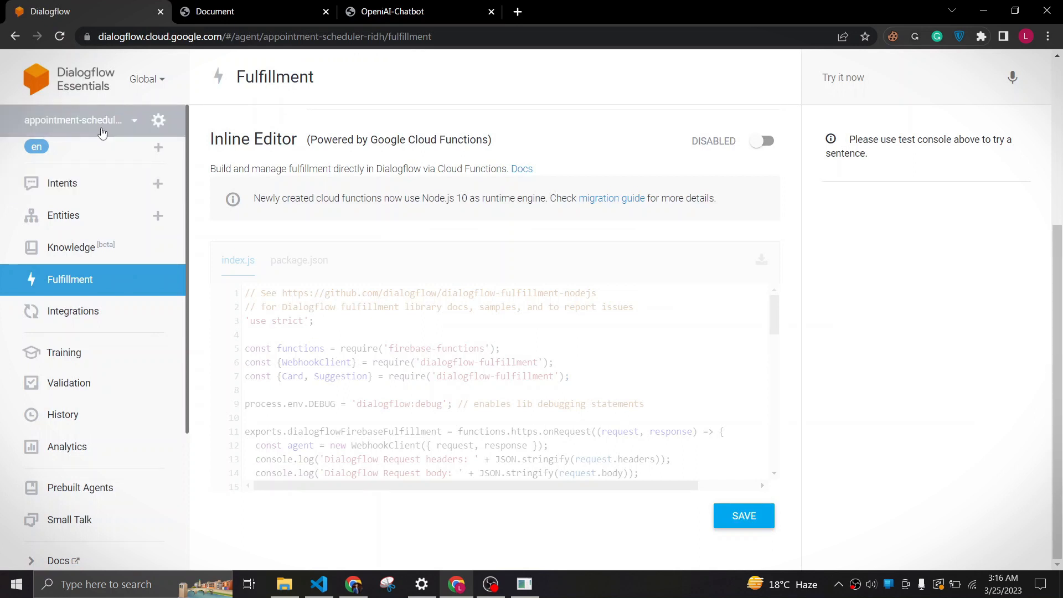
pyautogui.moveTo(86, 165)
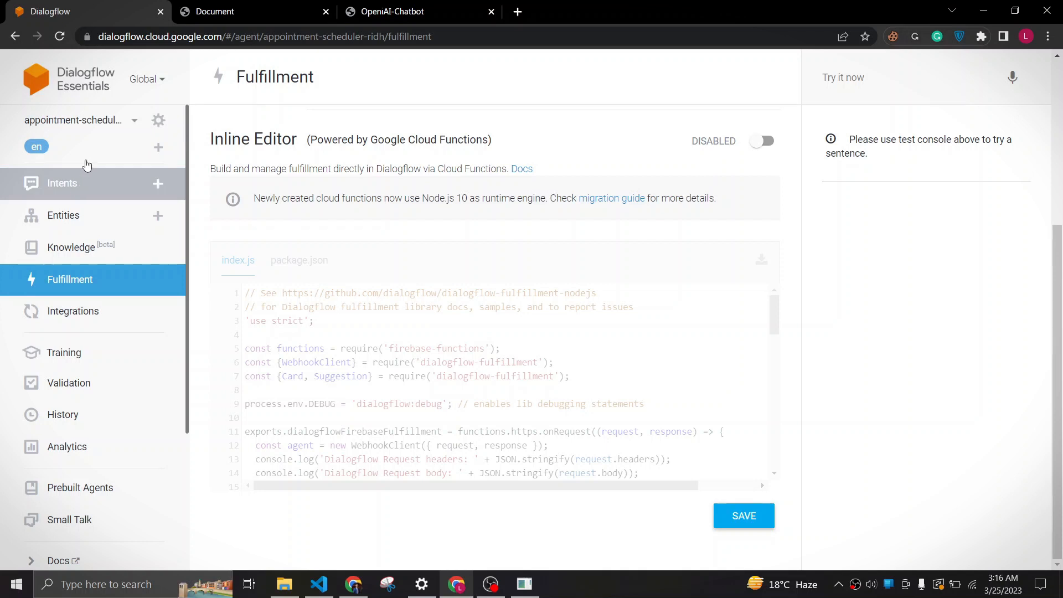
pyautogui.click(62, 183)
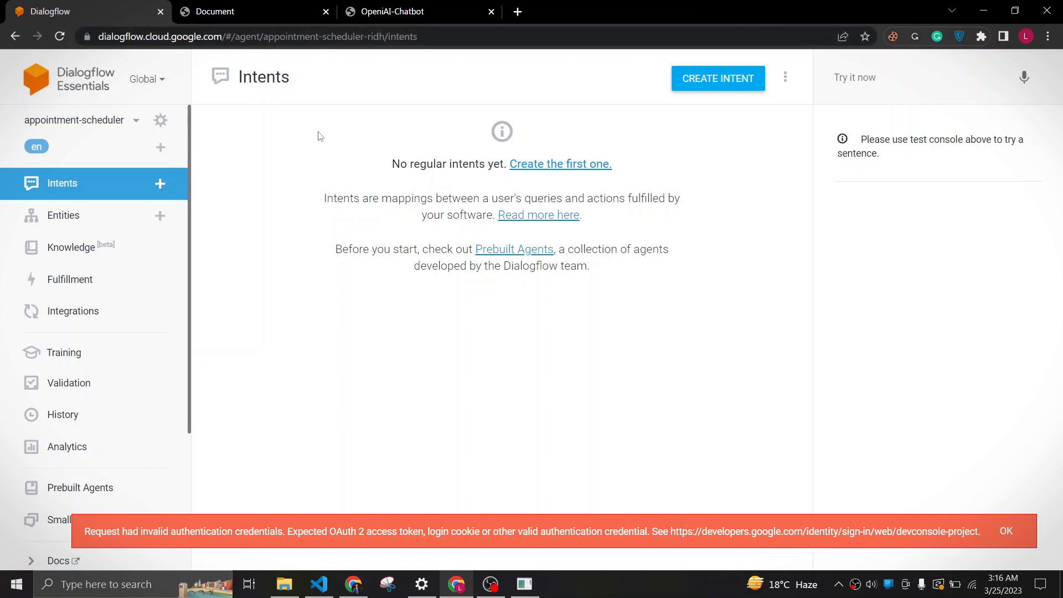
# Dismiss the invalid-credentials notice so the Intents list shows appointment and default intents
pyautogui.click(59, 37)
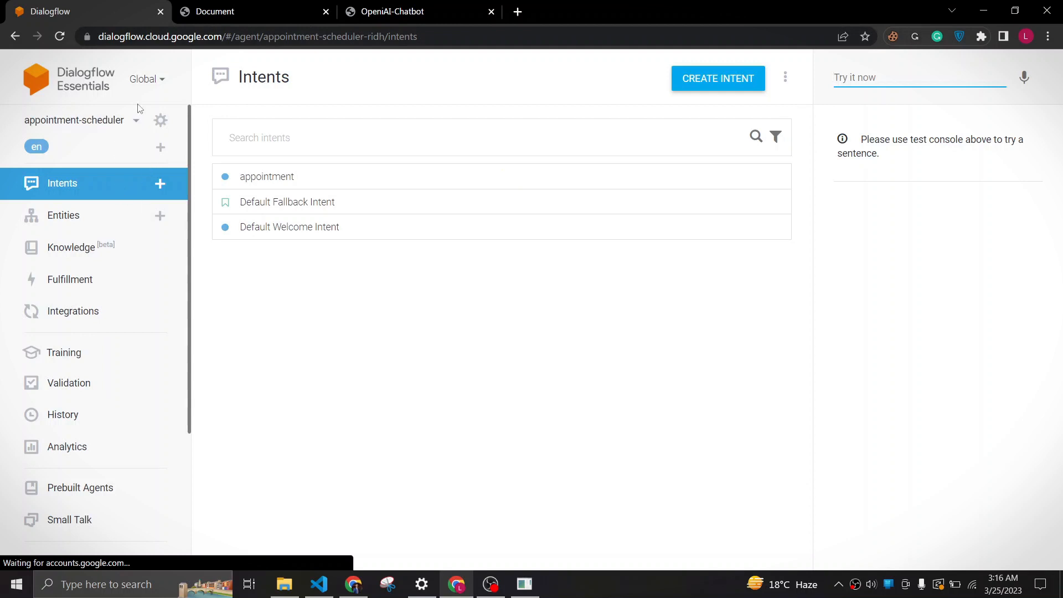
pyautogui.moveTo(361, 176)
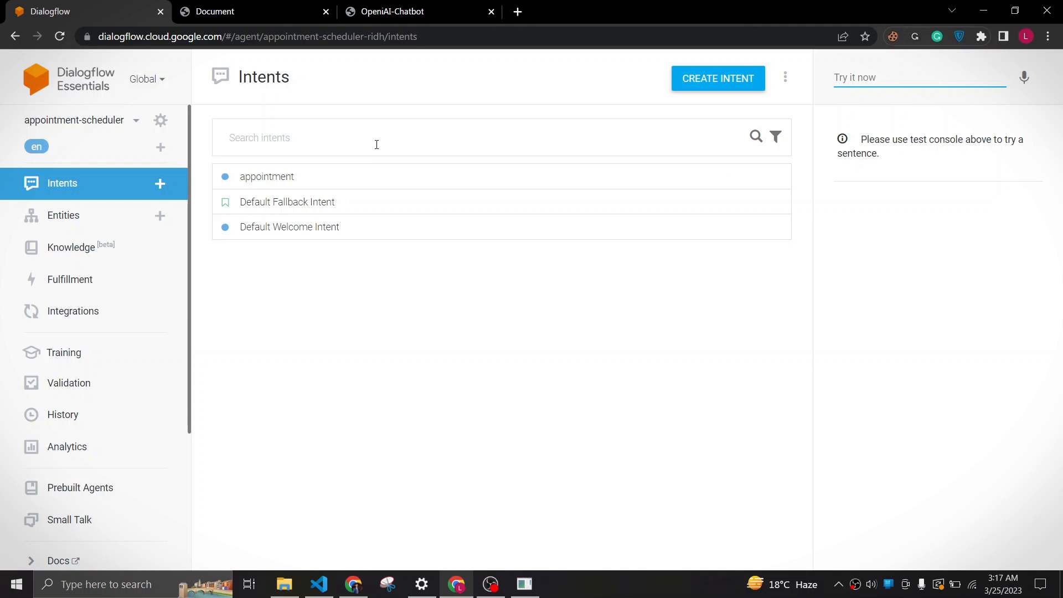
pyautogui.moveTo(336, 231)
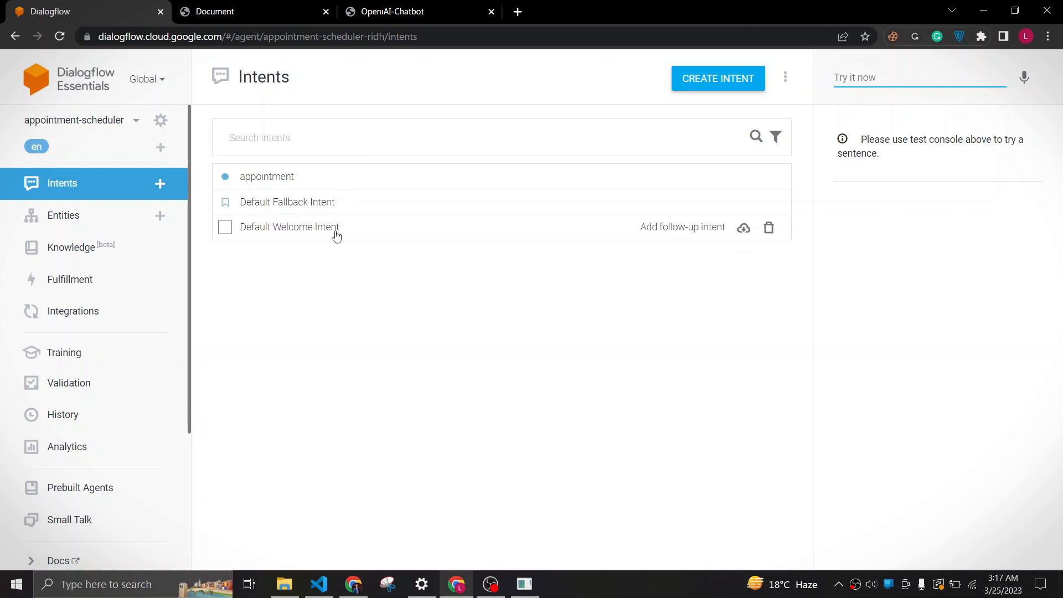
pyautogui.moveTo(294, 216)
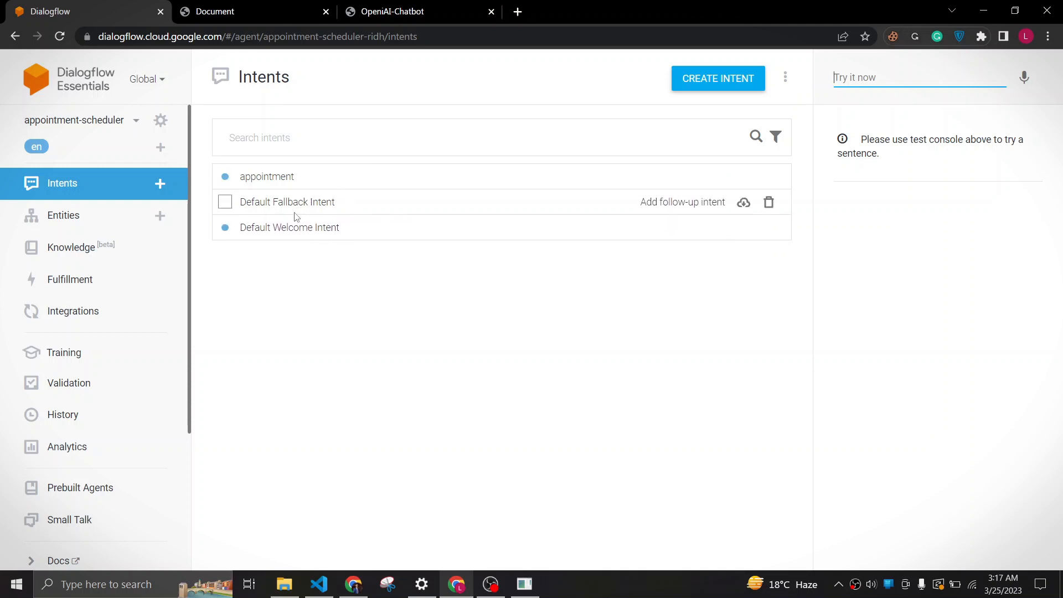
pyautogui.moveTo(288, 184)
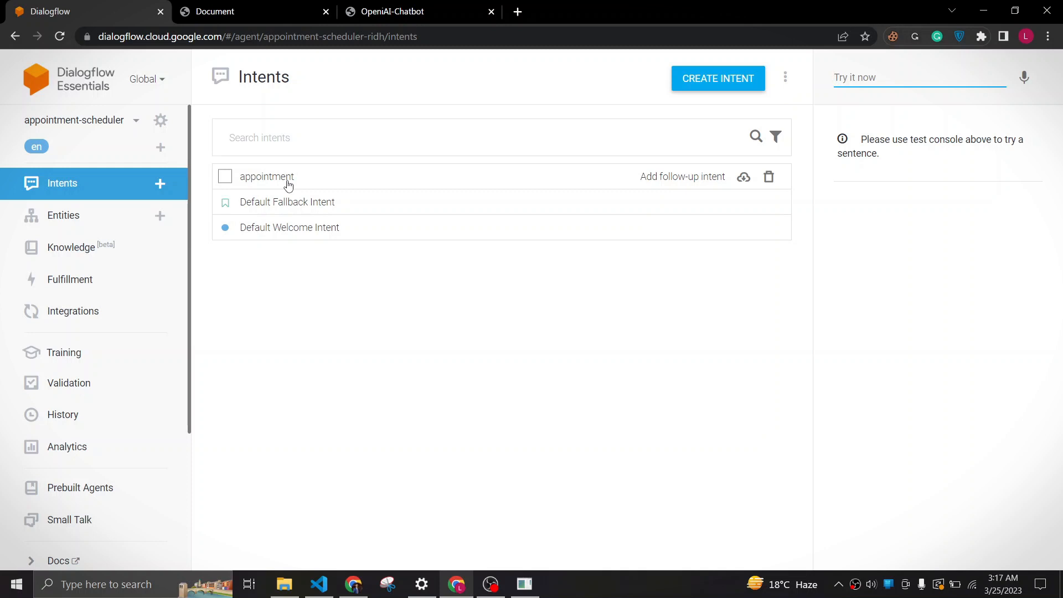
pyautogui.moveTo(260, 175)
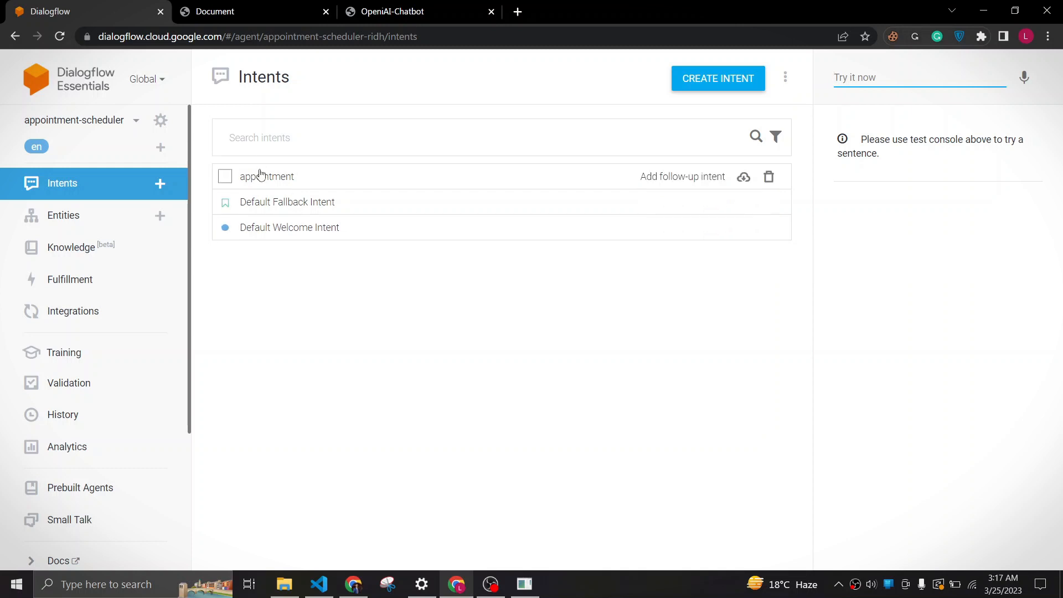
# Inspect the appointment intent's required parameters (including purpose) and its webhook fulfillment setting
pyautogui.click(267, 176)
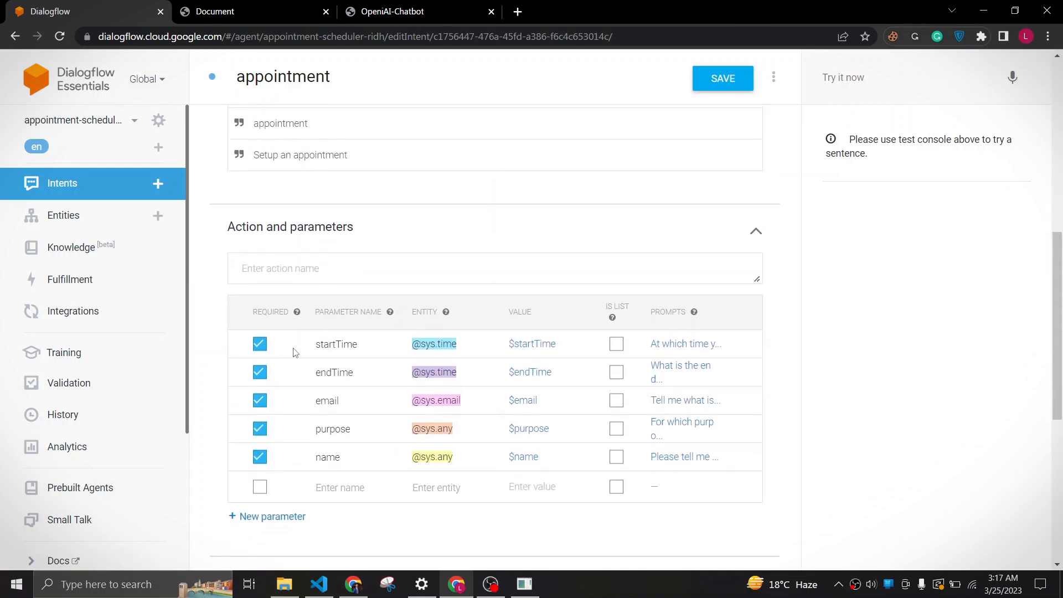
pyautogui.scroll(-3)
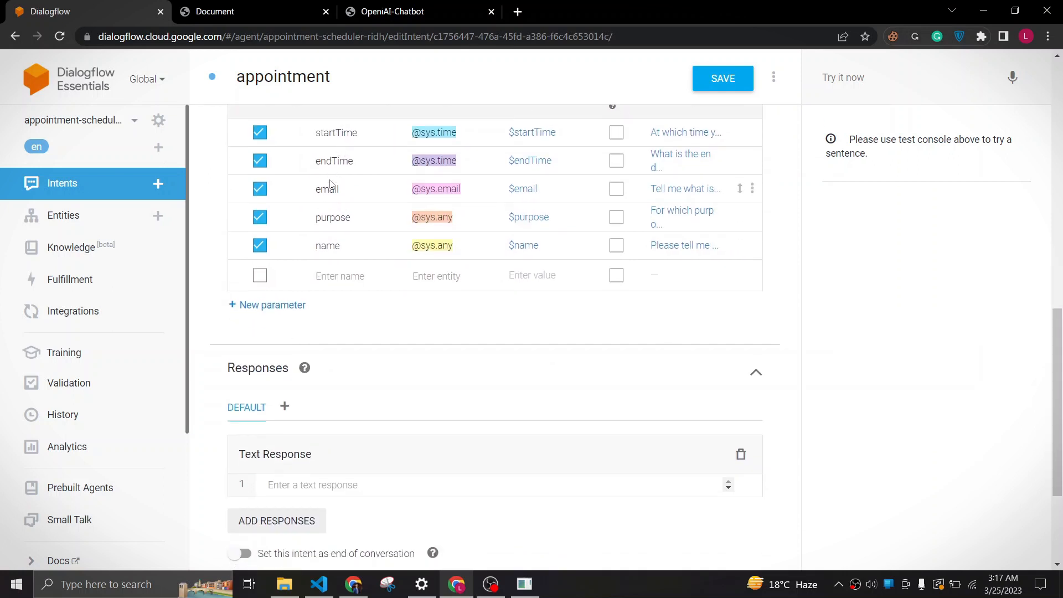
pyautogui.moveTo(319, 216)
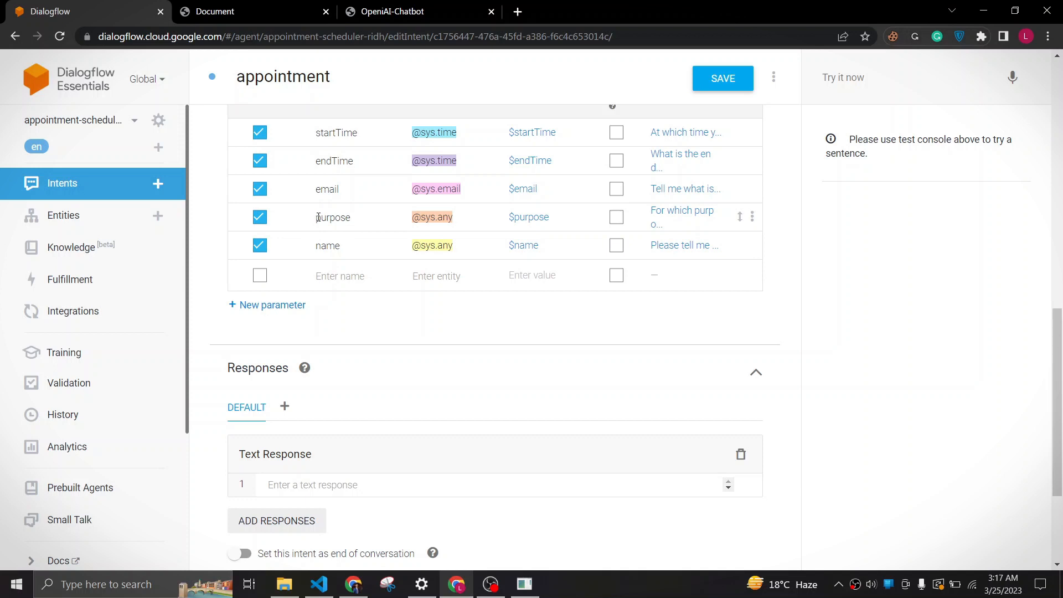
pyautogui.doubleClick(334, 218)
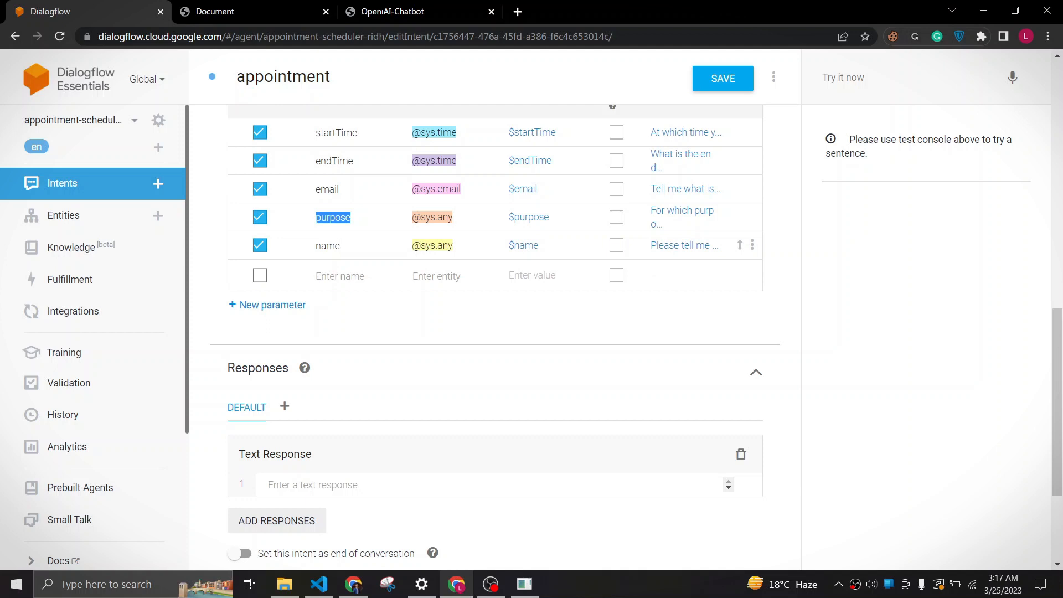
pyautogui.moveTo(325, 242)
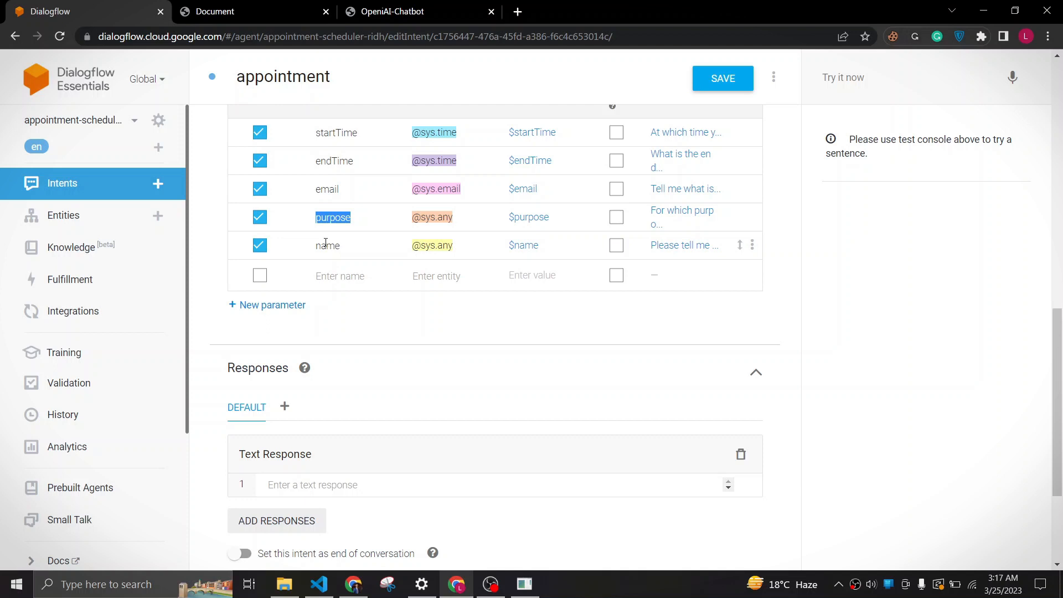
pyautogui.scroll(-3)
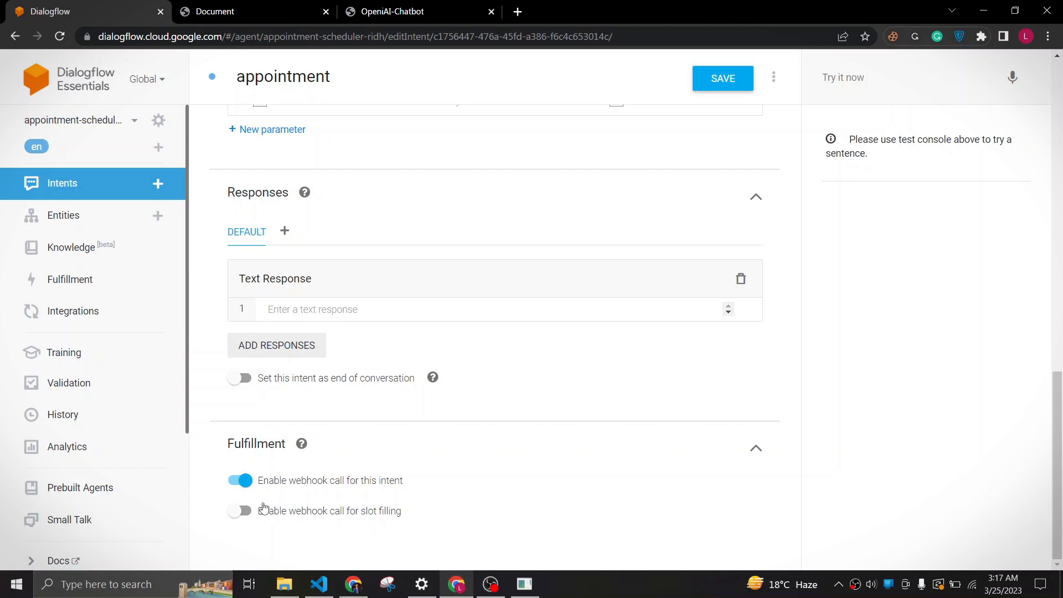
pyautogui.moveTo(125, 237)
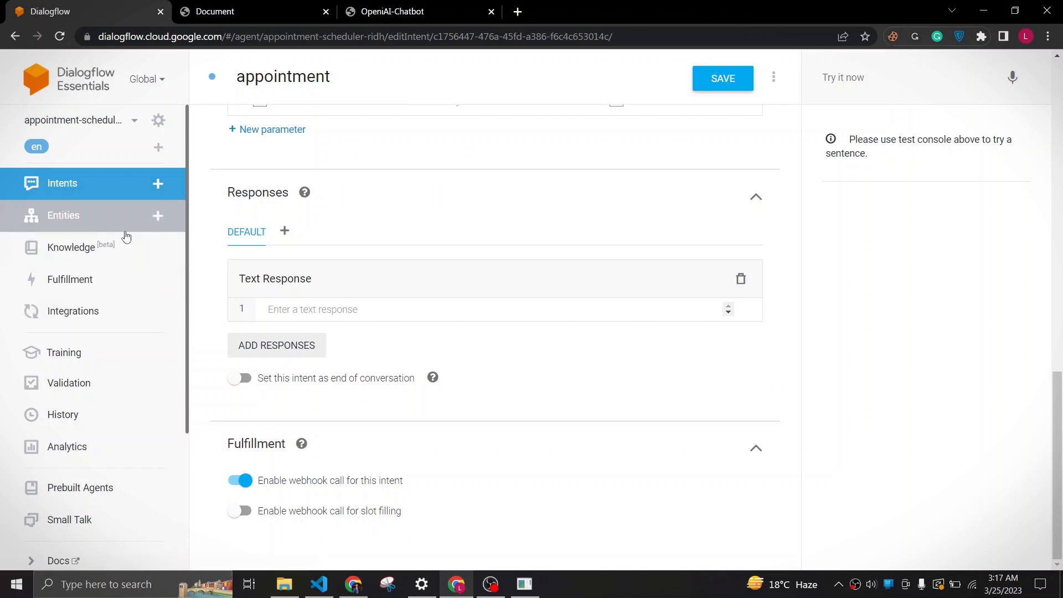
pyautogui.click(70, 279)
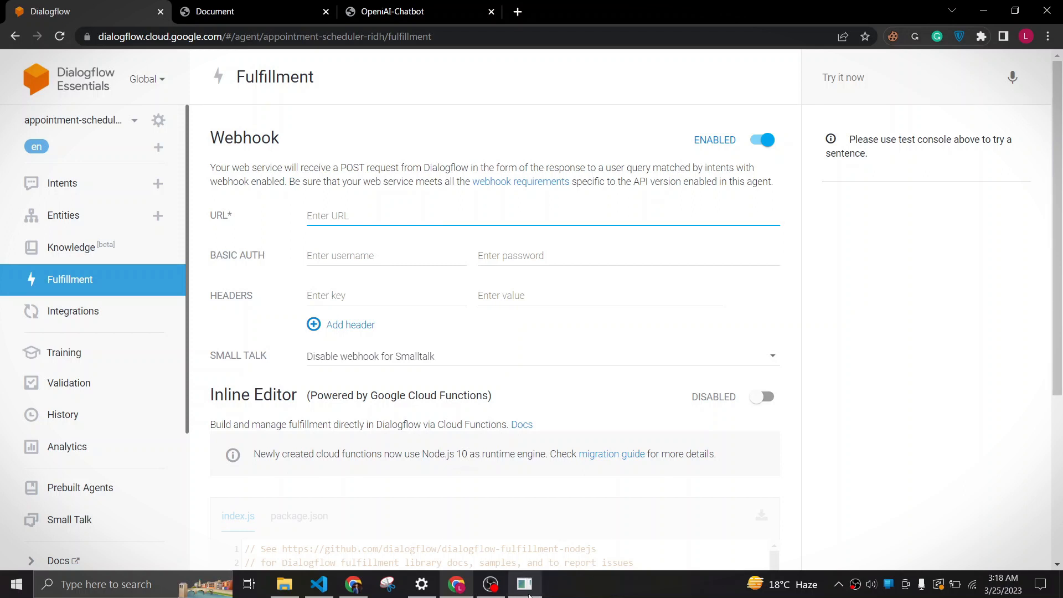
pyautogui.click(475, 216)
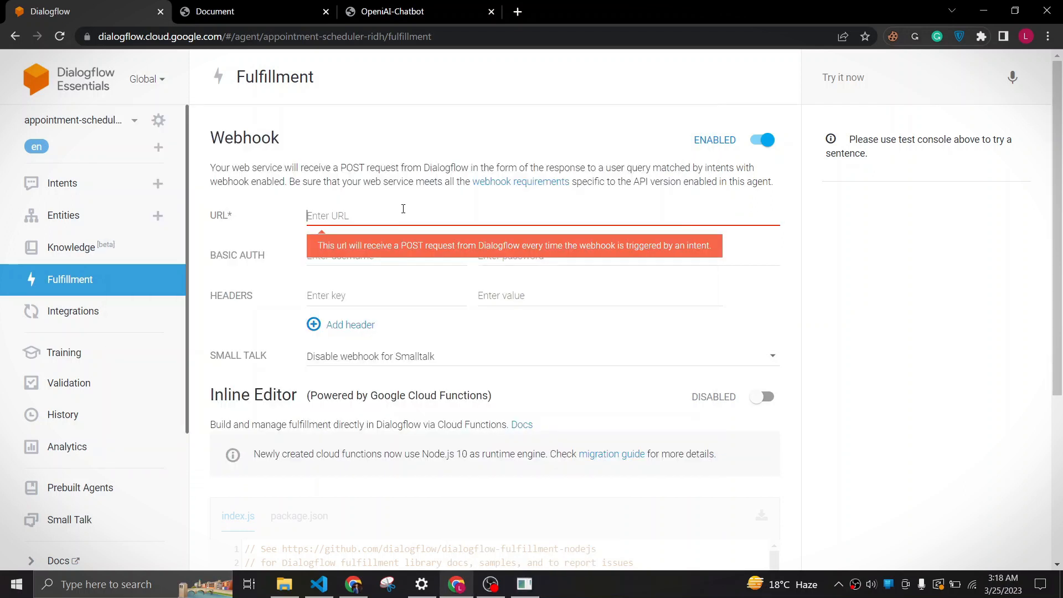
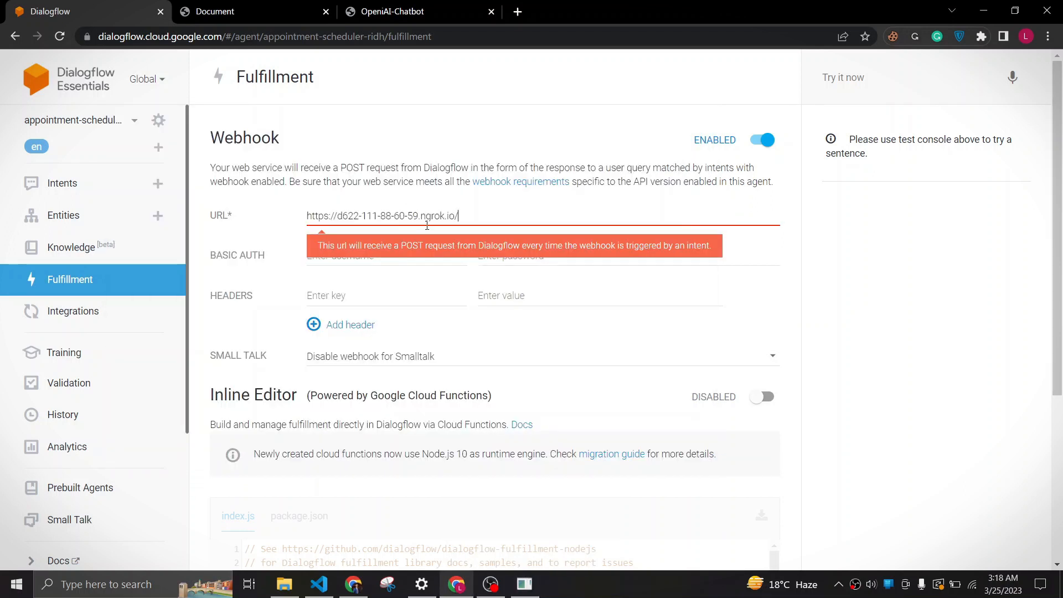
pyautogui.click(319, 584)
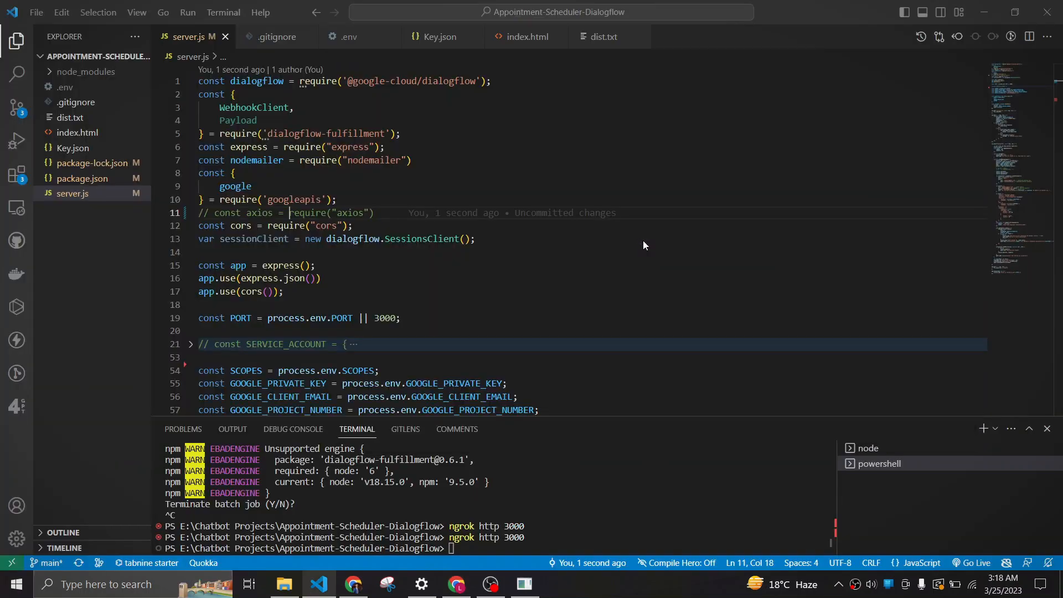
# Scroll server.js to the app.post("/dialogflow") route and select its path
pyautogui.scroll(-3)
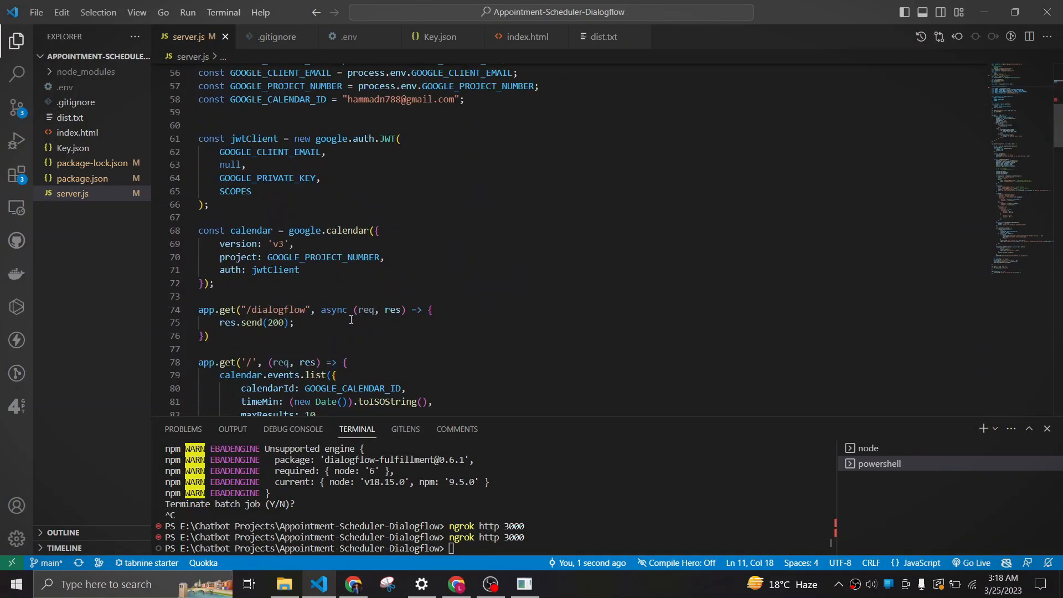
pyautogui.scroll(-3)
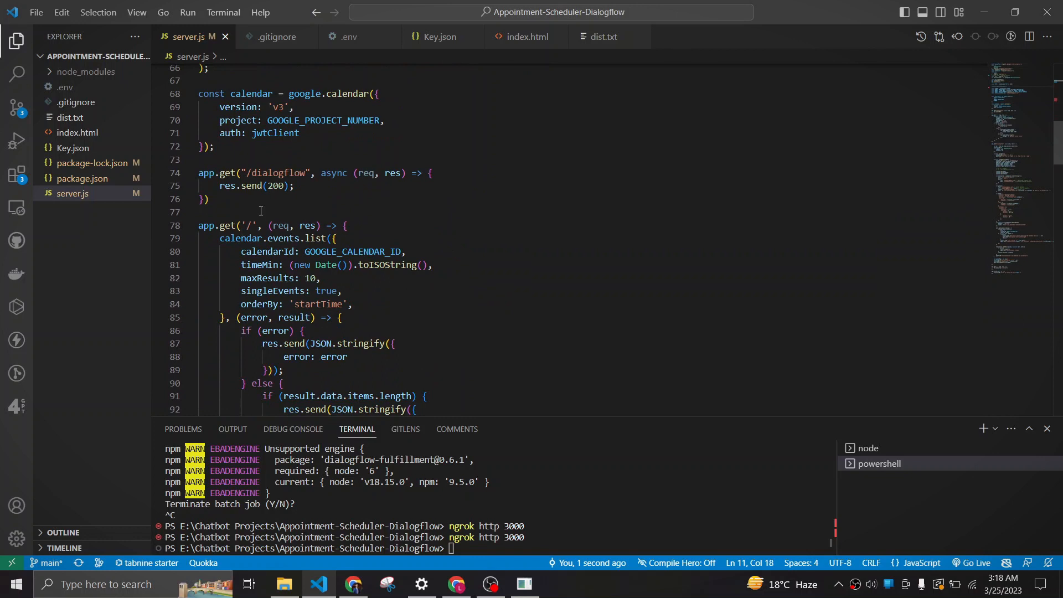
pyautogui.scroll(-3)
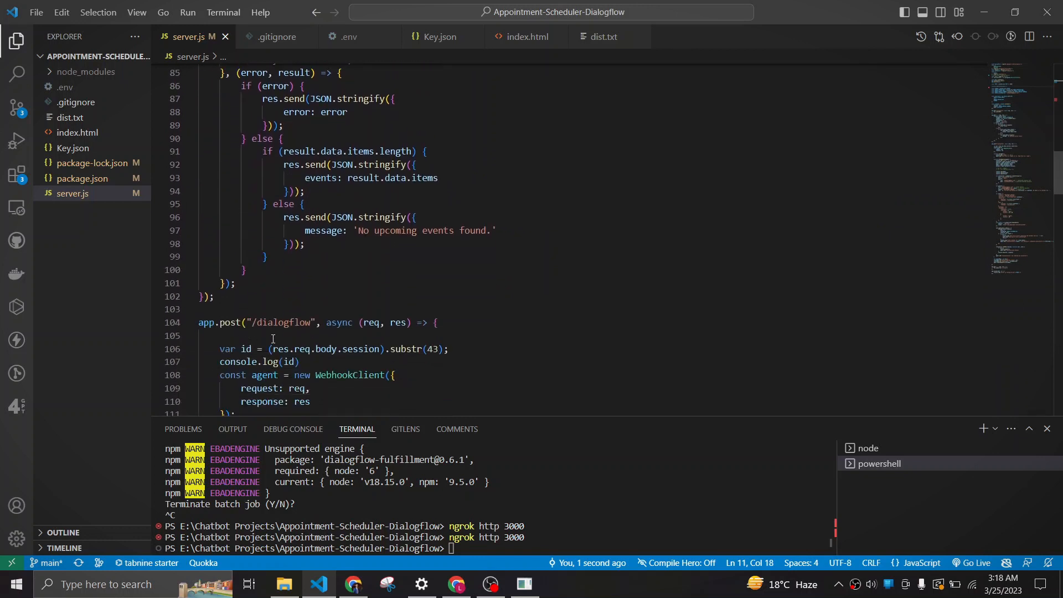
pyautogui.doubleClick(278, 322)
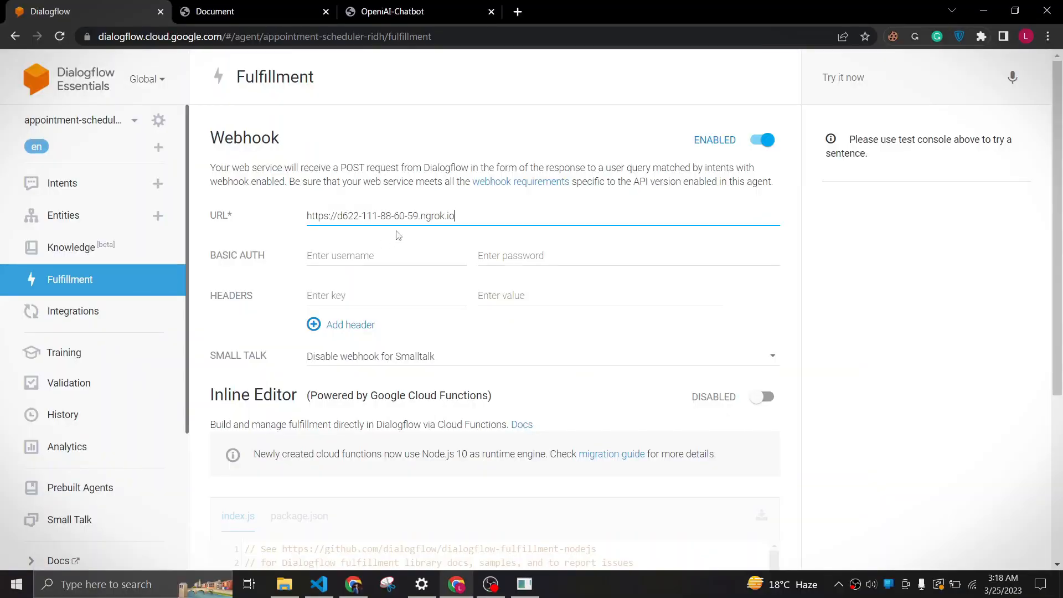
# Save the Fulfillment page so the ngrok address is stored as the webhook URL
pyautogui.scroll(-3)
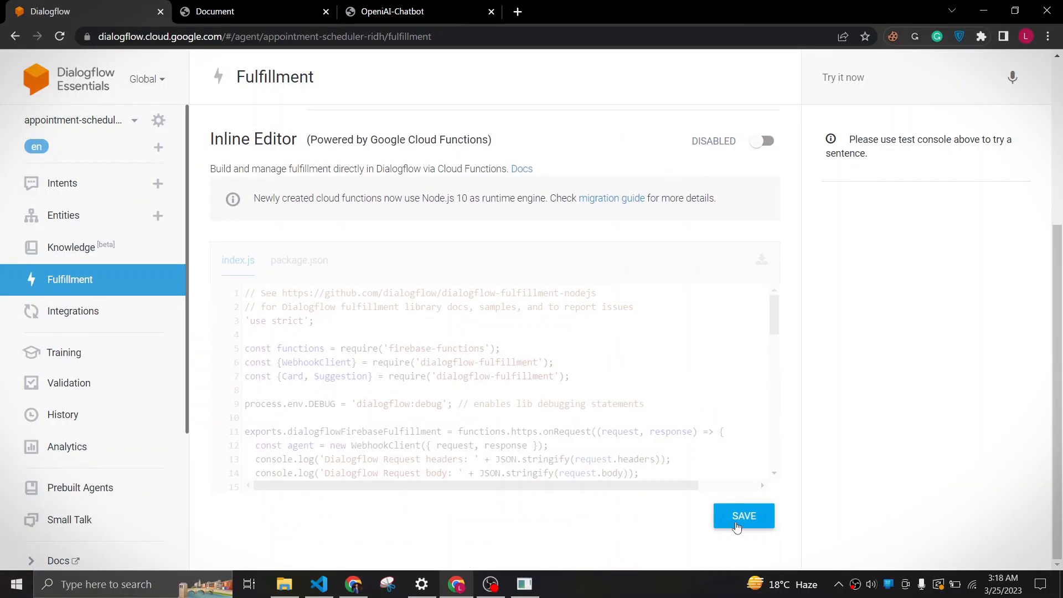
pyautogui.click(744, 515)
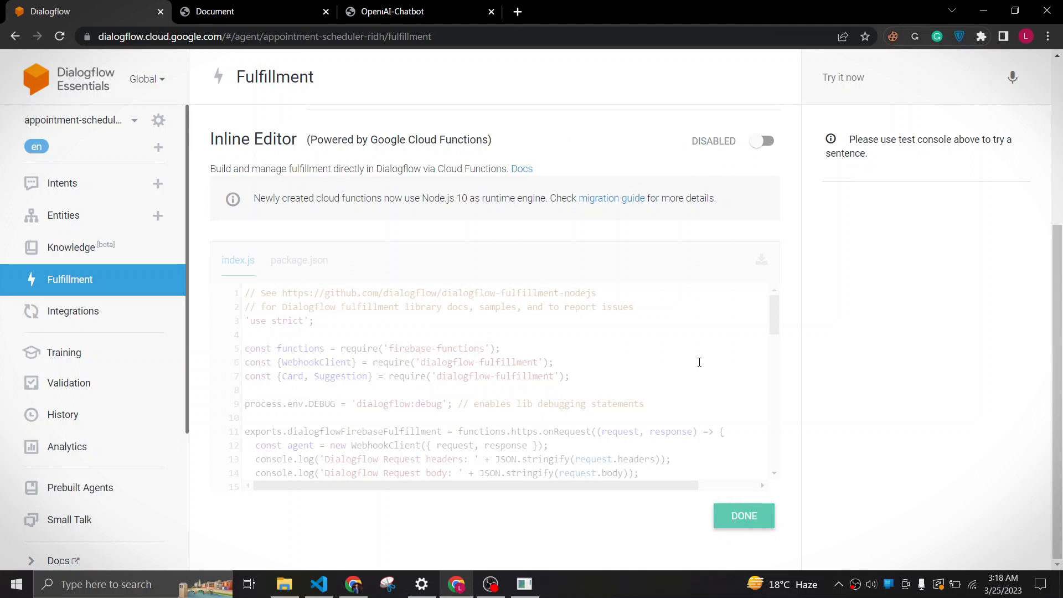
pyautogui.scroll(-3)
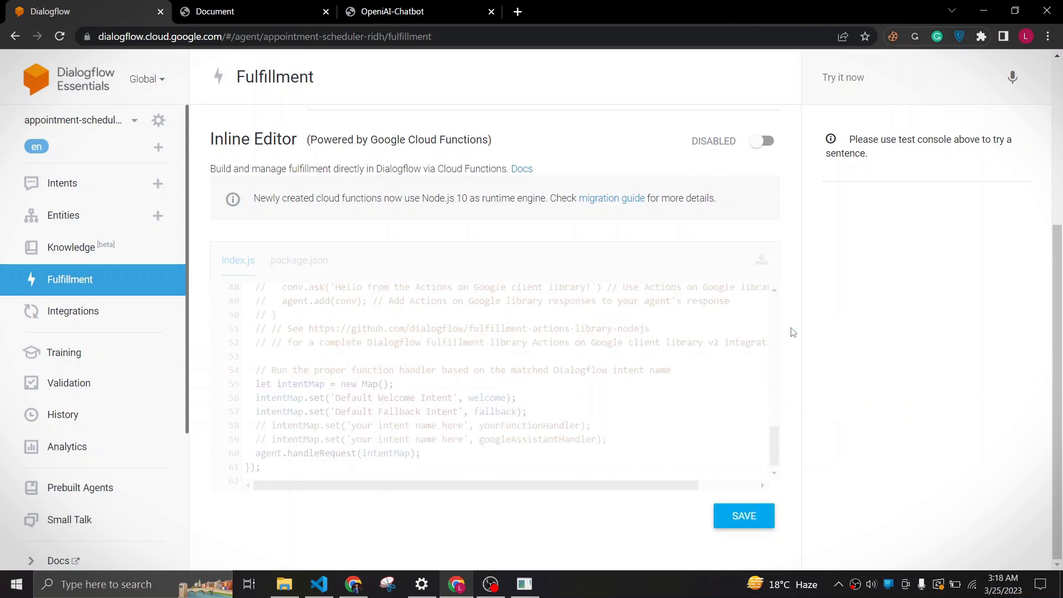
pyautogui.moveTo(134, 353)
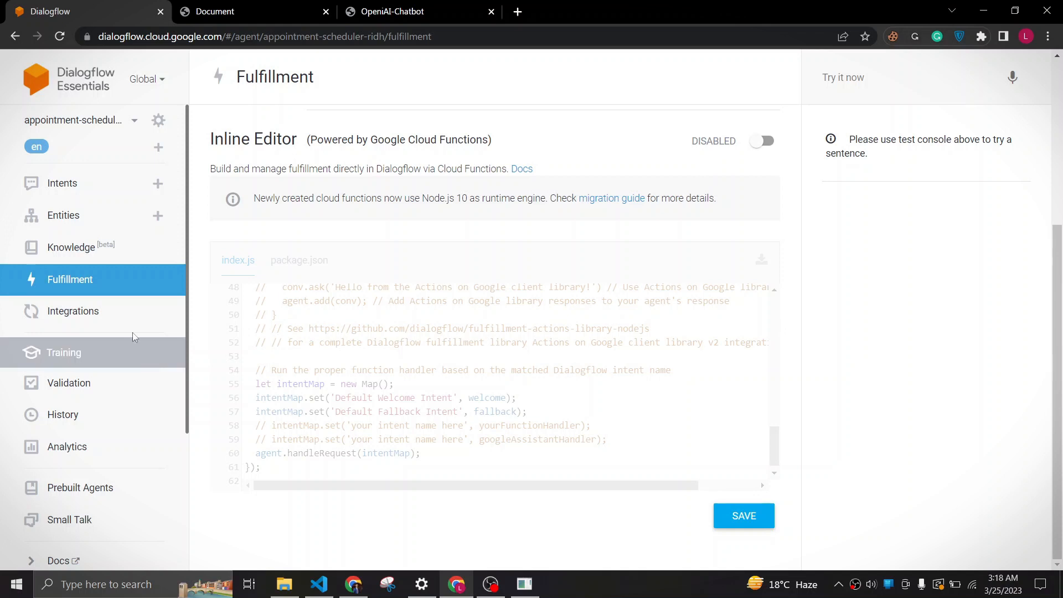
# Copy the Dialogflow Messenger embed snippet from the agent's Integrations page
pyautogui.click(73, 311)
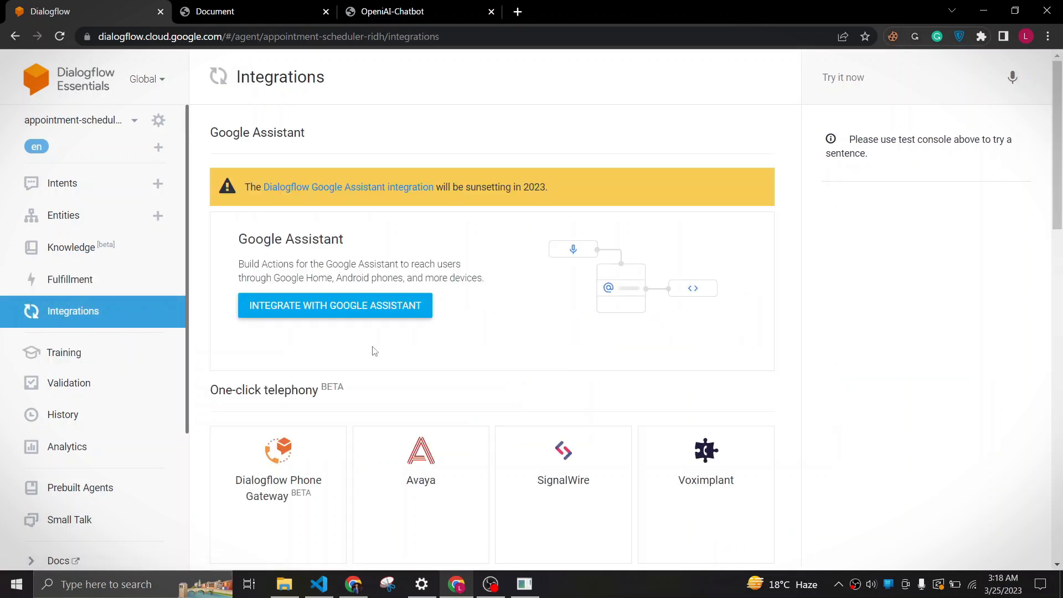
pyautogui.scroll(-3)
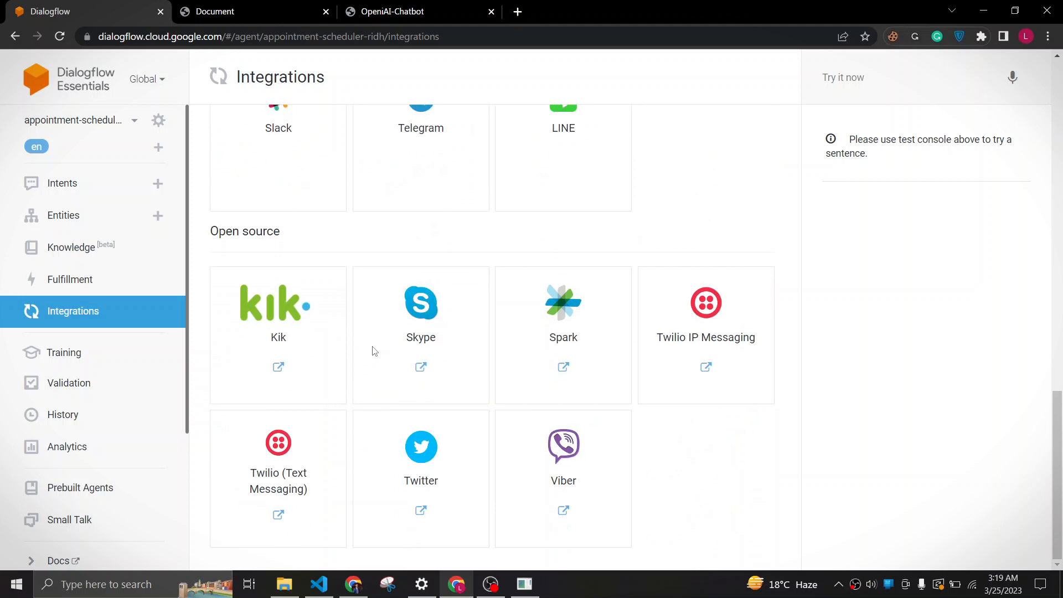
pyautogui.scroll(3)
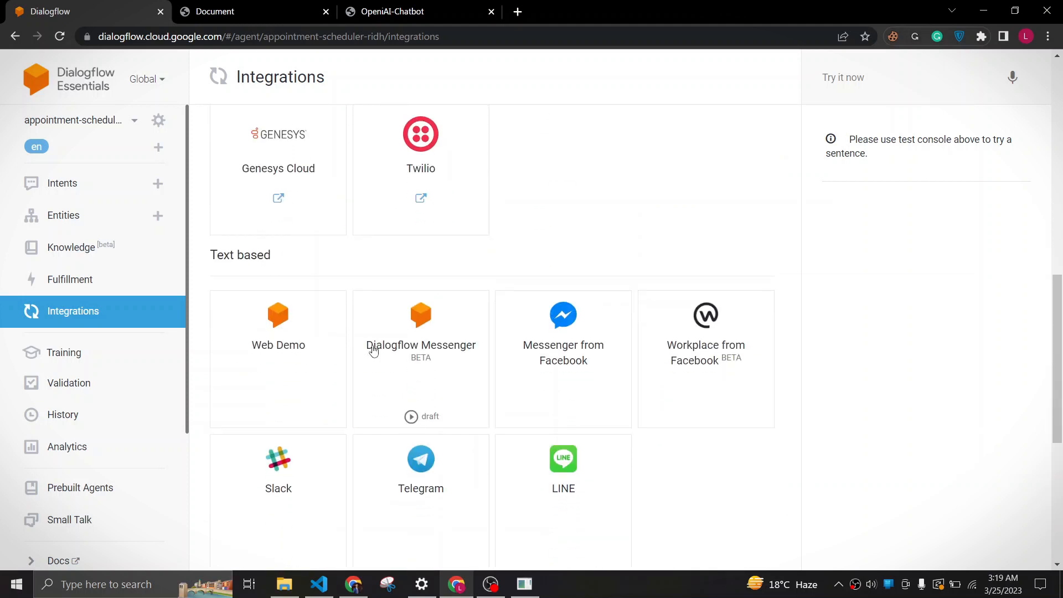
pyautogui.click(421, 344)
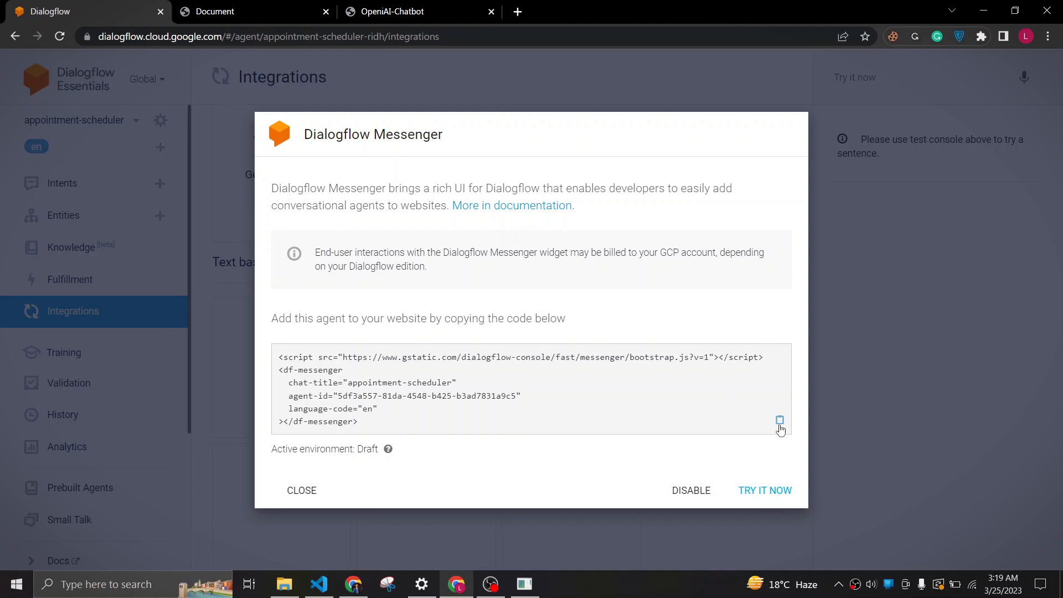
pyautogui.click(780, 421)
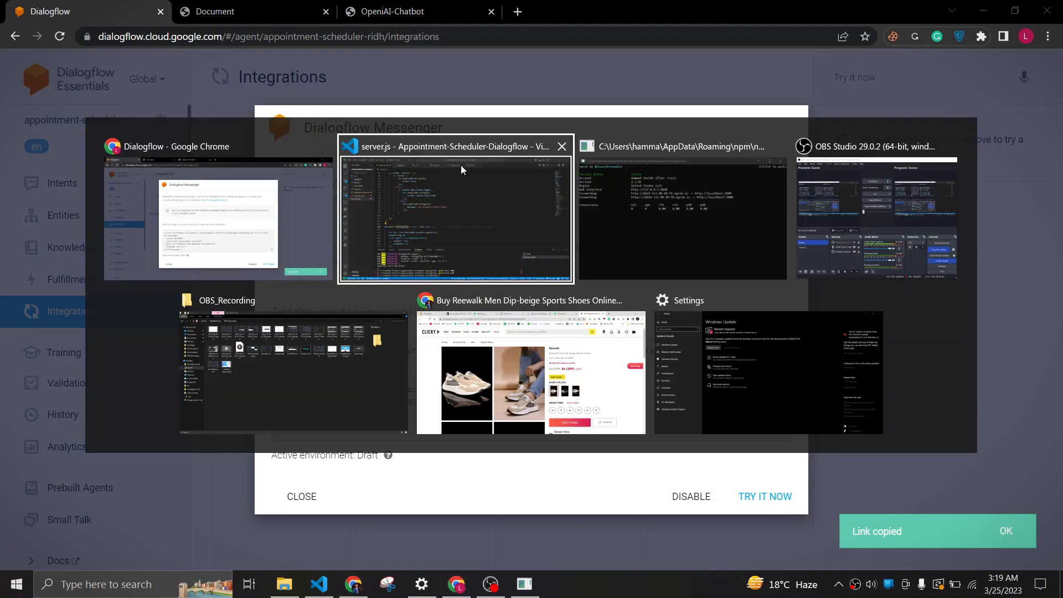
# Delete the intent="WELCOME" attribute from the df-messenger tag in index.html
pyautogui.click(455, 211)
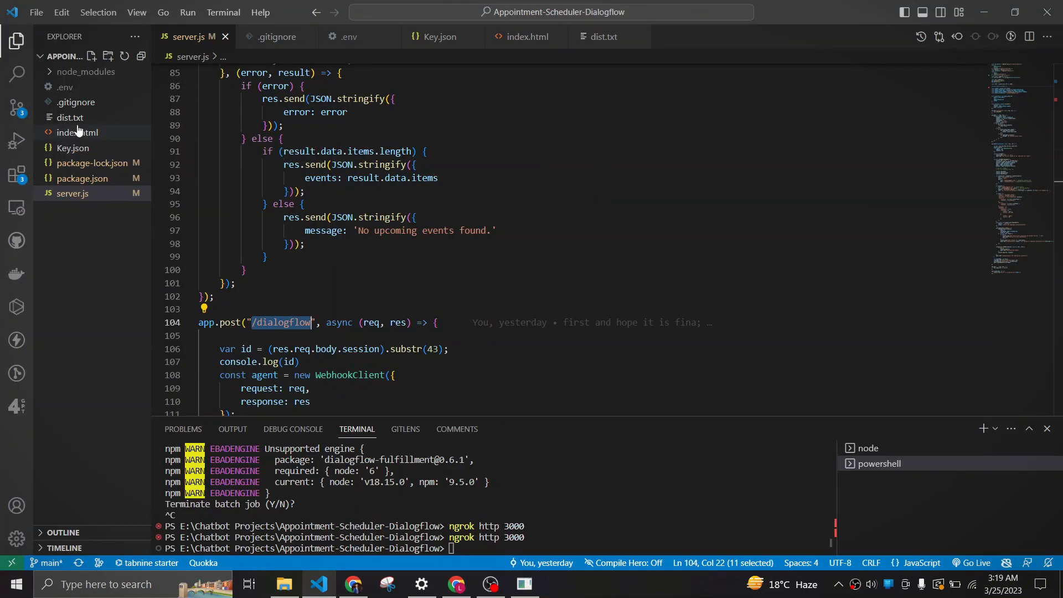
pyautogui.rightClick(78, 131)
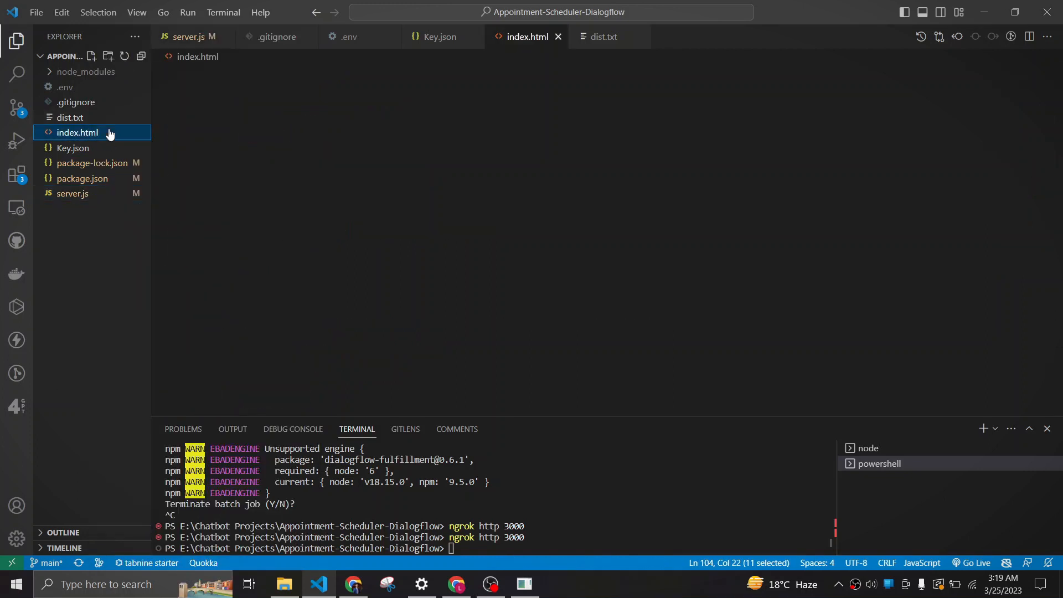
pyautogui.click(78, 132)
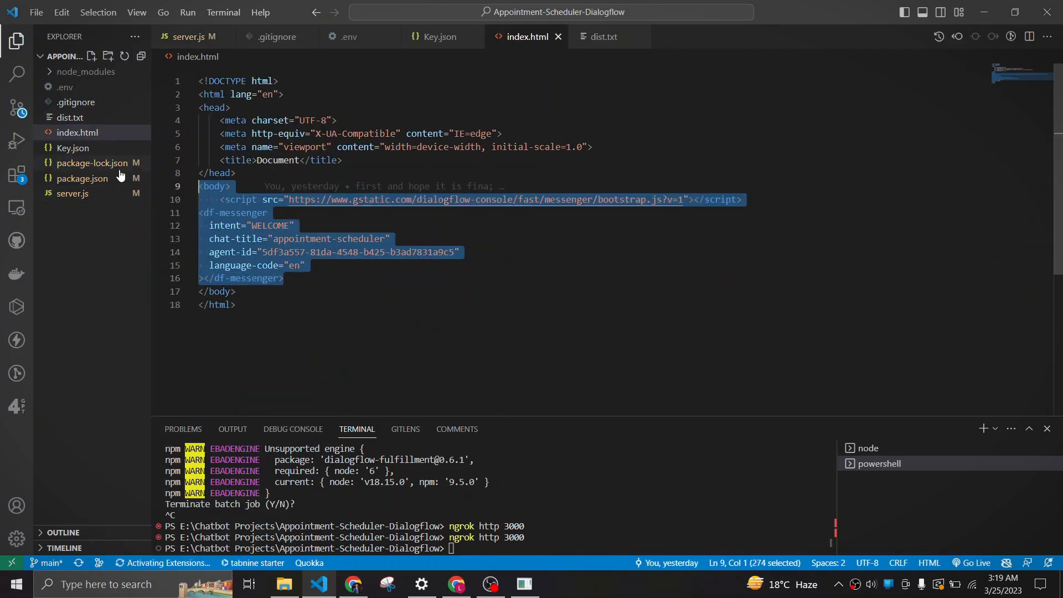
pyautogui.press('Delete')
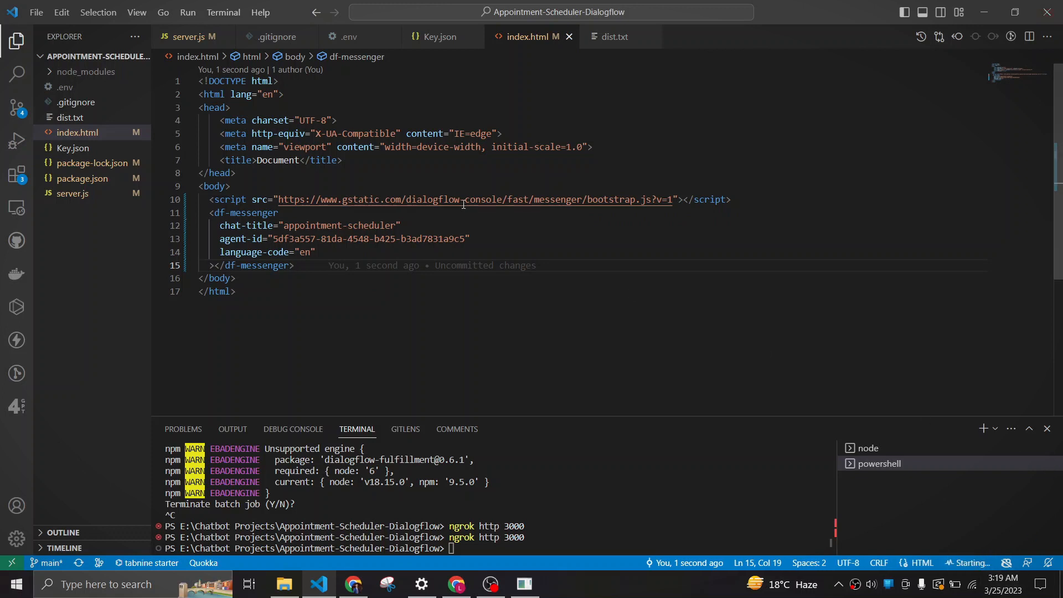
pyautogui.moveTo(464, 199)
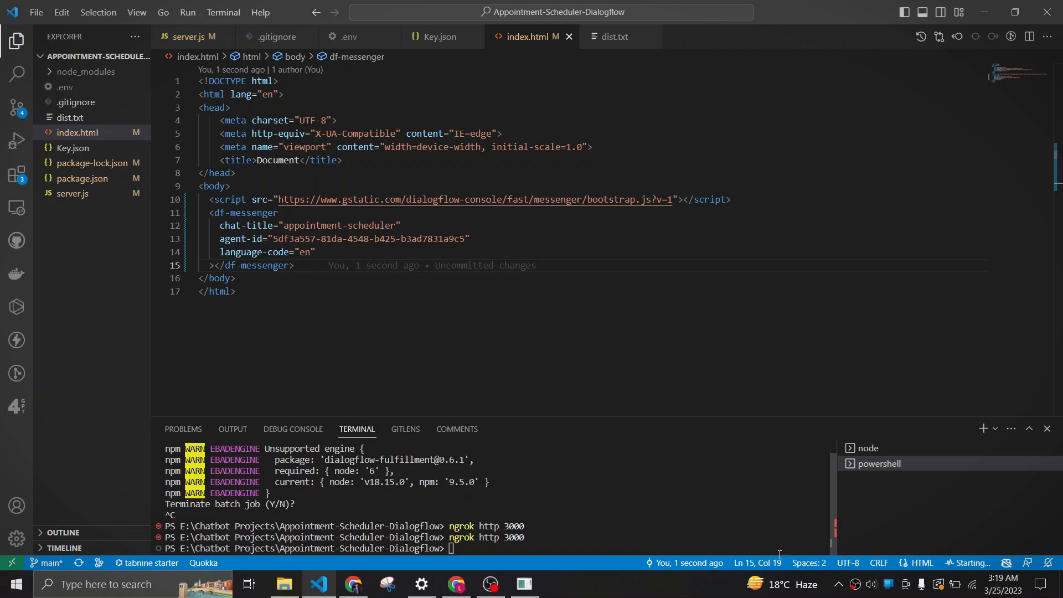
pyautogui.moveTo(940, 584)
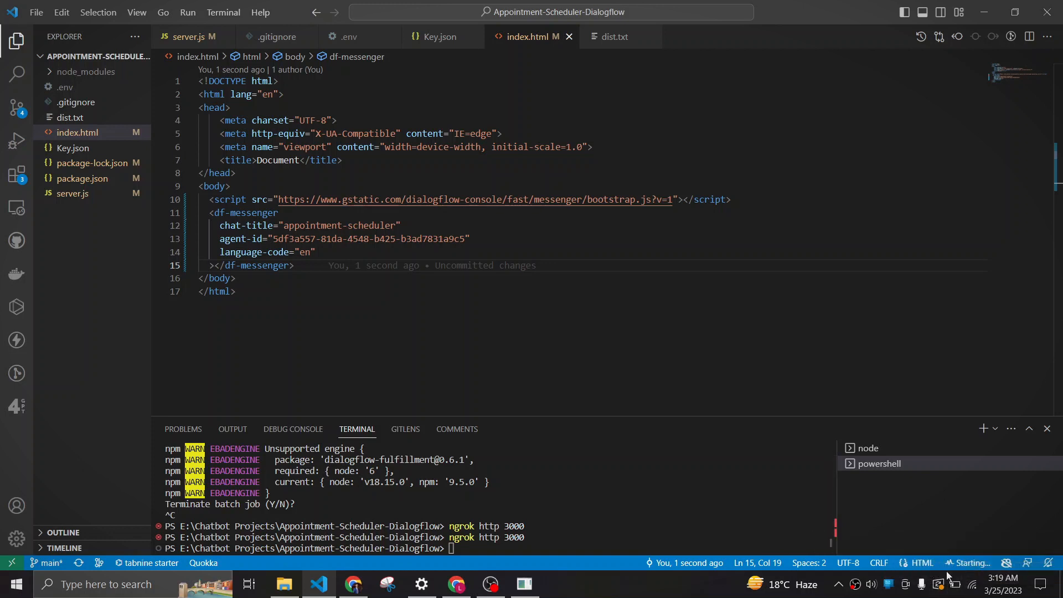
pyautogui.moveTo(874, 517)
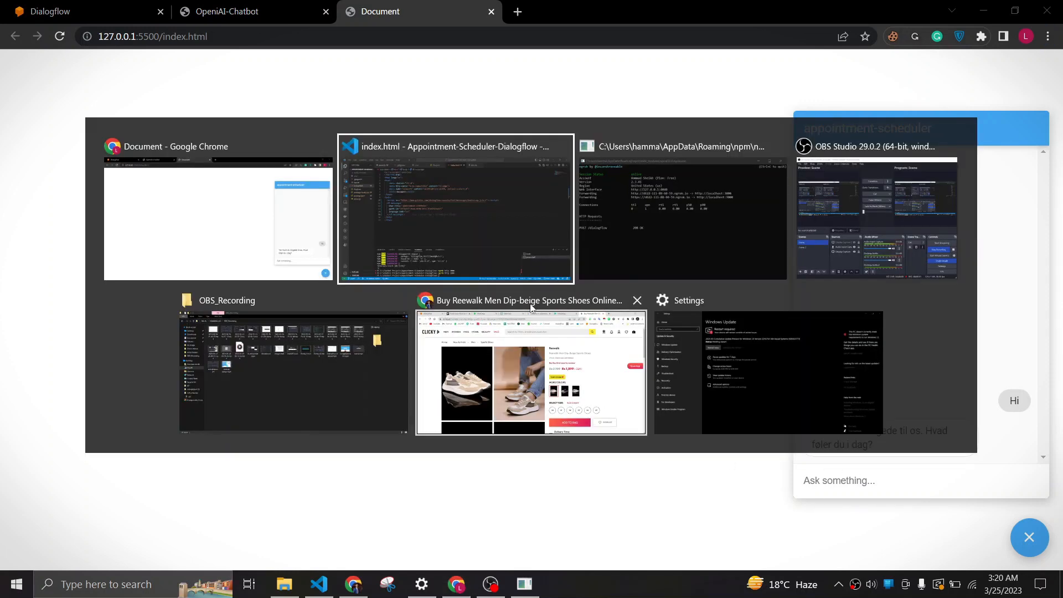
pyautogui.moveTo(466, 256)
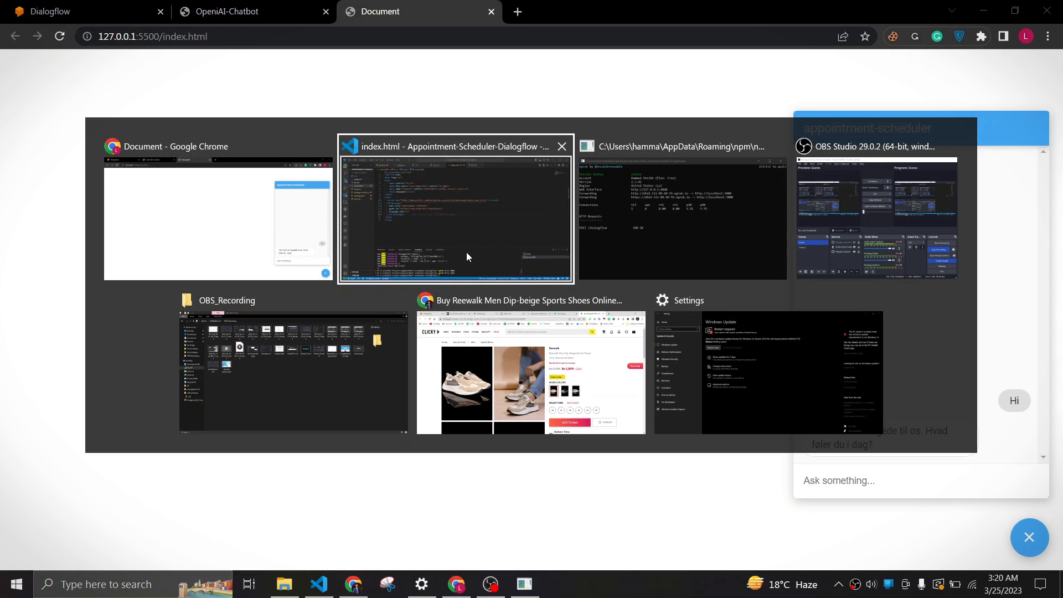
# Highlight the 'intent => hi' line in the VS Code terminal output
pyautogui.click(454, 214)
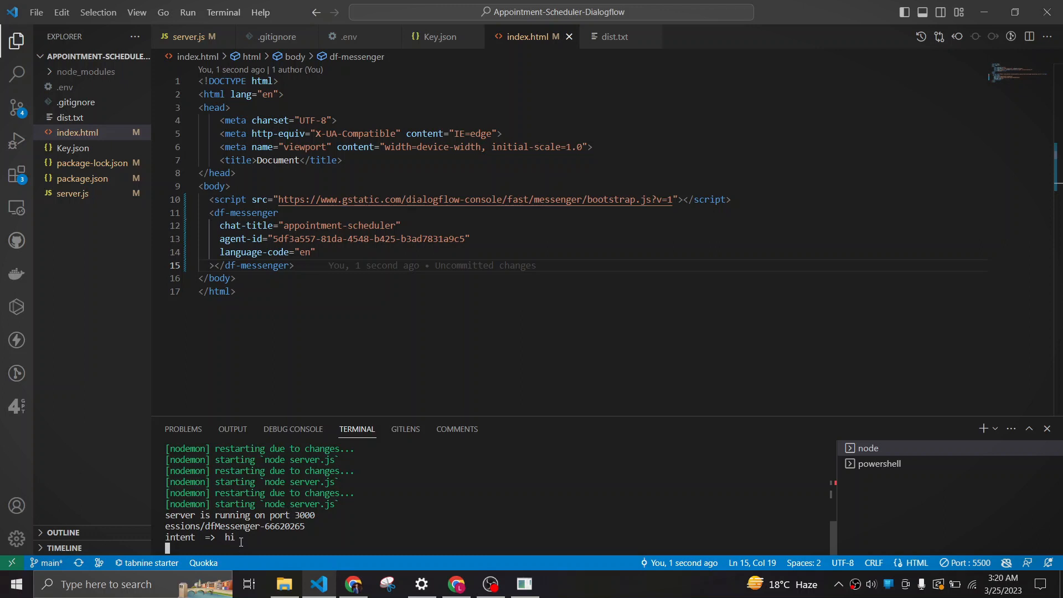
pyautogui.doubleClick(200, 537)
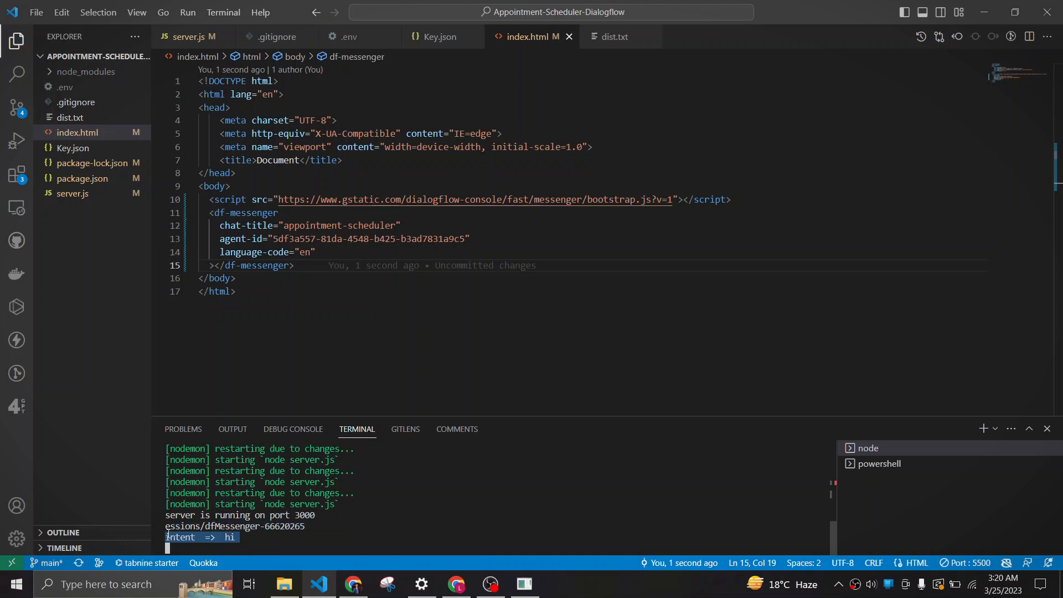
pyautogui.moveTo(71, 197)
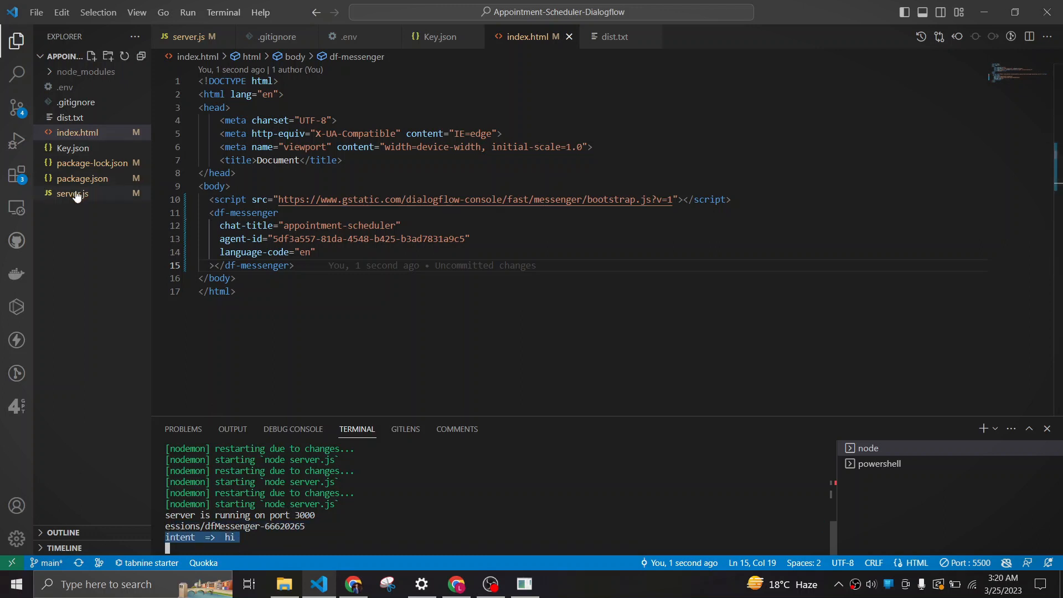
# Edit the hi handler's agent.add() in server.js to the new appointment-scheduler greeting text
pyautogui.click(72, 193)
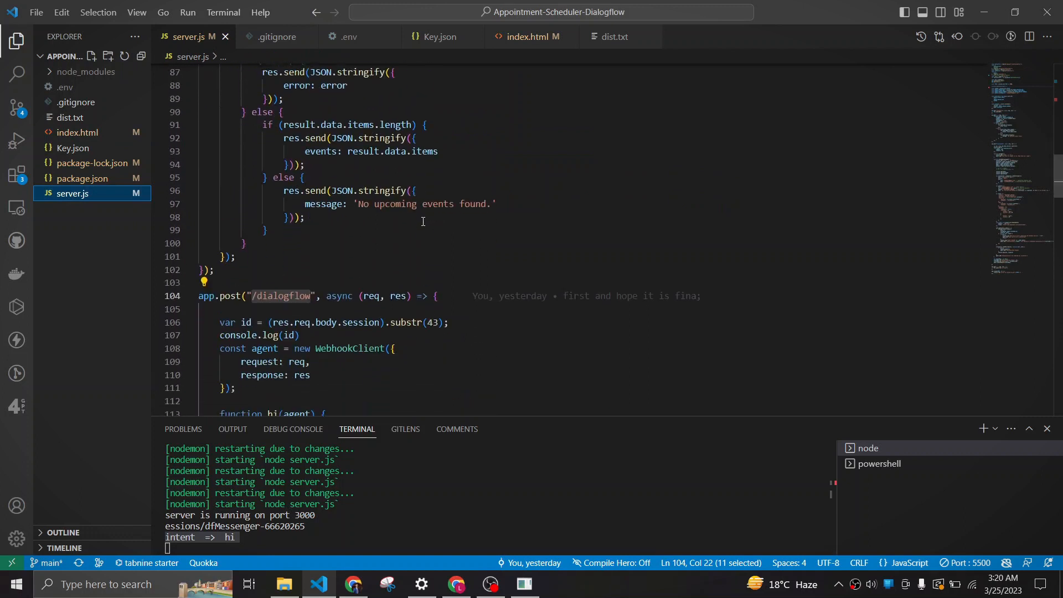
pyautogui.scroll(-3)
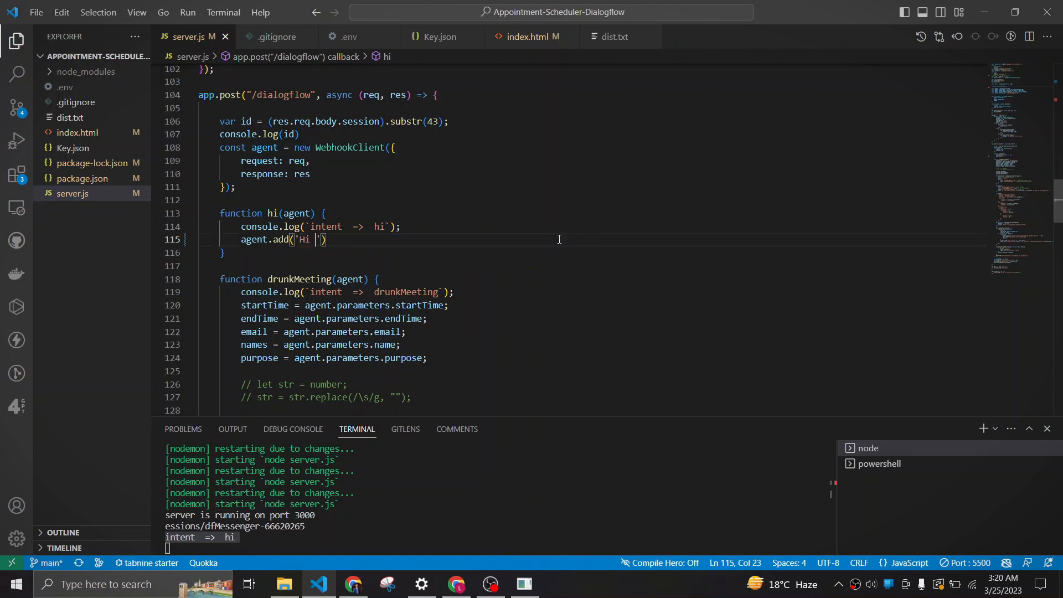
pyautogui.write('I am')
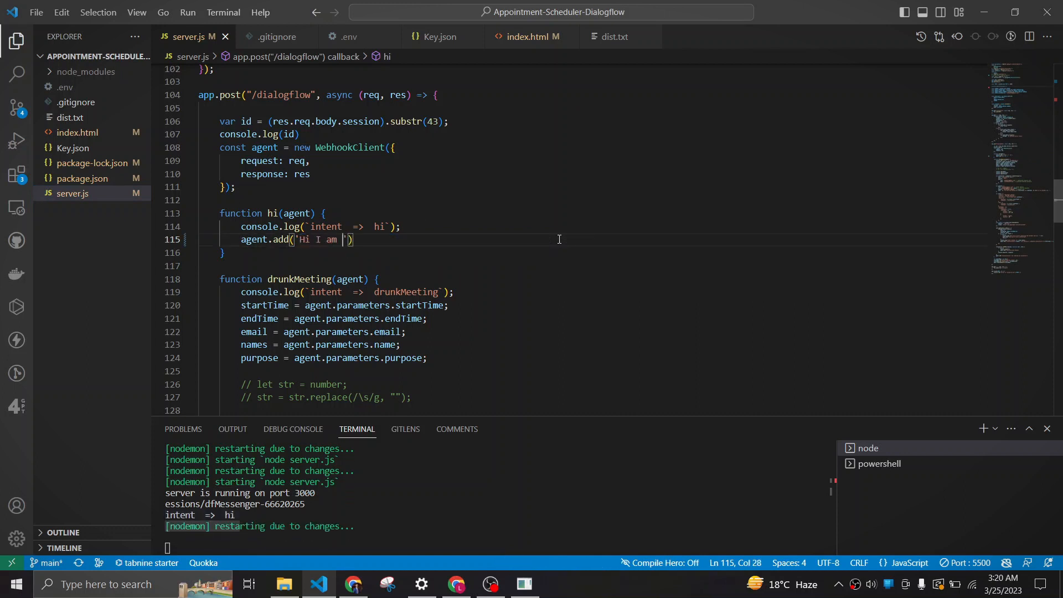
pyautogui.write('appointment')
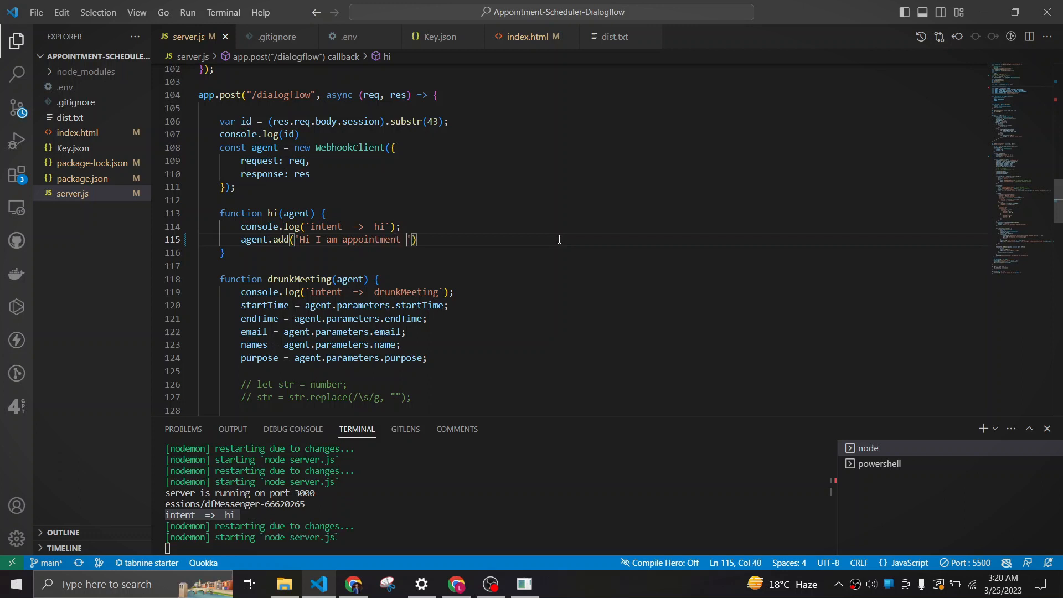
pyautogui.write('scheduler app')
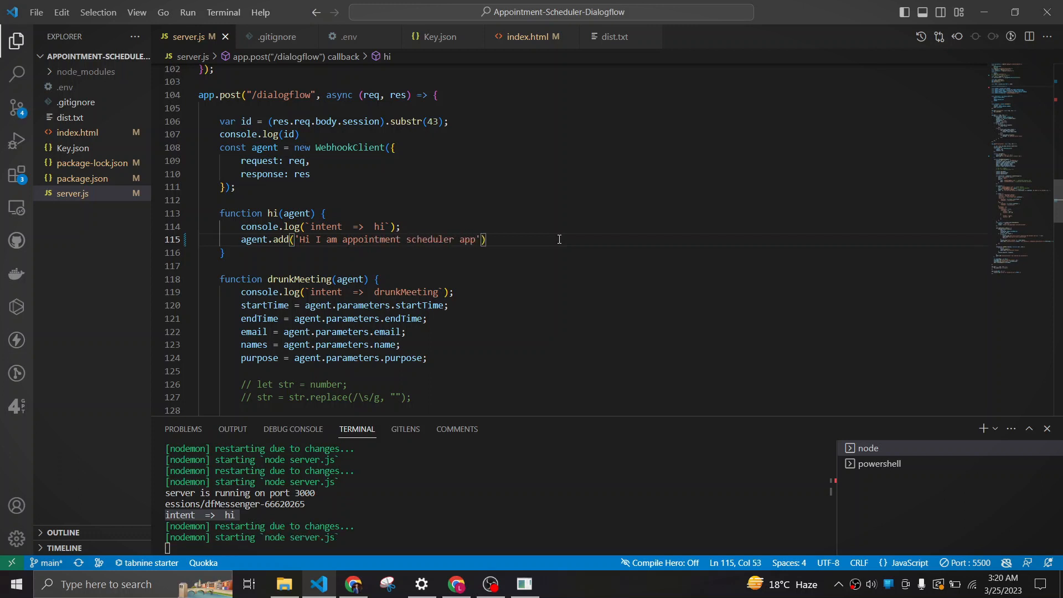
pyautogui.write('chatbot')
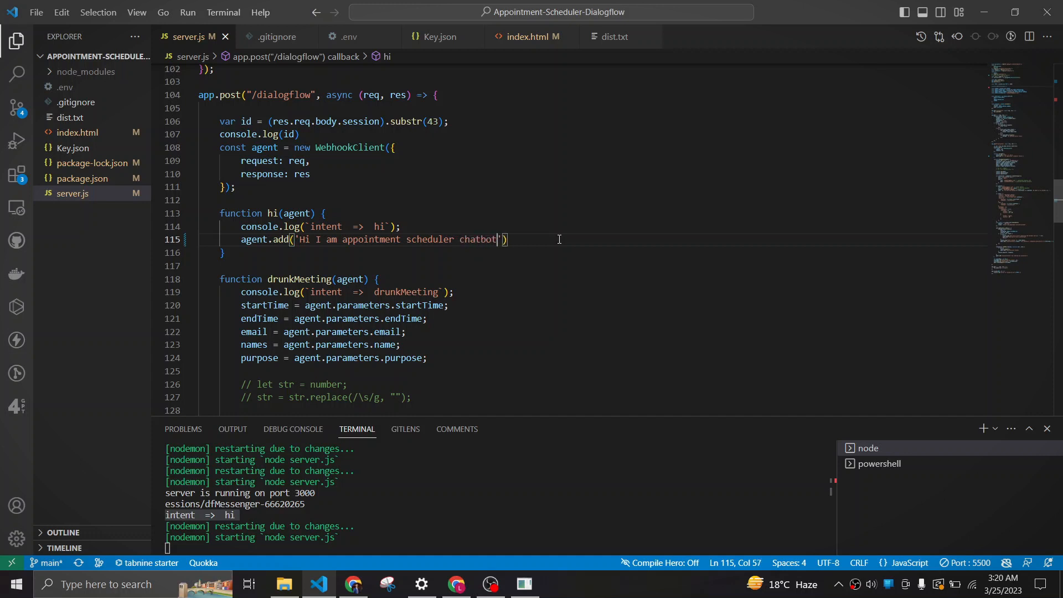
pyautogui.write(', Tell m')
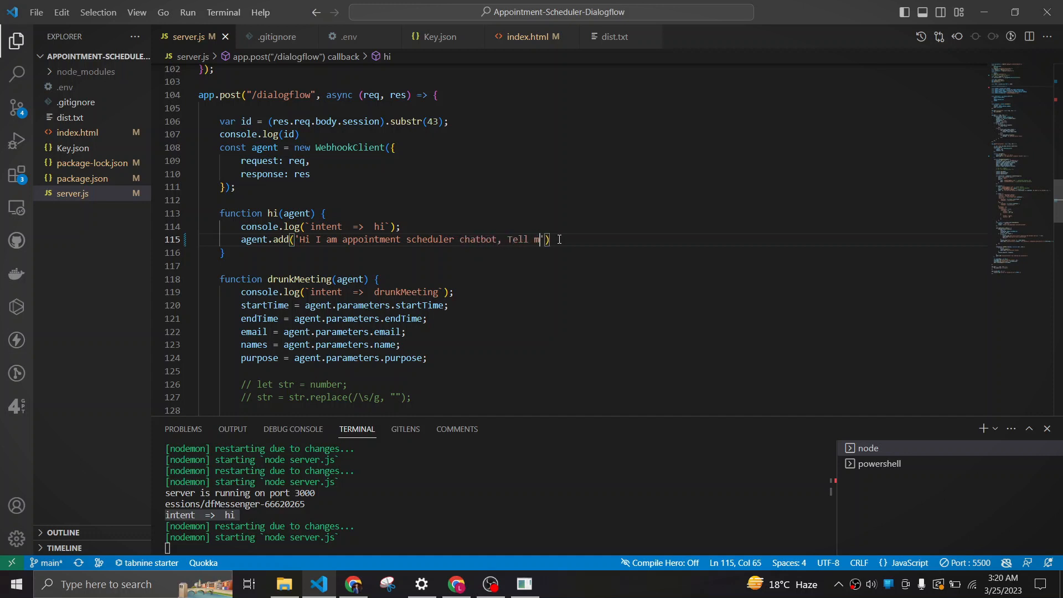
pyautogui.write('e how ca')
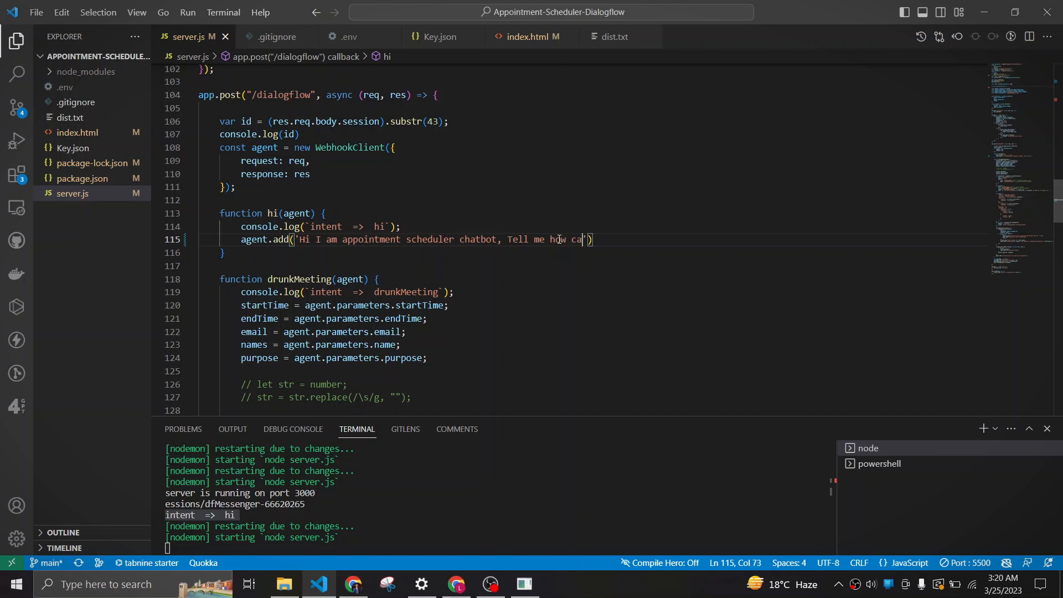
pyautogui.write('can i help you')
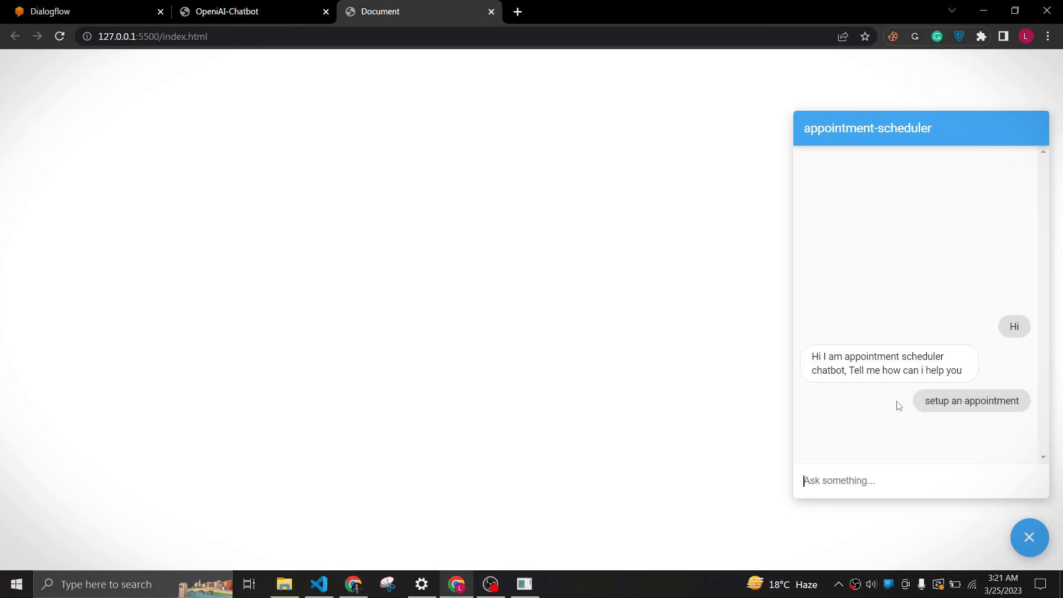
# Send 10:10 PM to the chatbot as the meeting start time and return to the test page
pyautogui.click(972, 400)
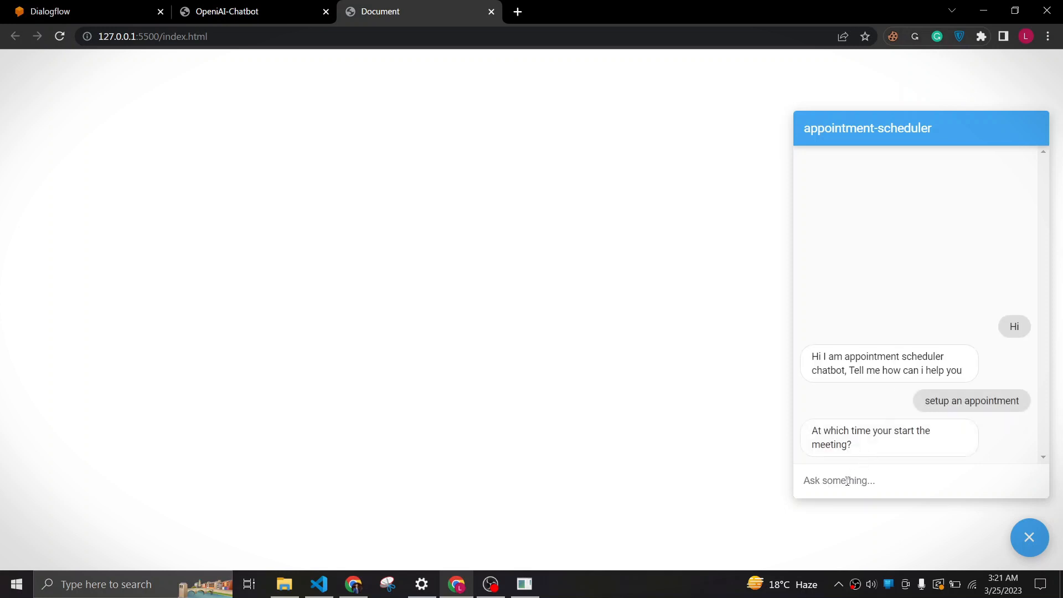
pyautogui.write('10')
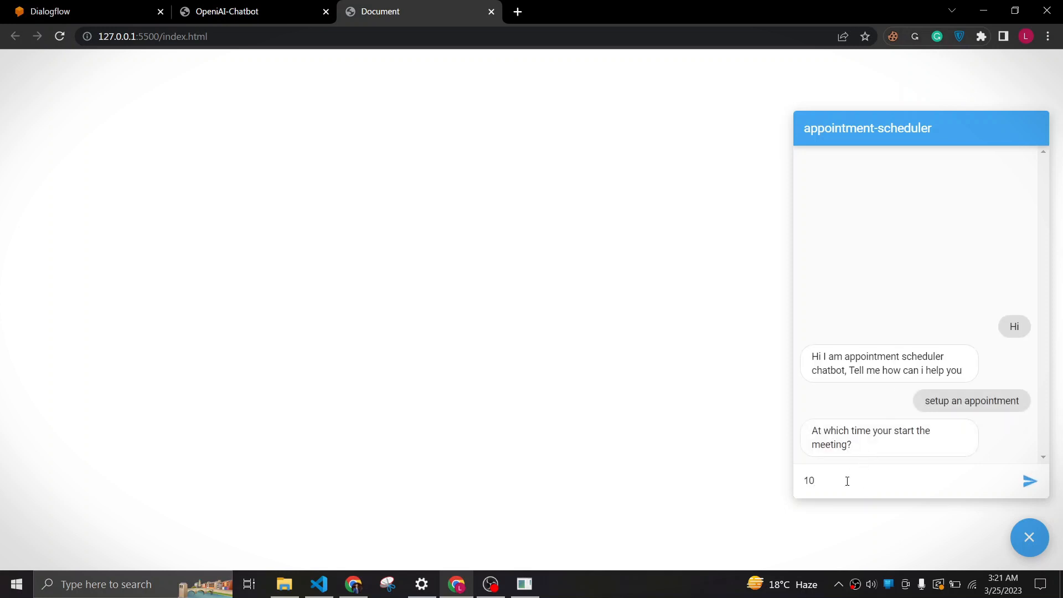
pyautogui.write(':')
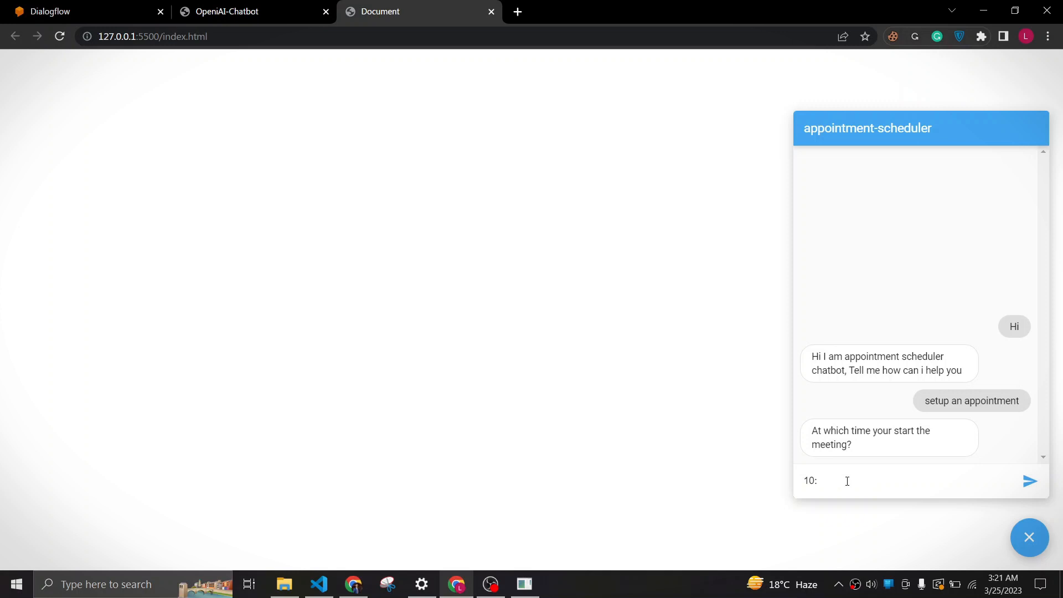
pyautogui.write('10')
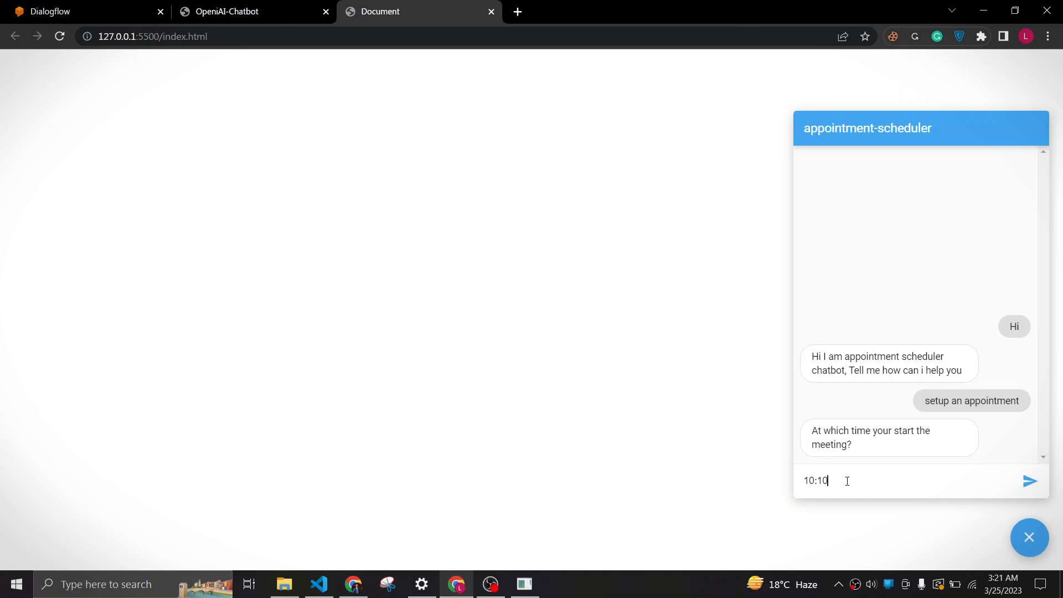
pyautogui.write('PM')
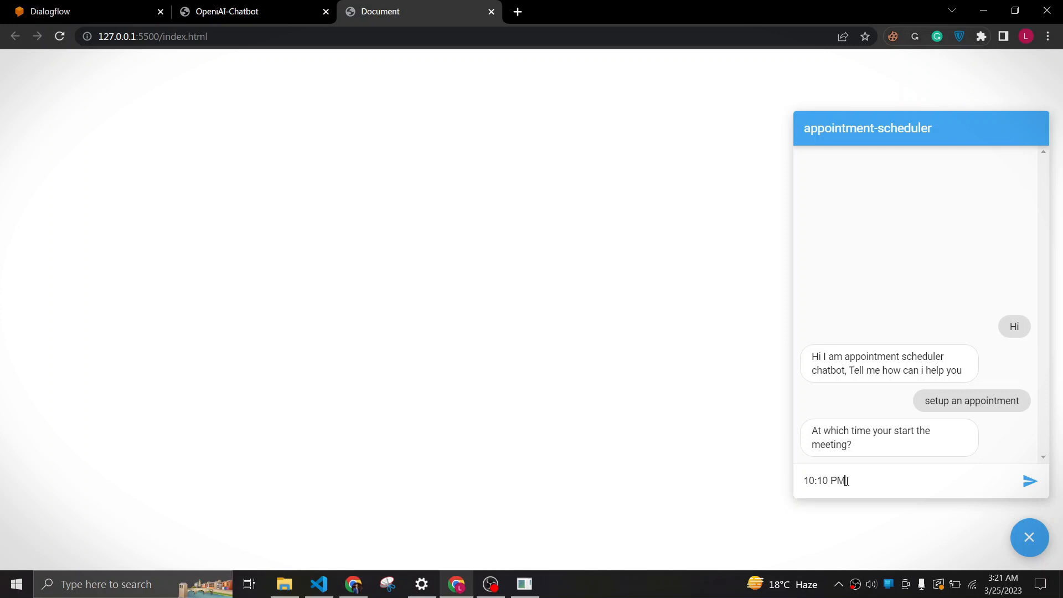
pyautogui.click(1028, 481)
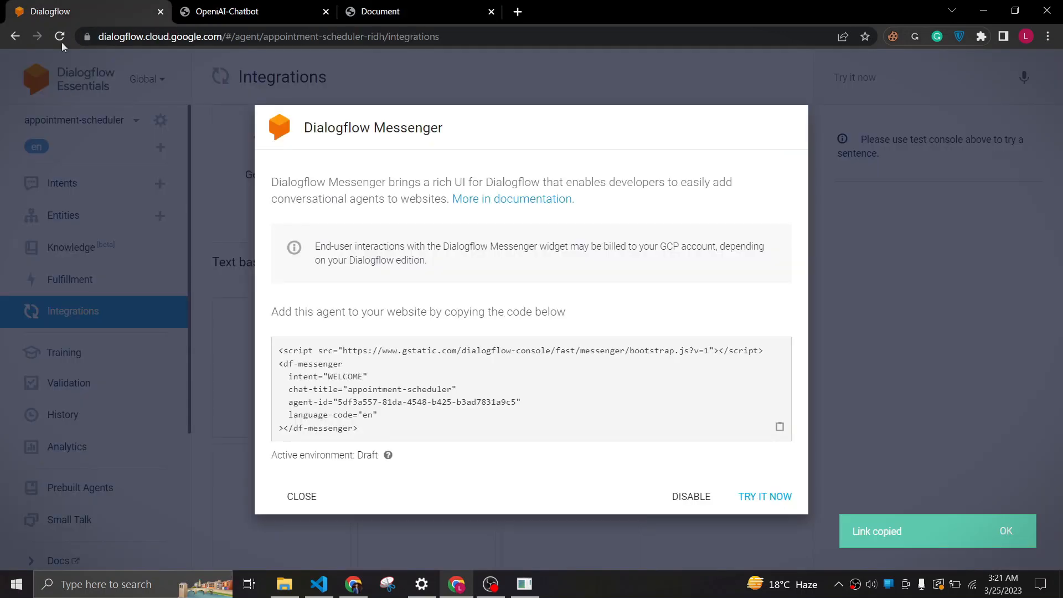
pyautogui.click(301, 496)
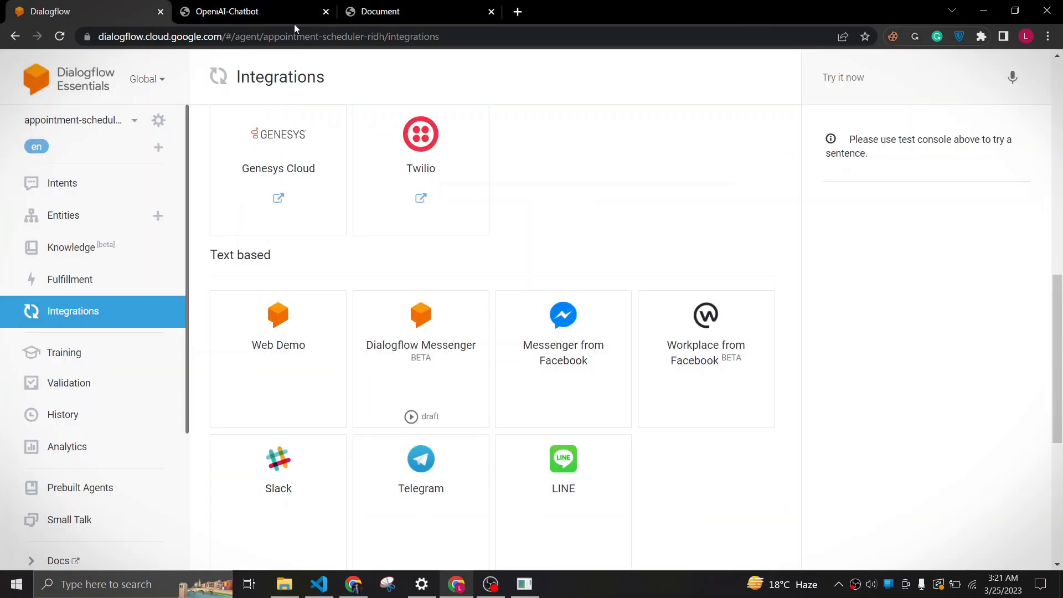
pyautogui.click(380, 11)
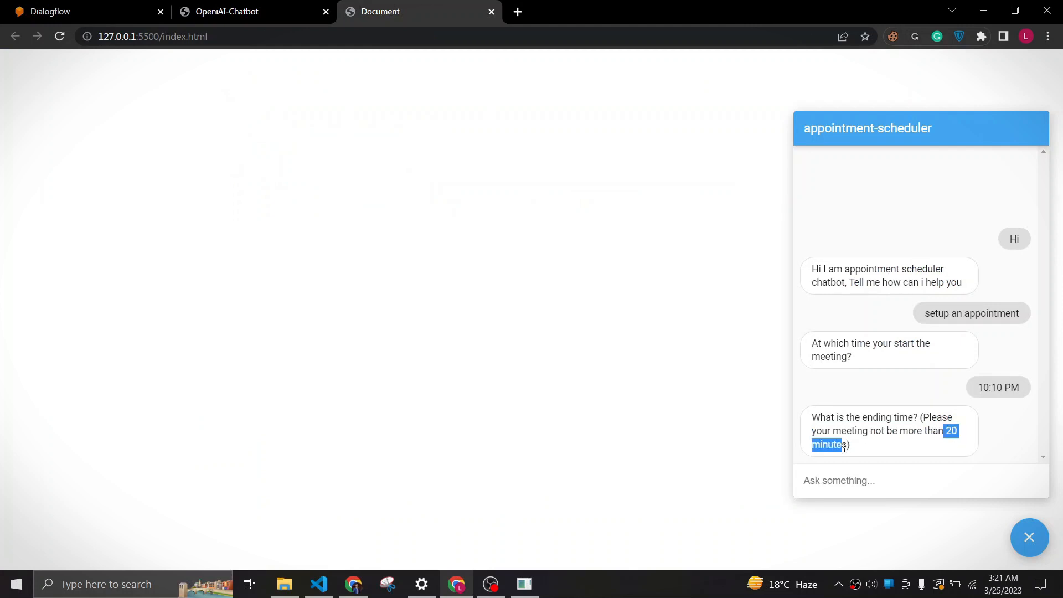
# Send 10:30 PM to the bot as the meeting end time
pyautogui.click(839, 481)
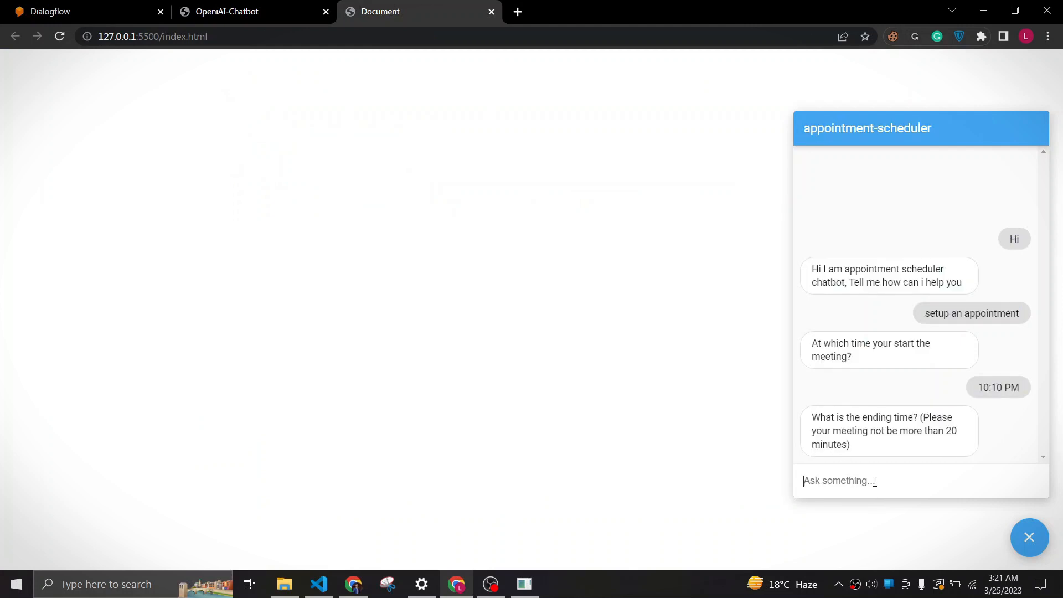
pyautogui.write('10:')
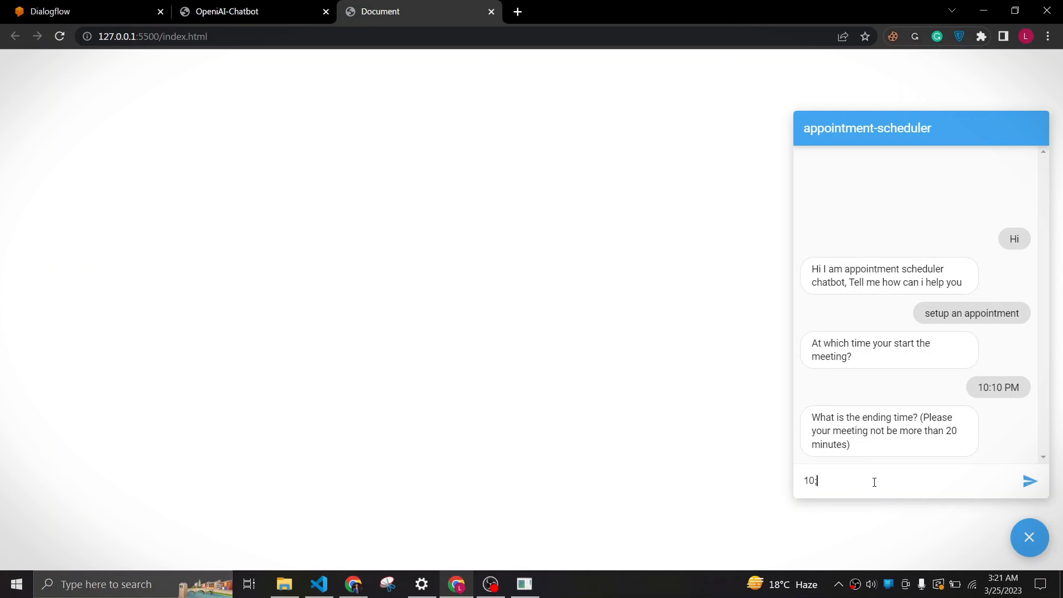
pyautogui.write('3')
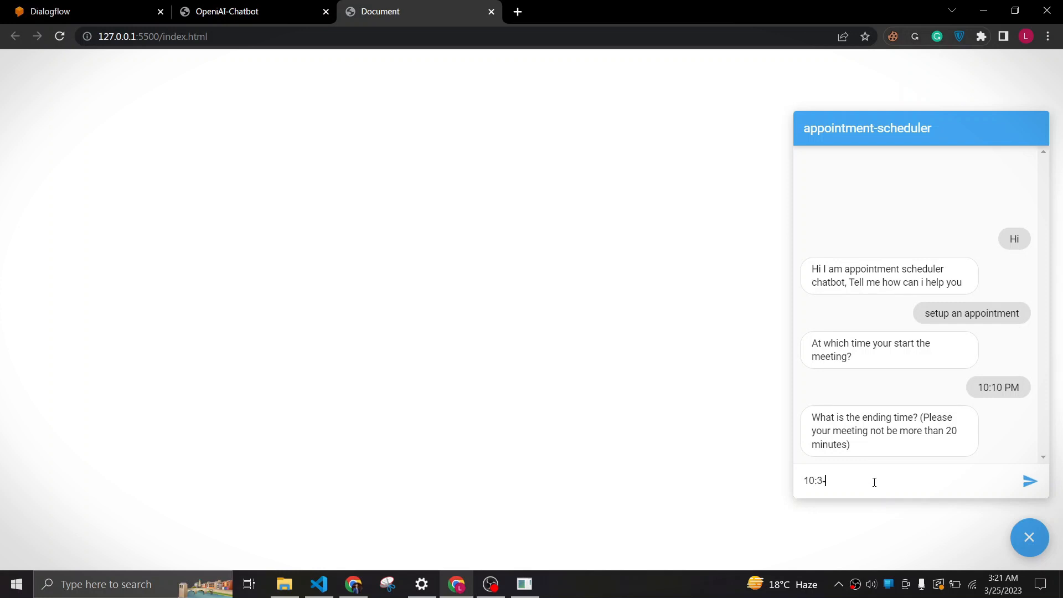
pyautogui.write('0')
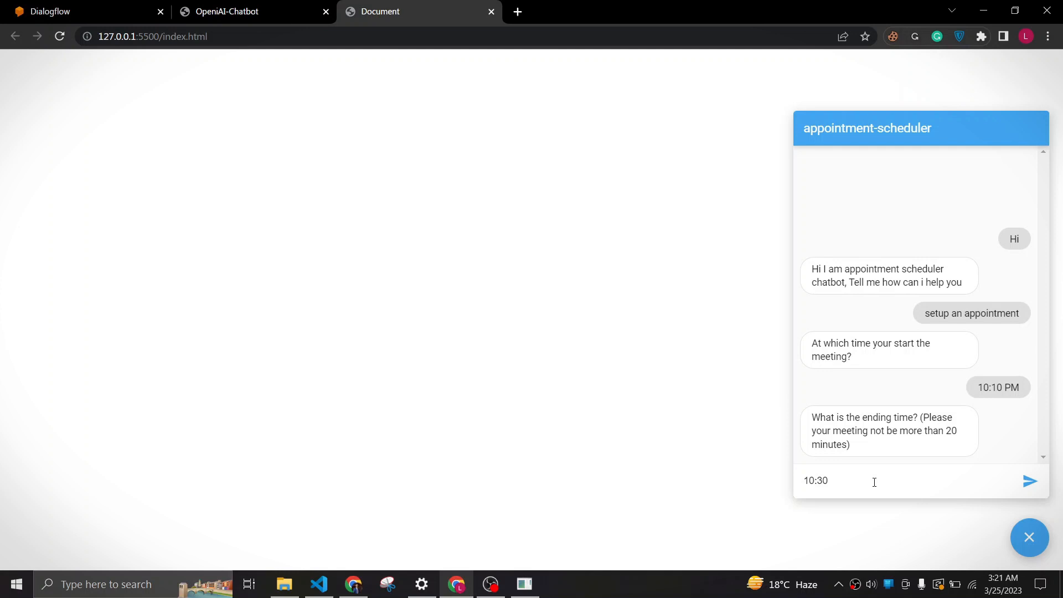
pyautogui.click(1028, 481)
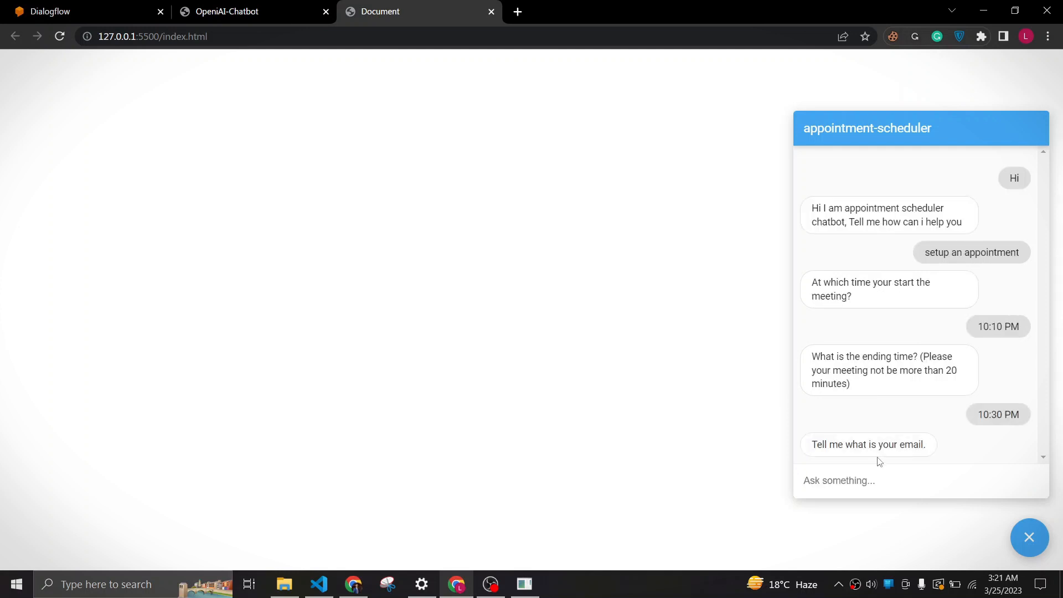
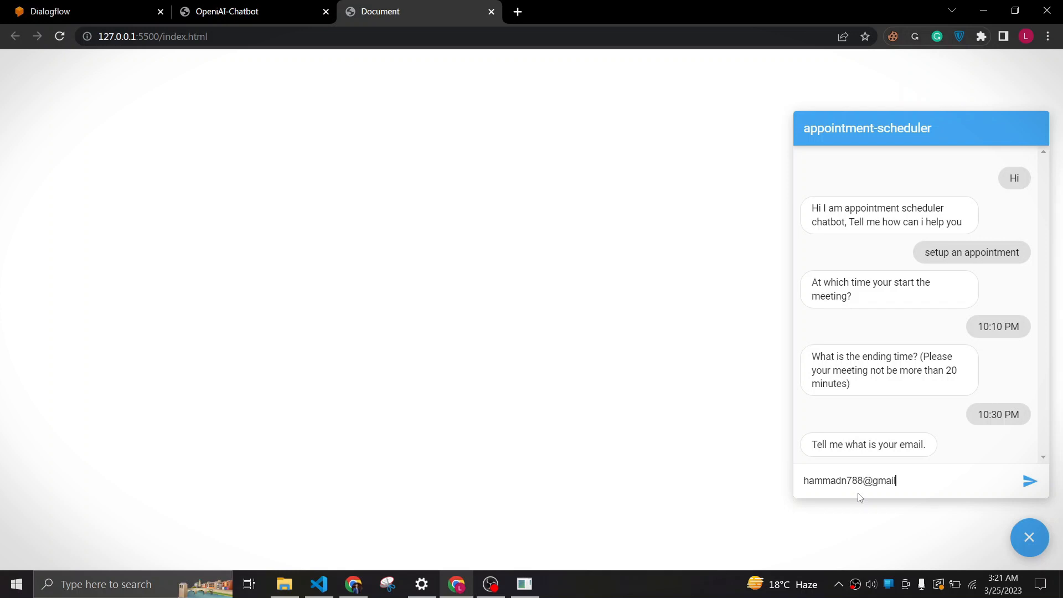
# Send the gmail address and the Mental health purpose, reaching the successful-meeting confirmation
pyautogui.click(1029, 480)
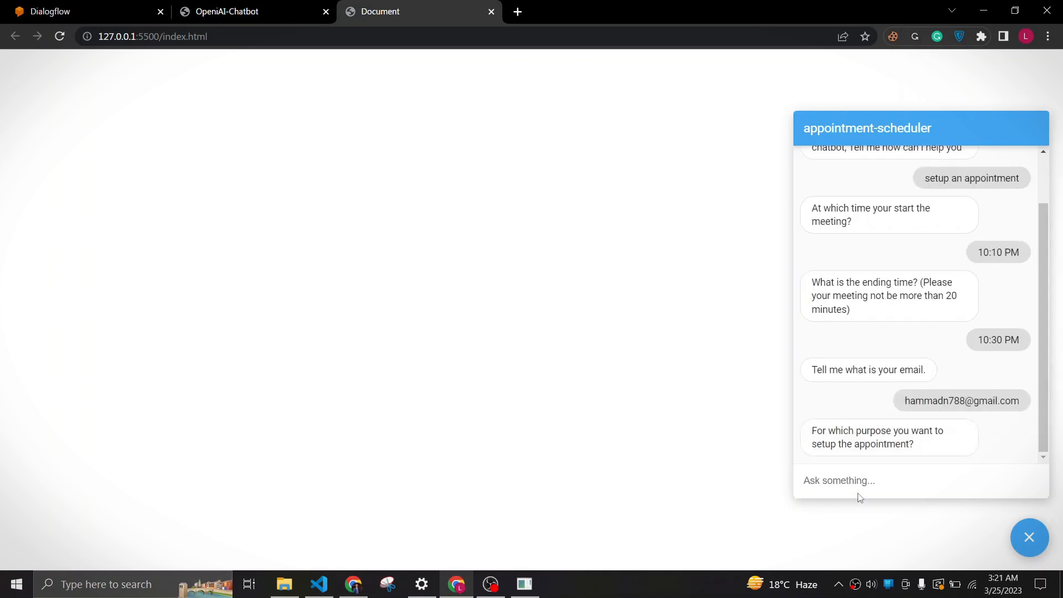
pyautogui.write('Menat')
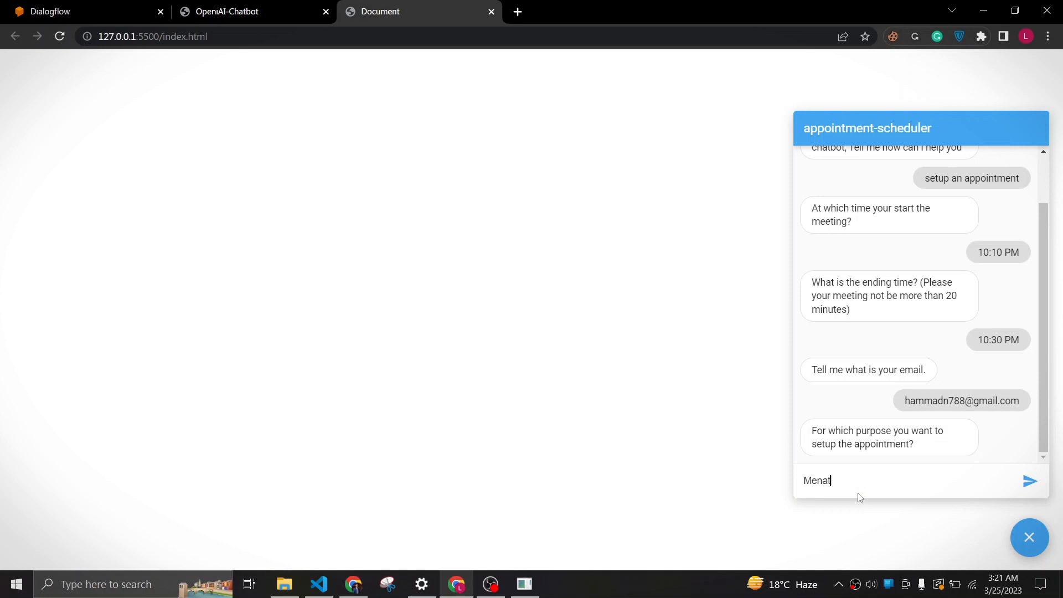
pyautogui.press('Backspace')
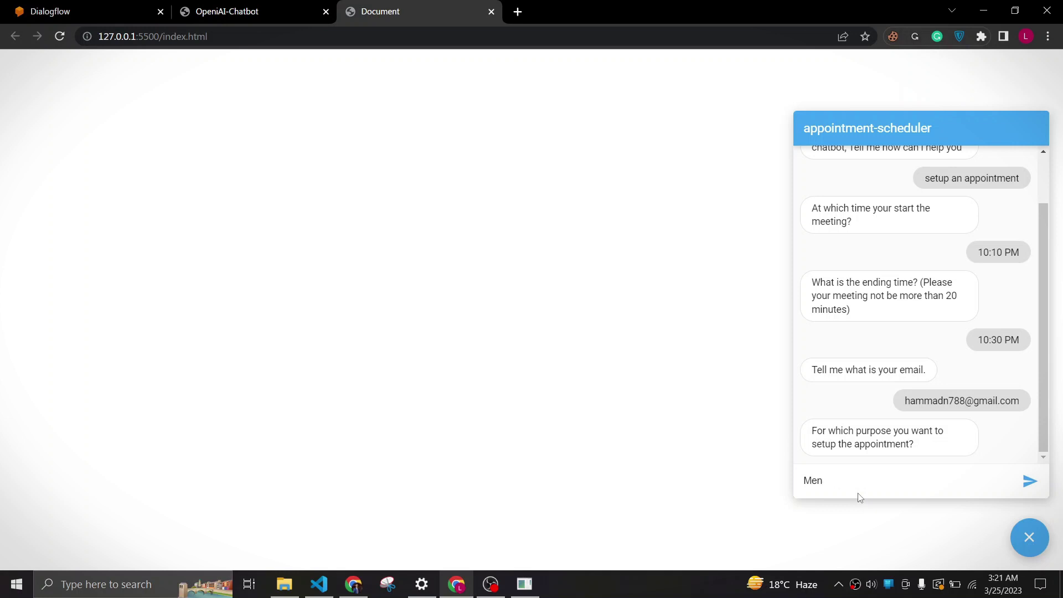
pyautogui.click(1029, 481)
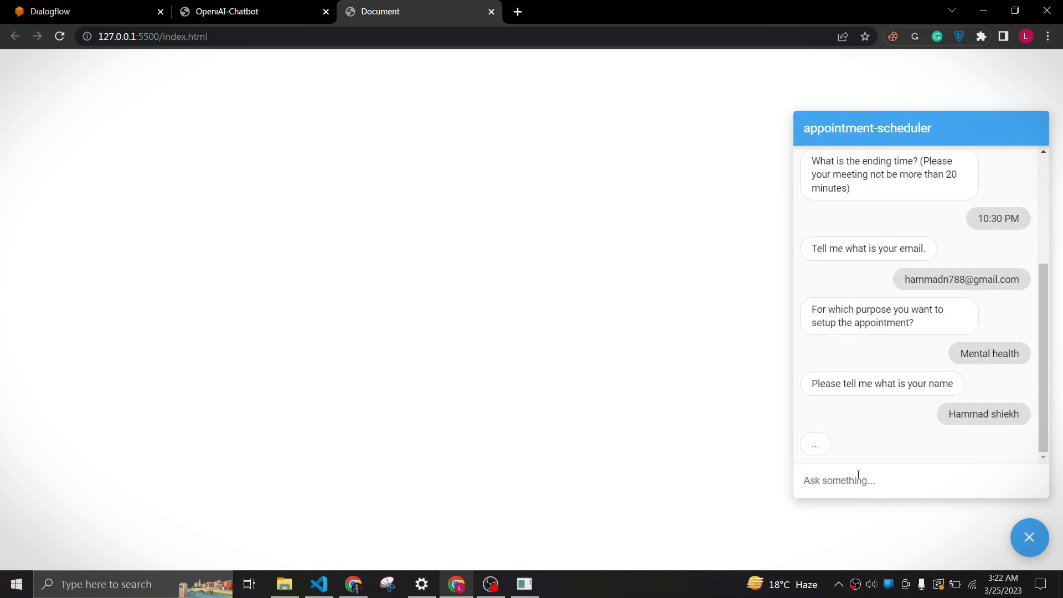
pyautogui.moveTo(853, 451)
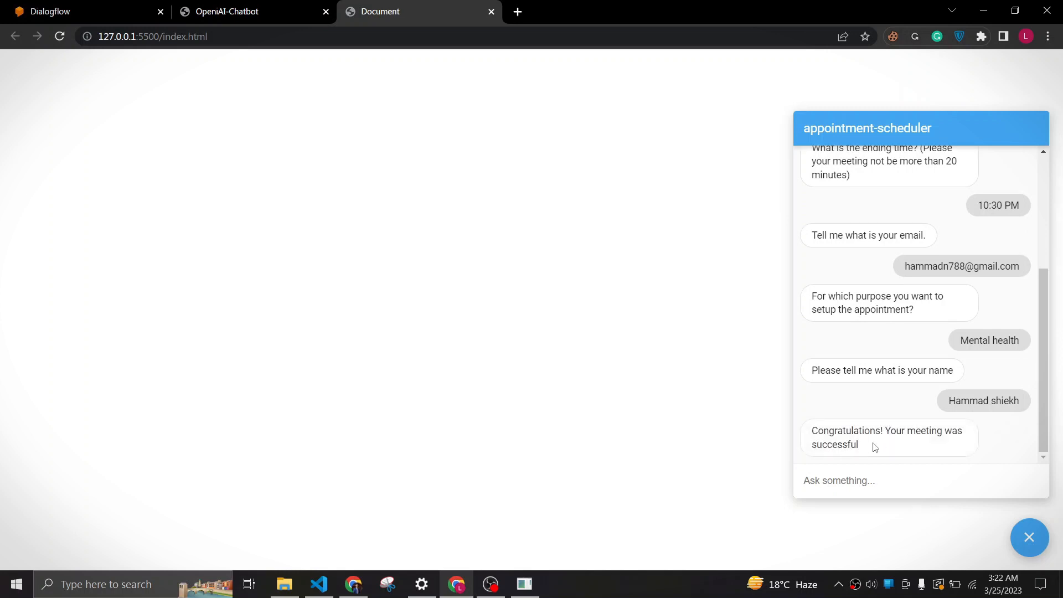
pyautogui.press('alt+tab')
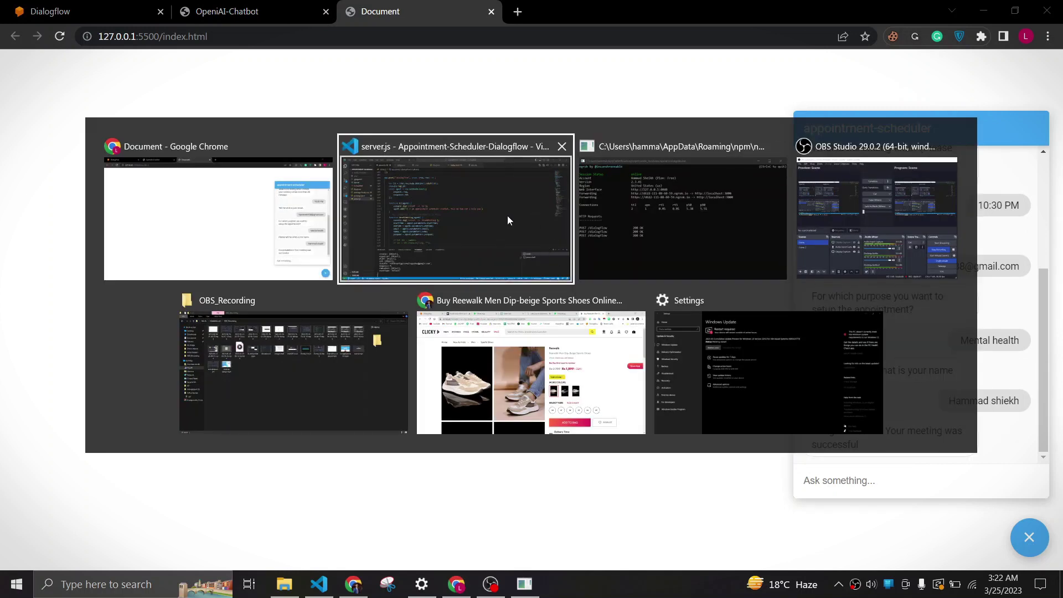
# Review the terminal's 'Event created' log with the booked times, then switch to the browser
pyautogui.click(455, 211)
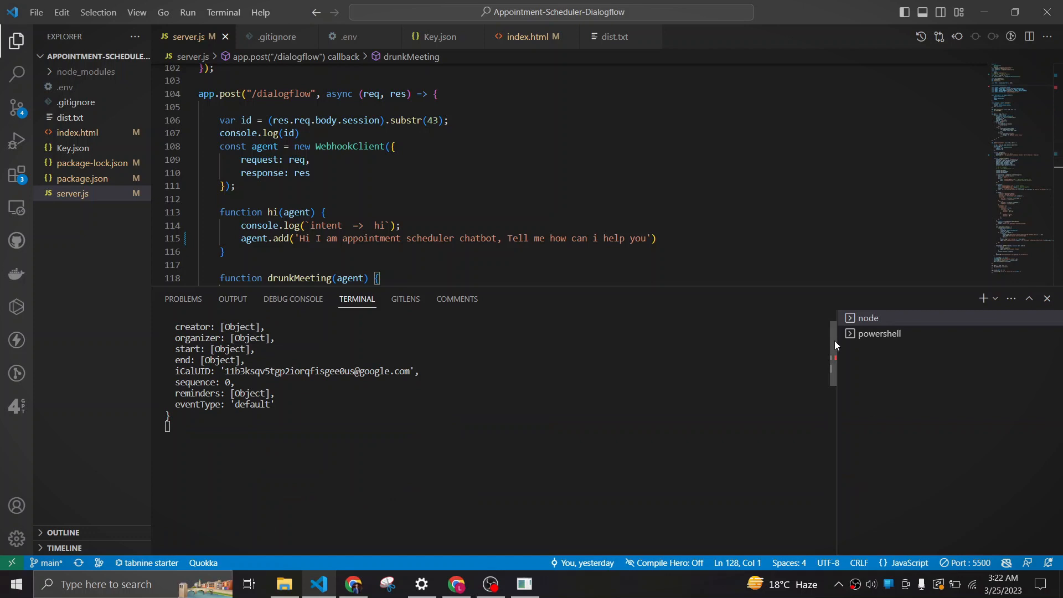
pyautogui.moveTo(787, 368)
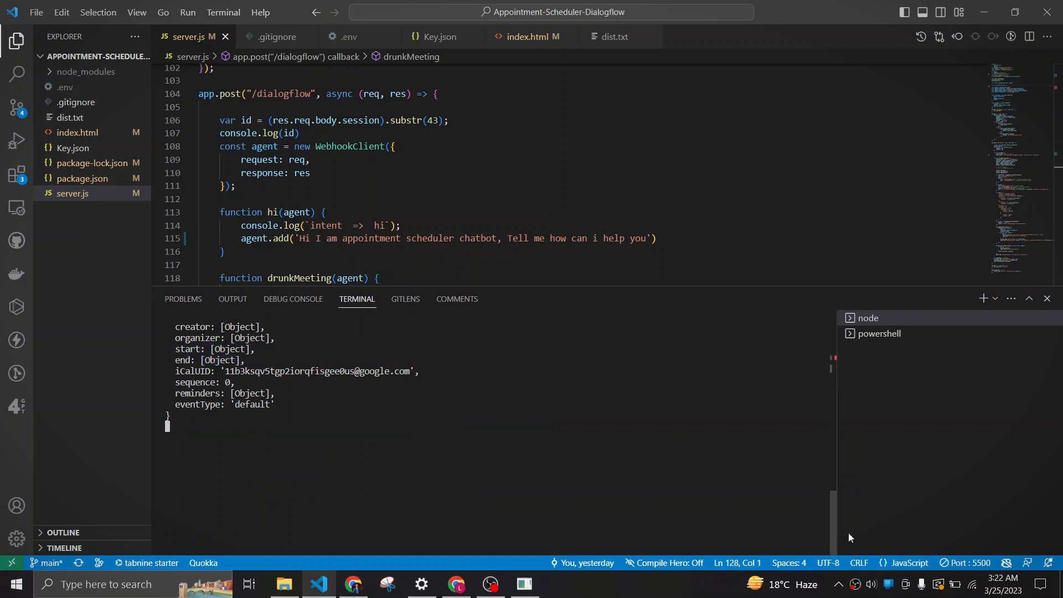
pyautogui.scroll(3)
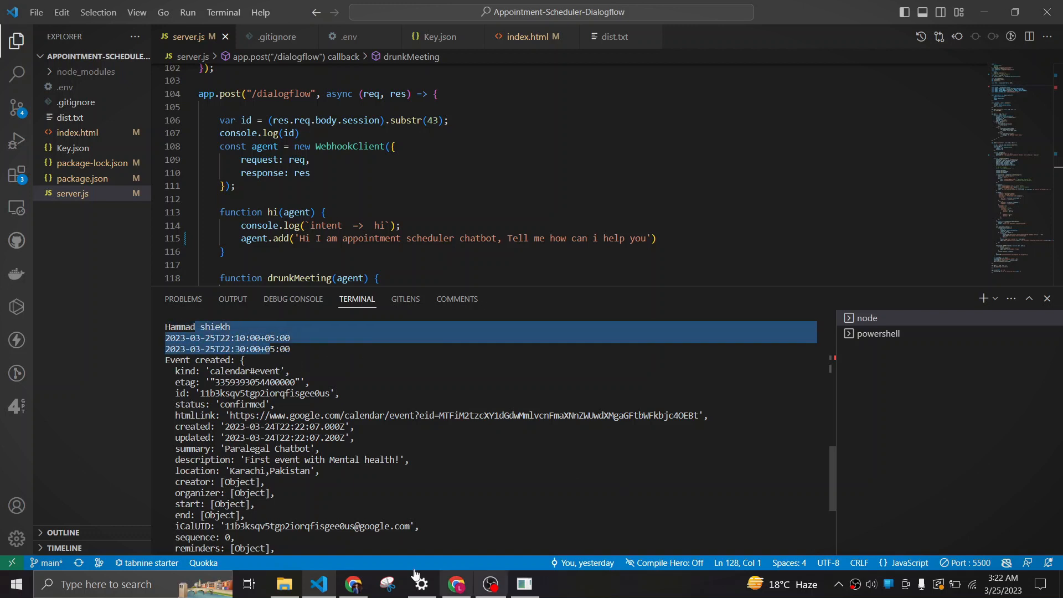
pyautogui.click(352, 584)
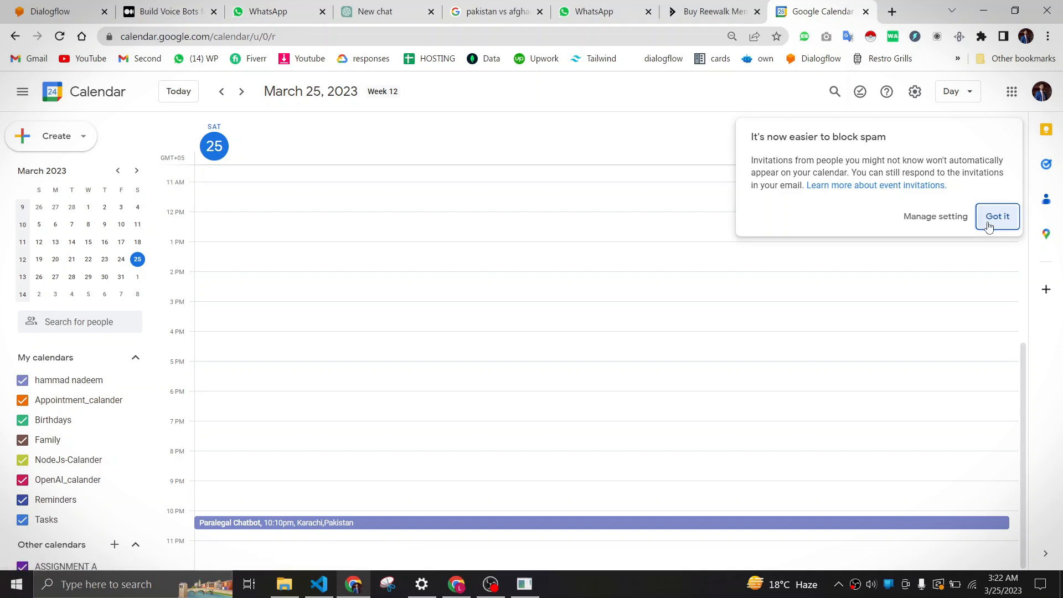
# Dismiss the Calendar spam-blocking notice and switch to Gmail for the confirmation email
pyautogui.click(997, 216)
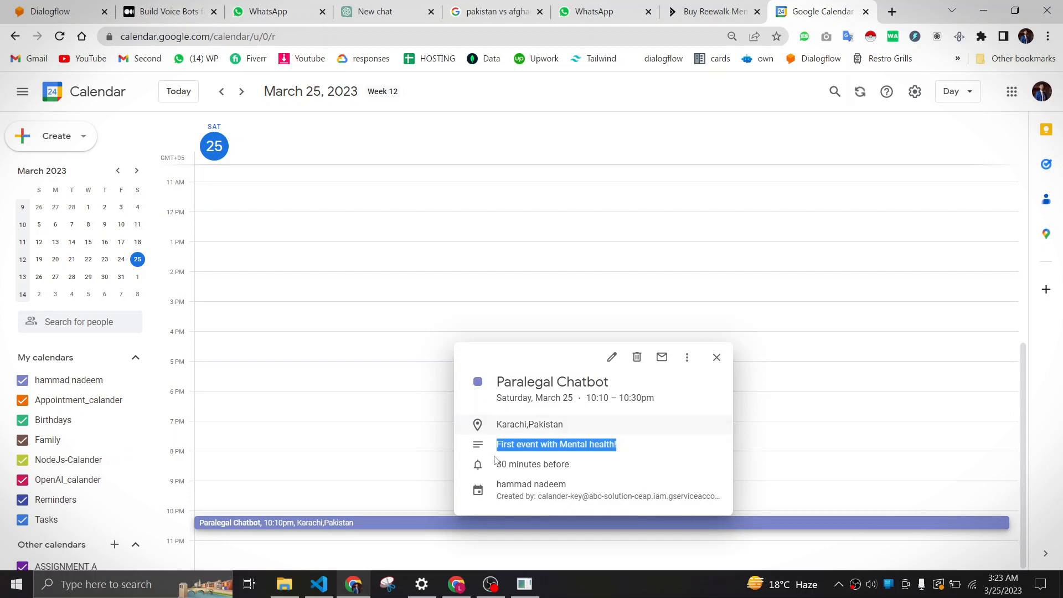
pyautogui.moveTo(386, 60)
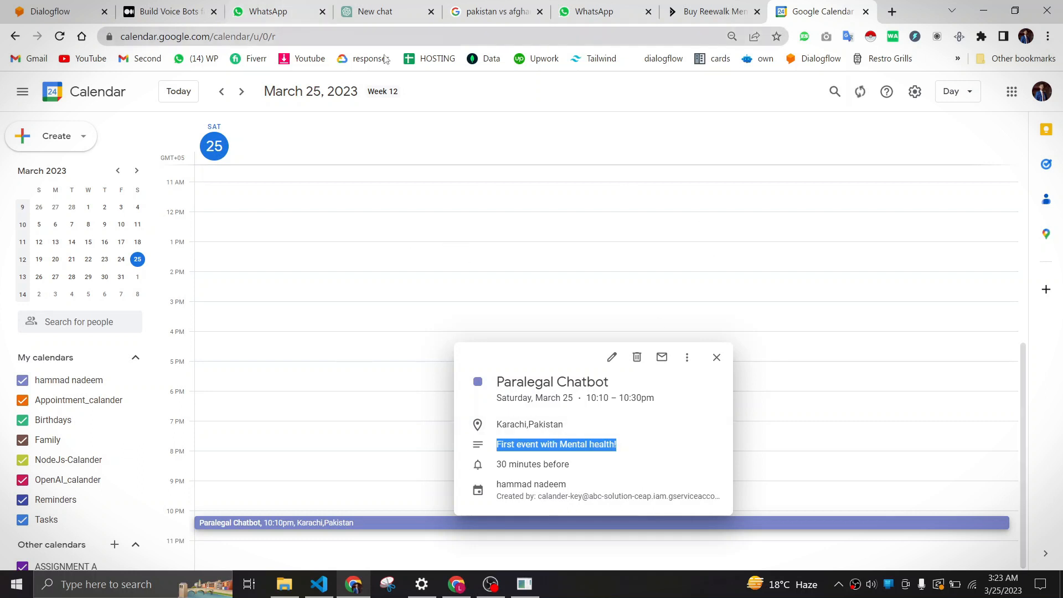
pyautogui.click(891, 11)
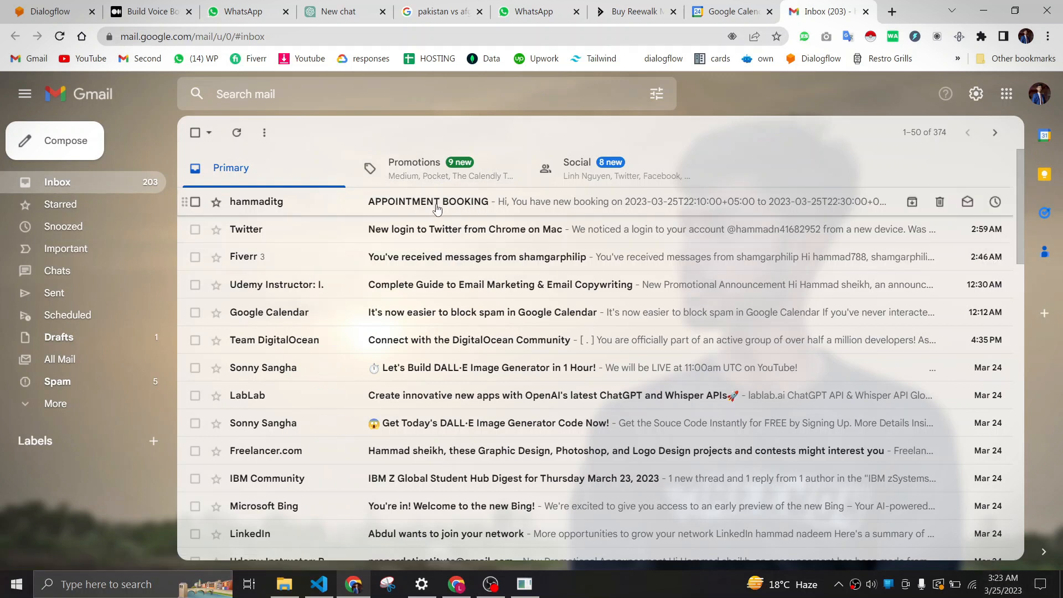
# Read the APPOINTMENT BOOKING email for the 22:10–22:30 slot, compare with Calendar, return to inbox
pyautogui.click(427, 201)
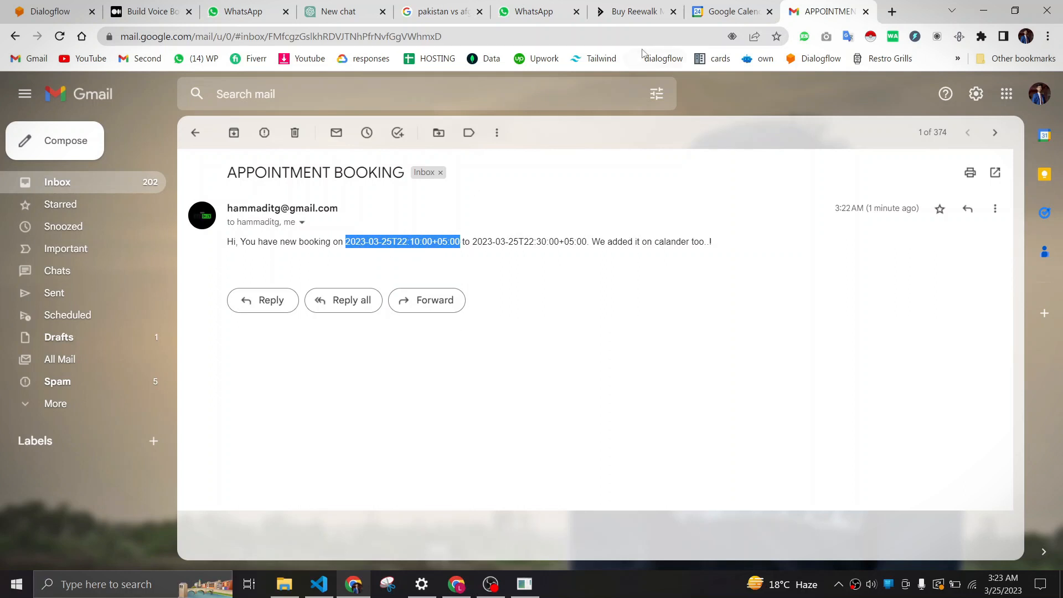
pyautogui.click(729, 11)
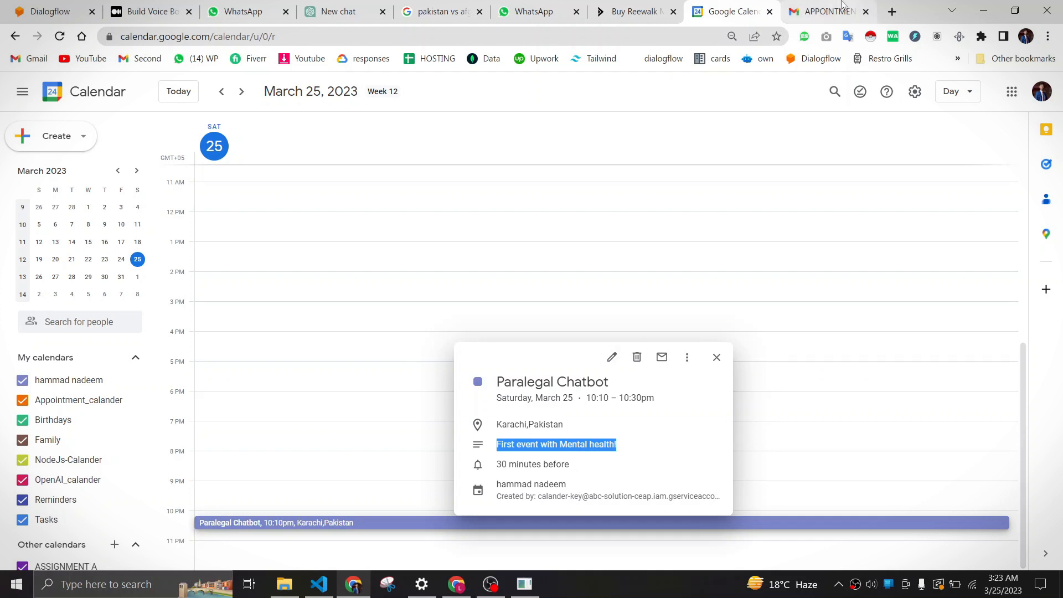
pyautogui.click(823, 11)
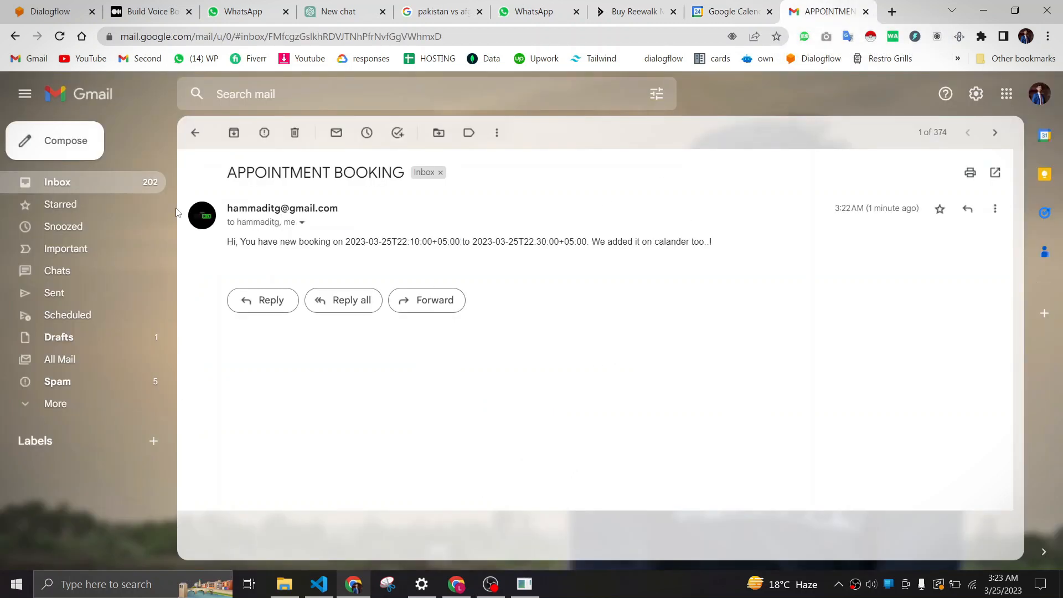
pyautogui.click(195, 132)
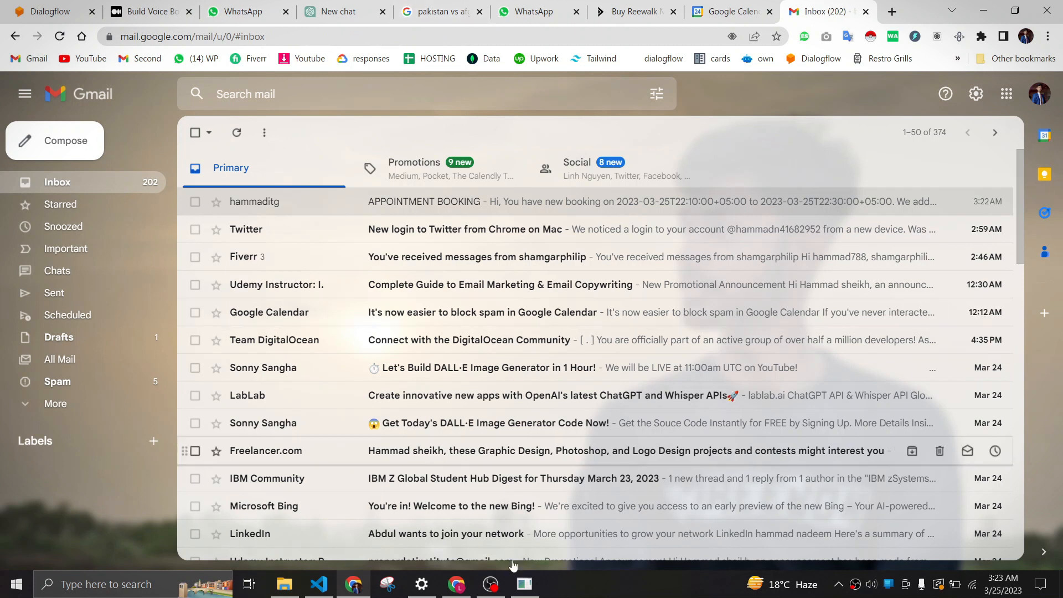
# Switch back to VS Code and scroll server.js to review its require statements
pyautogui.click(318, 584)
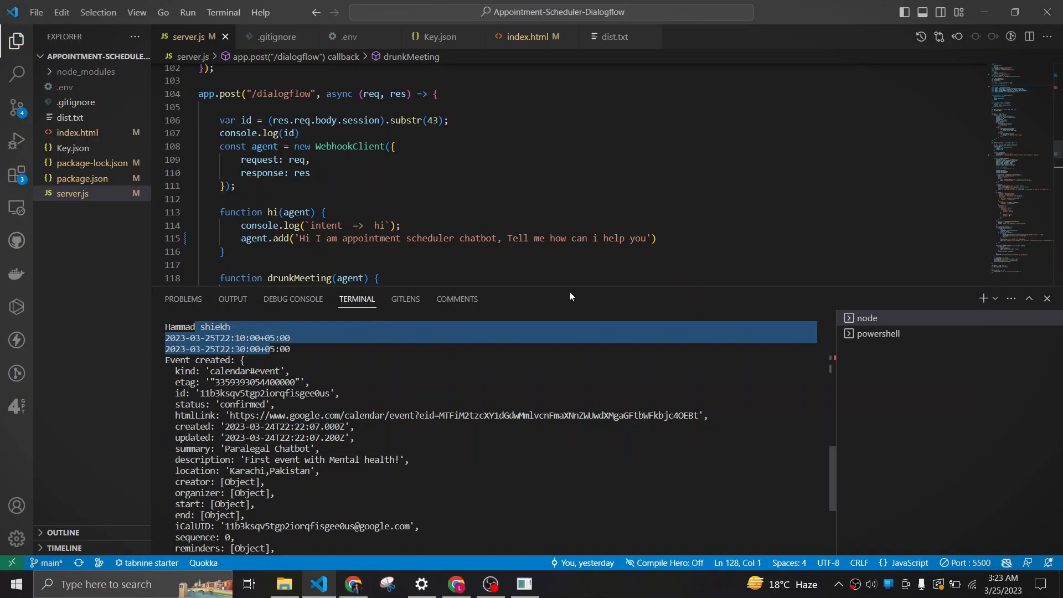
pyautogui.scroll(3)
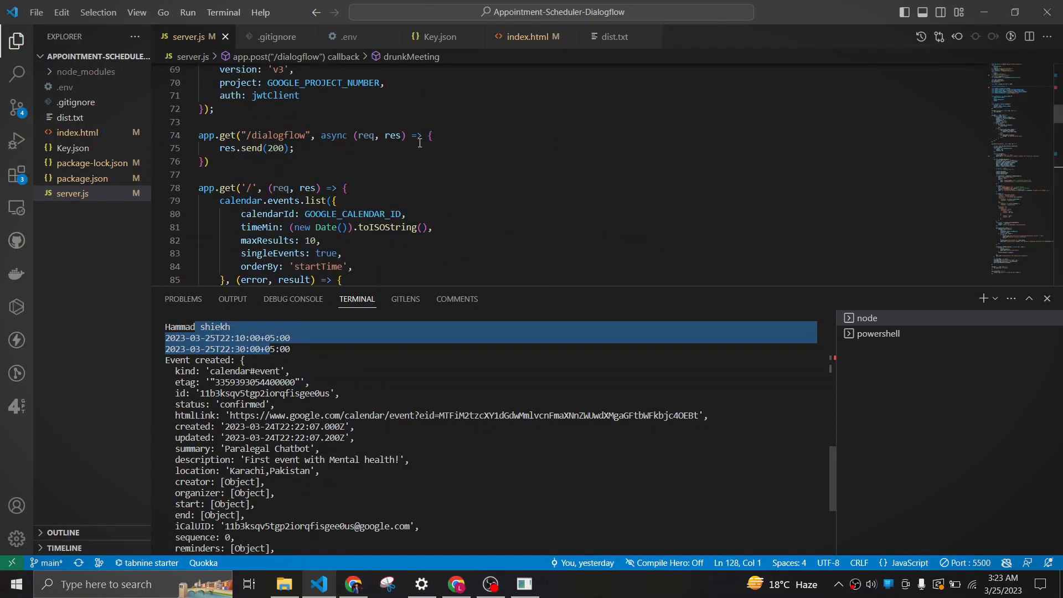
pyautogui.scroll(3)
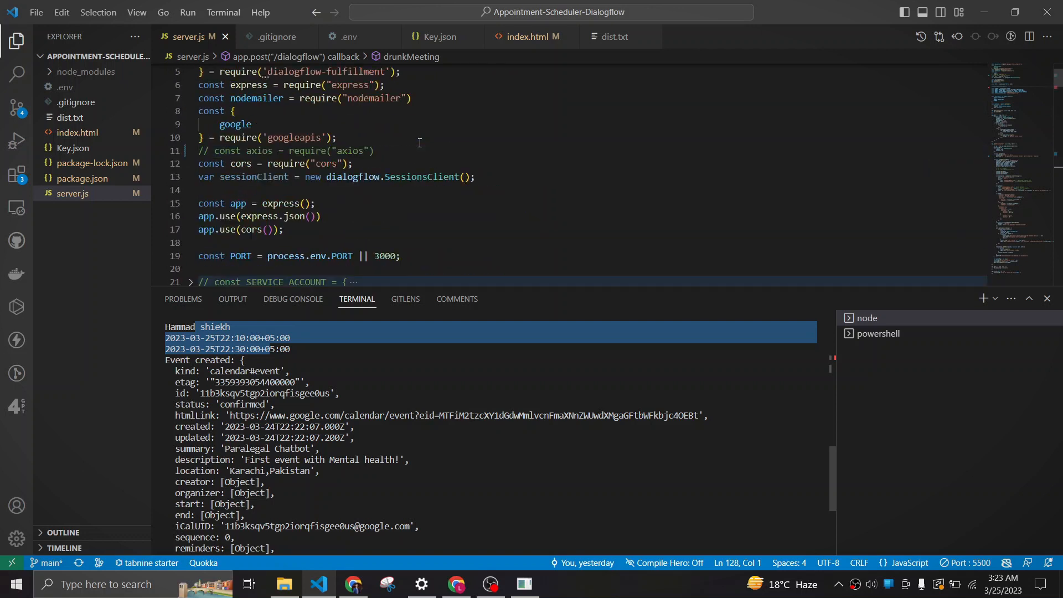
pyautogui.scroll(3)
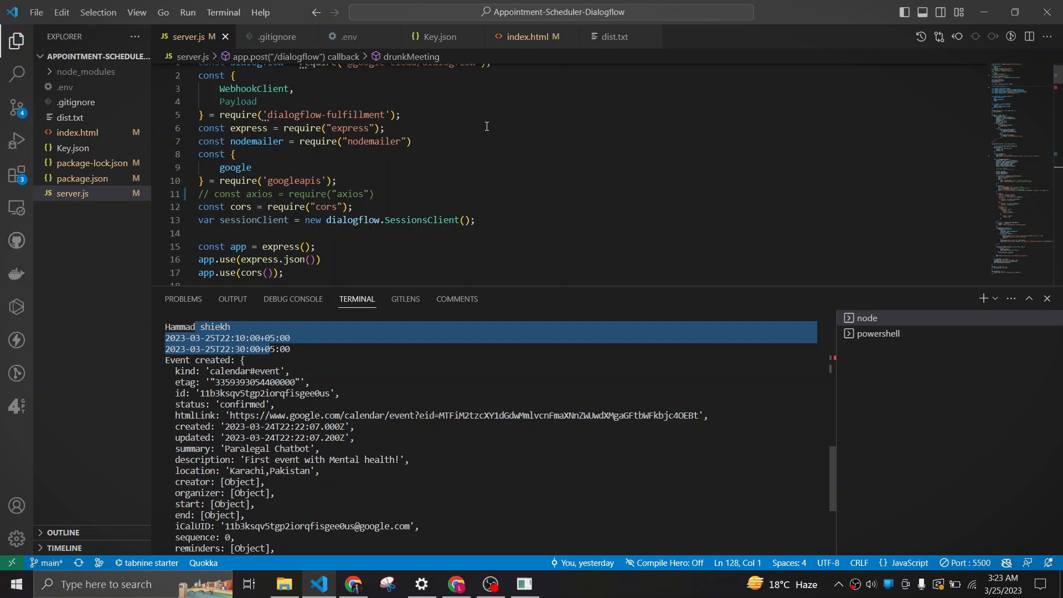
pyautogui.moveTo(312, 155)
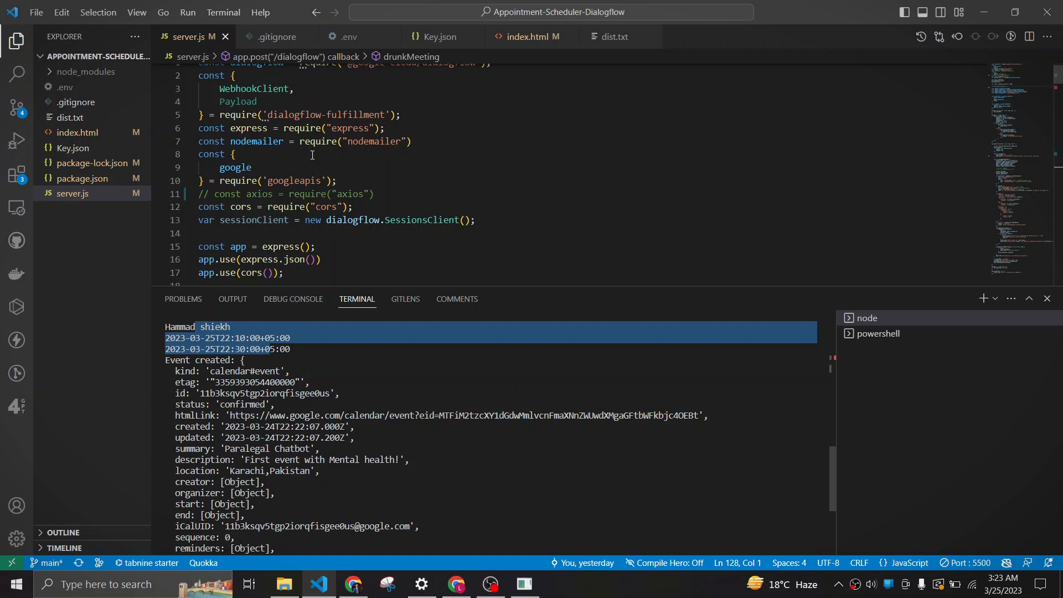
pyautogui.scroll(-3)
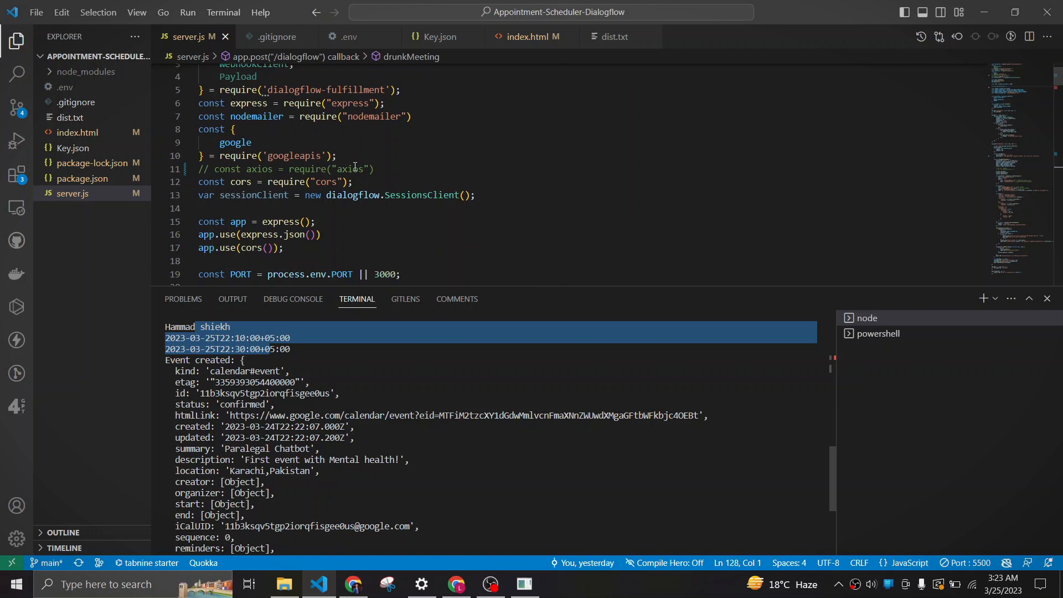